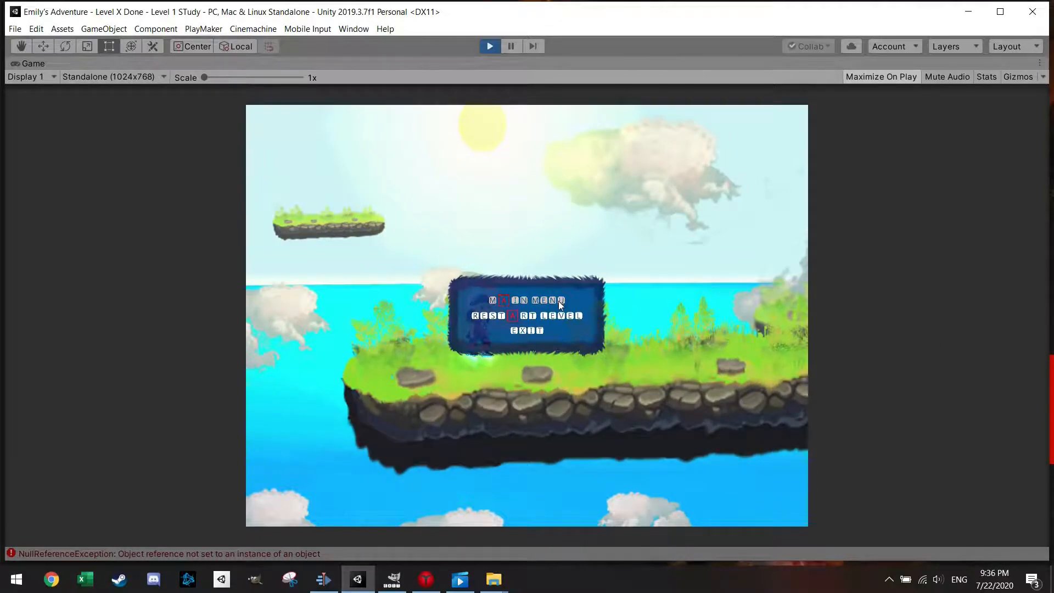
Step: Stop Play mode to return to editing the Level 1 STudy scene
left_click(526, 301)
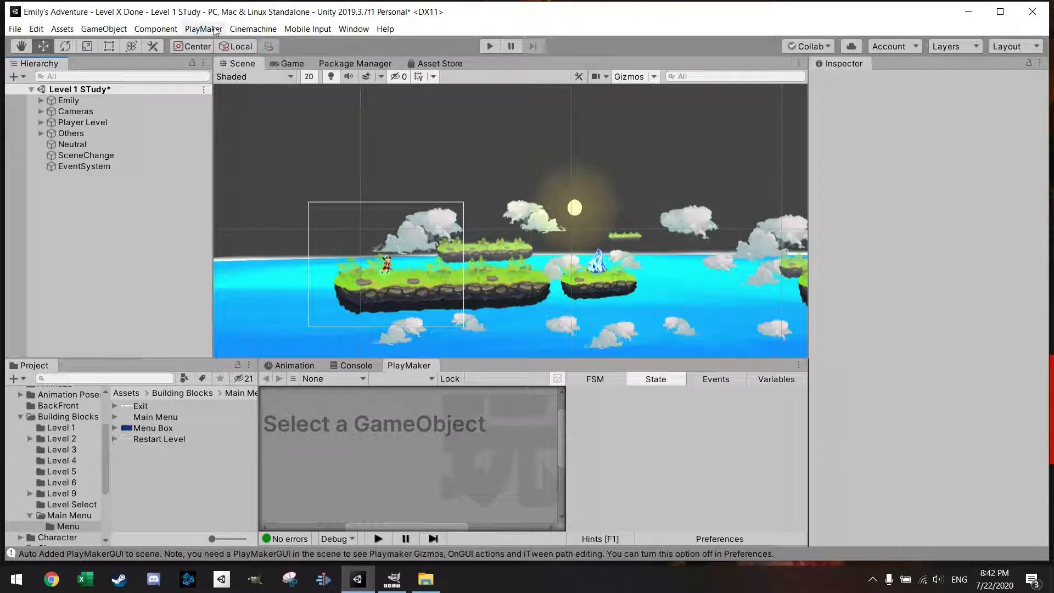
Step: Add a PlayMakerGUI object from PlayMaker > Components and select it in the Hierarchy
left_click(203, 28)
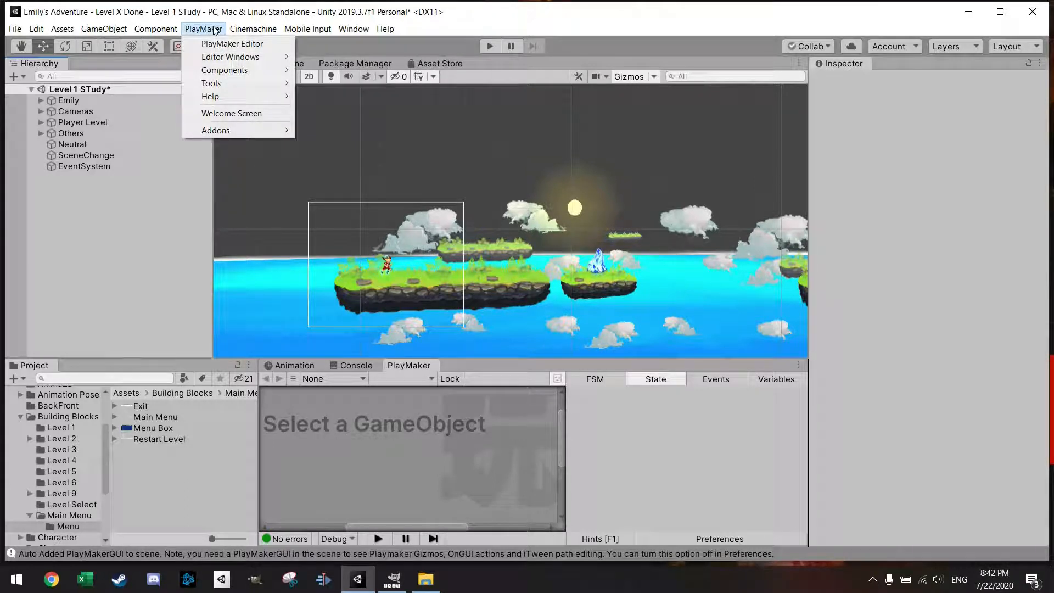
mouse_move(224, 70)
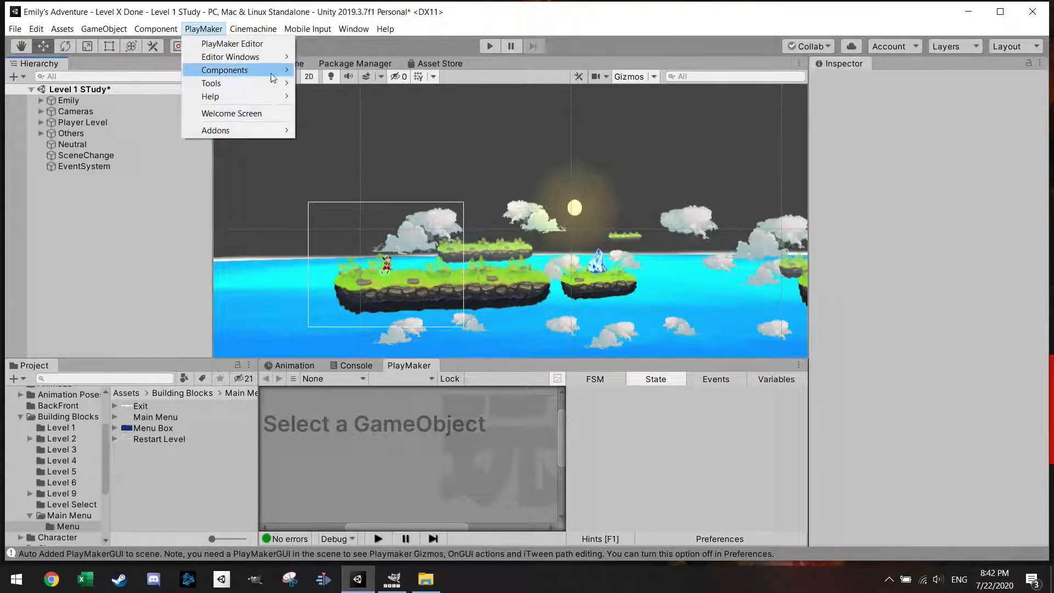
mouse_move(224, 71)
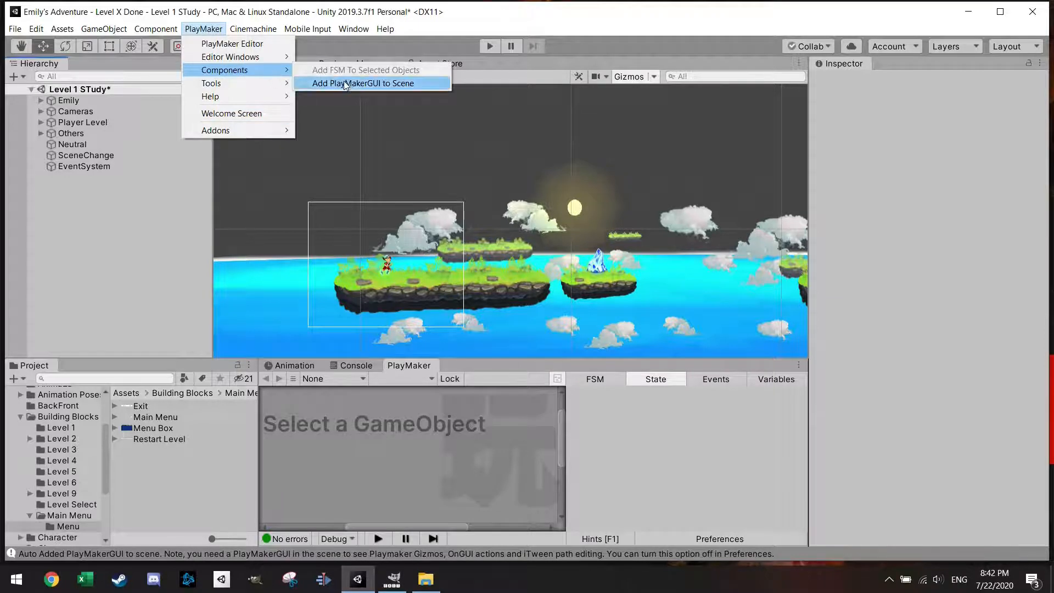
left_click(362, 82)
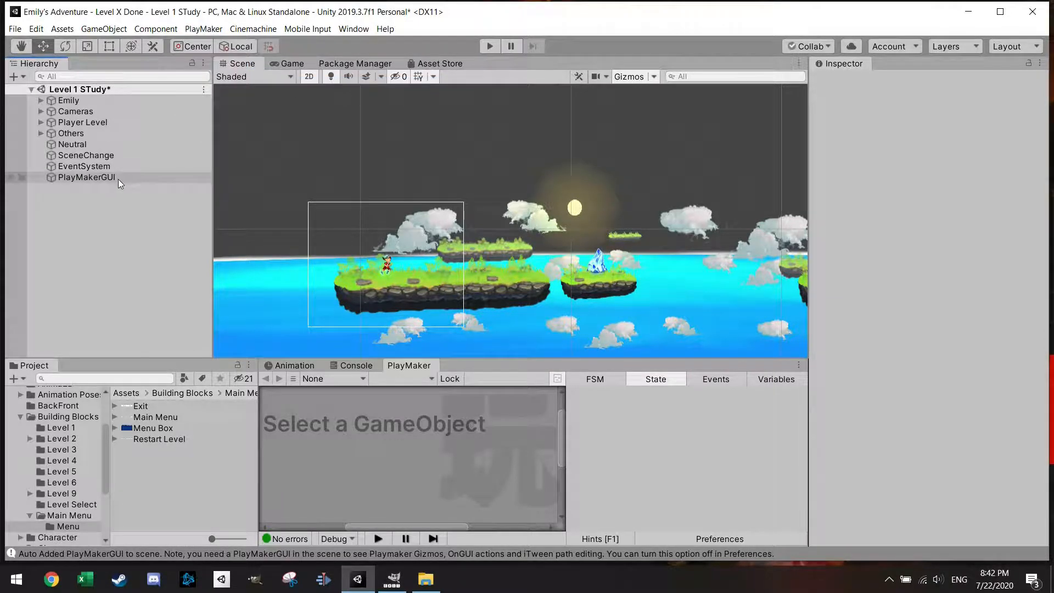
left_click(86, 177)
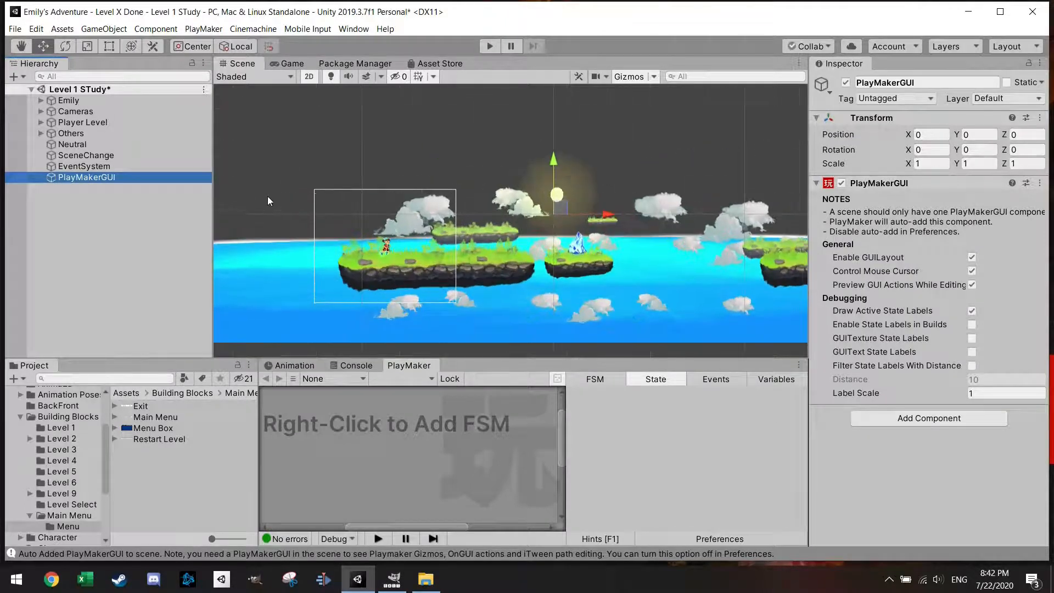
Step: Create a UI Image under PlayMakerGUI named MenuBox with the Menu Box sprite as its source
right_click(85, 177)
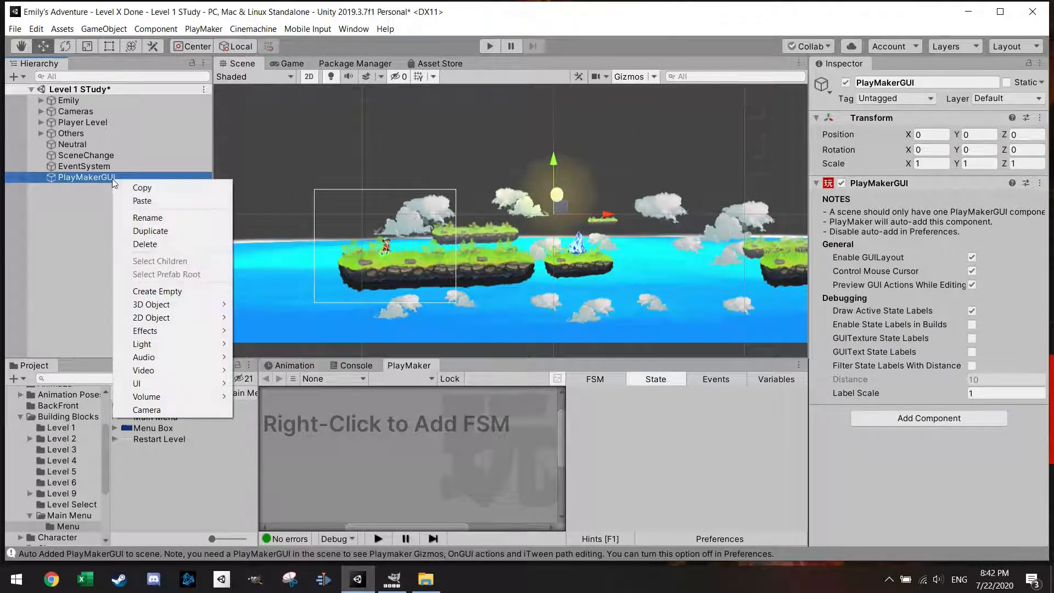
mouse_move(137, 383)
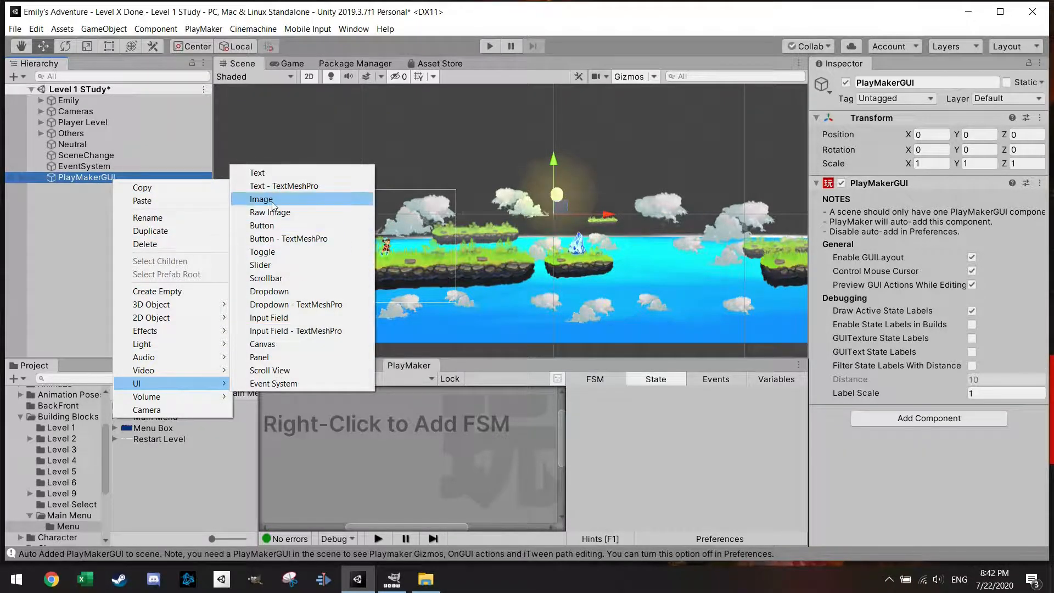
left_click(262, 199)
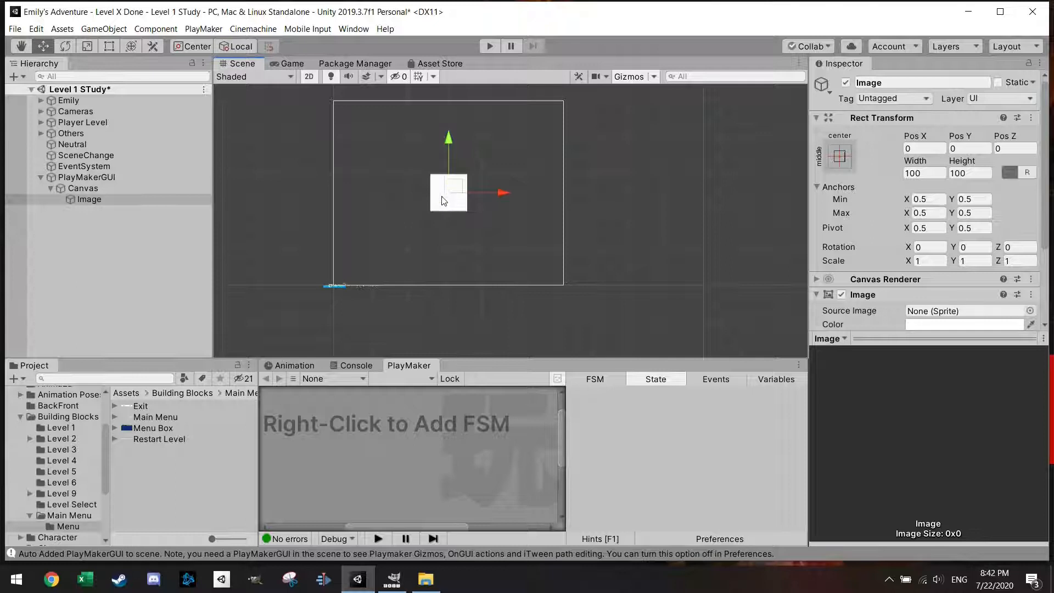
left_click(89, 198)
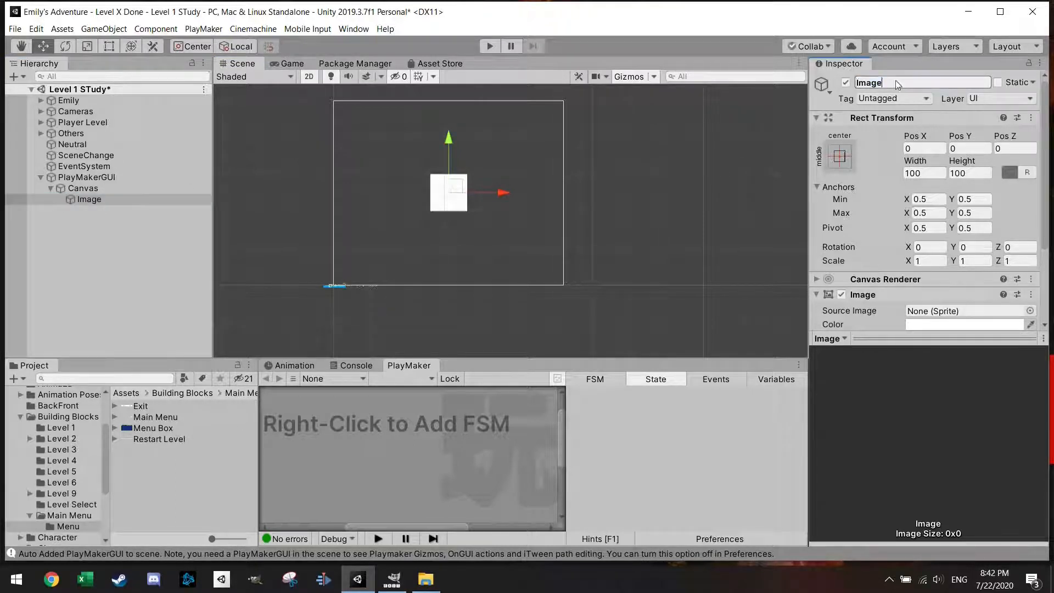
type("Menu")
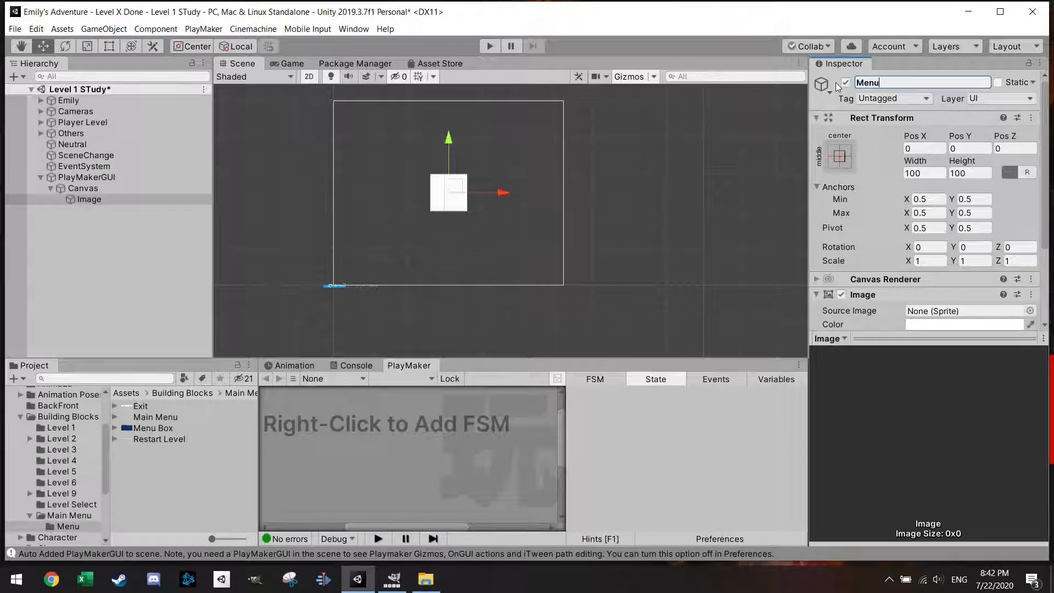
type("MenuBox")
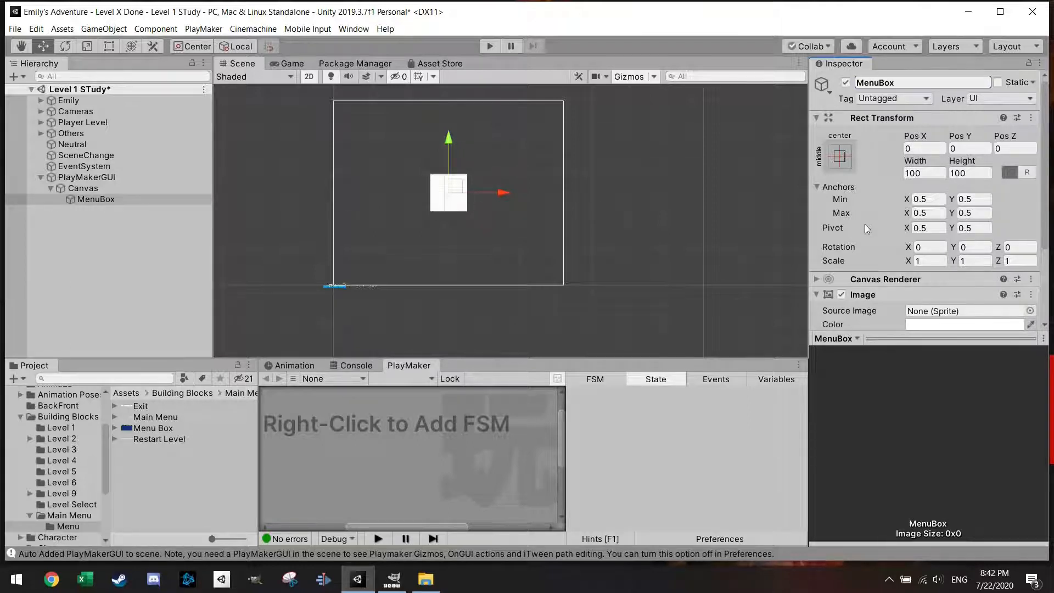
left_click(152, 429)
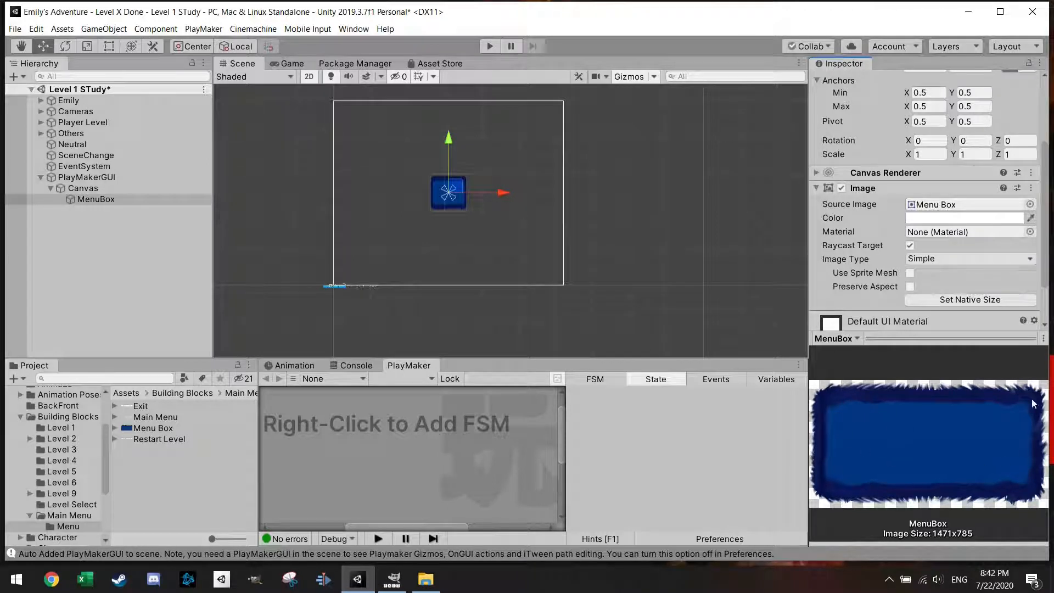
mouse_move(1001, 411)
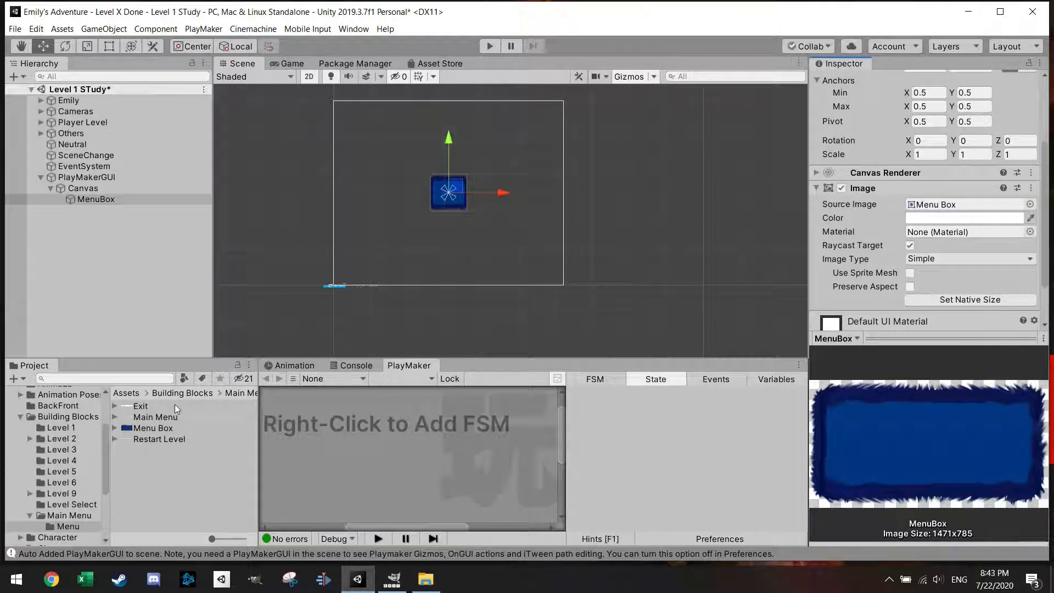
Step: Preview the Exit, Main Menu, Restart Level and Menu Box sprites, then set MenuBox to native size
left_click(141, 405)
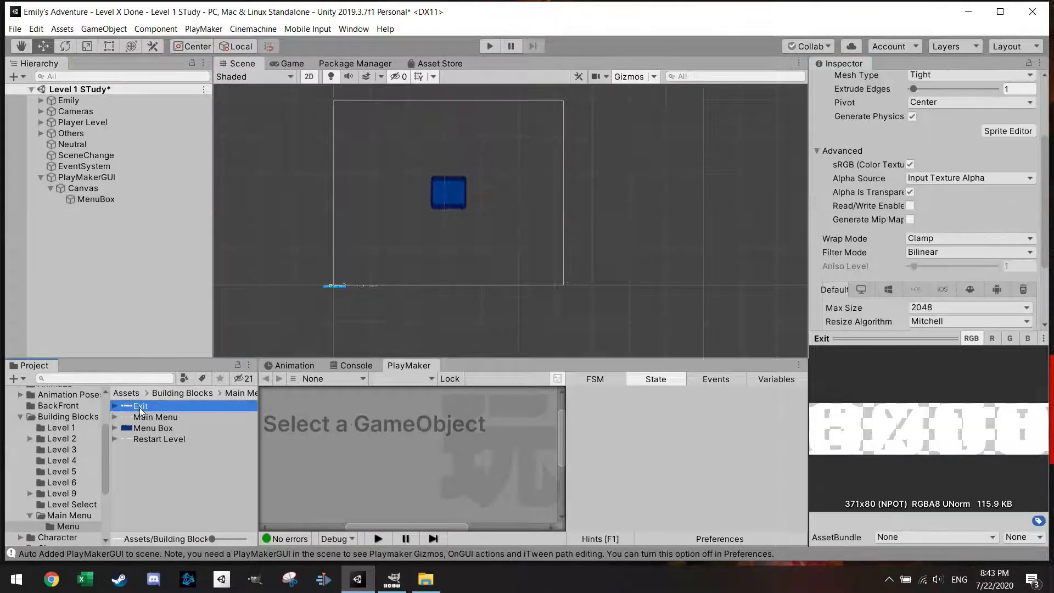
left_click(155, 417)
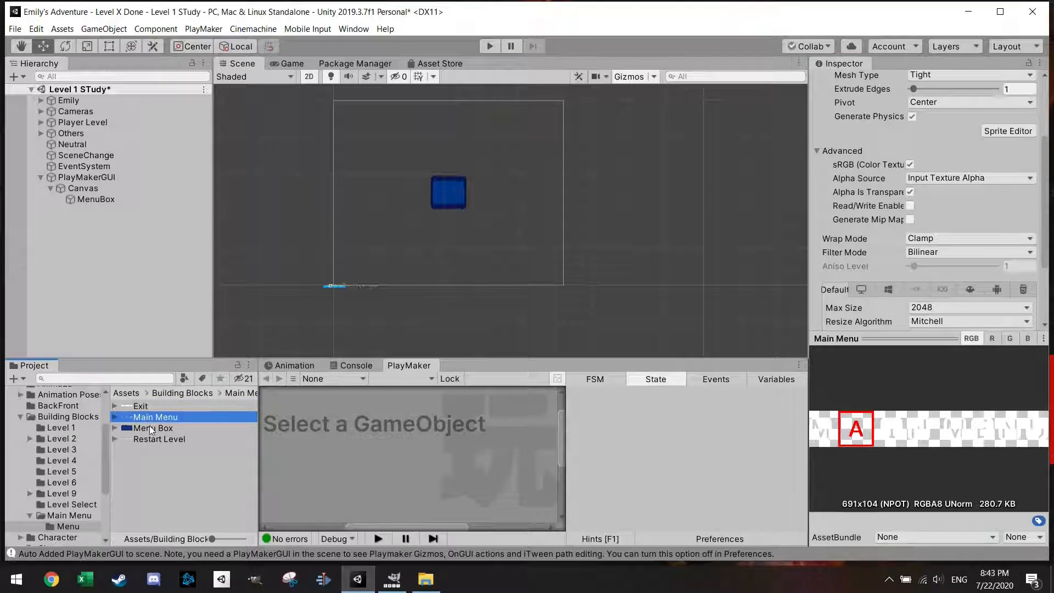
left_click(142, 405)
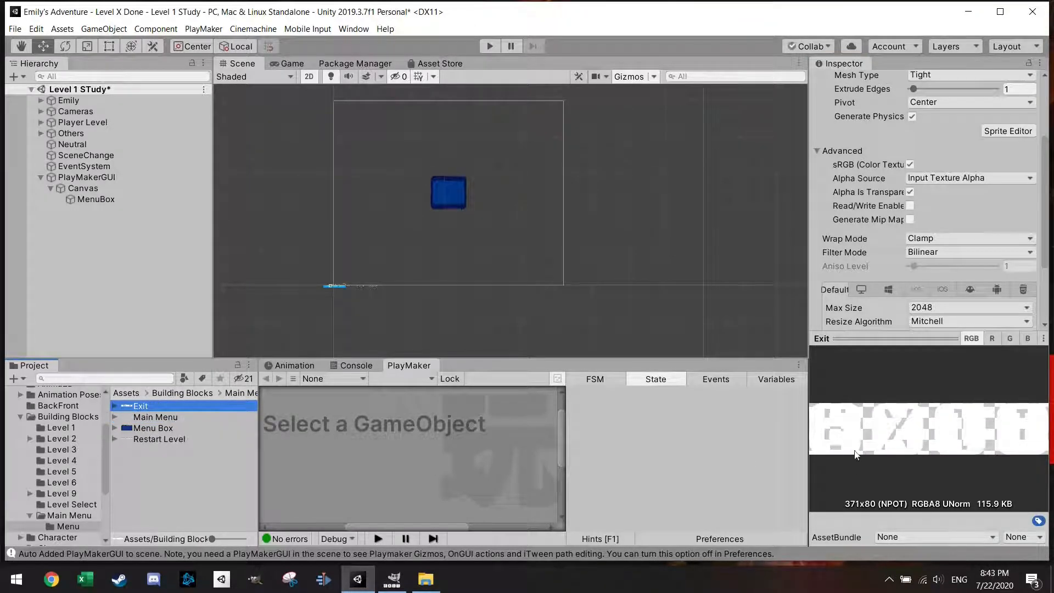
left_click(156, 417)
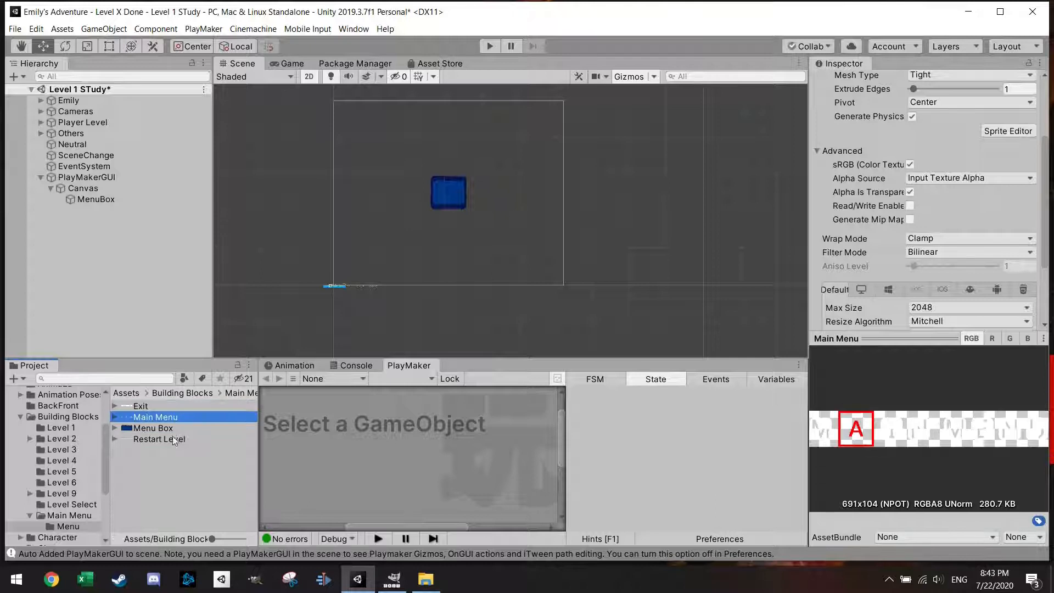
left_click(159, 440)
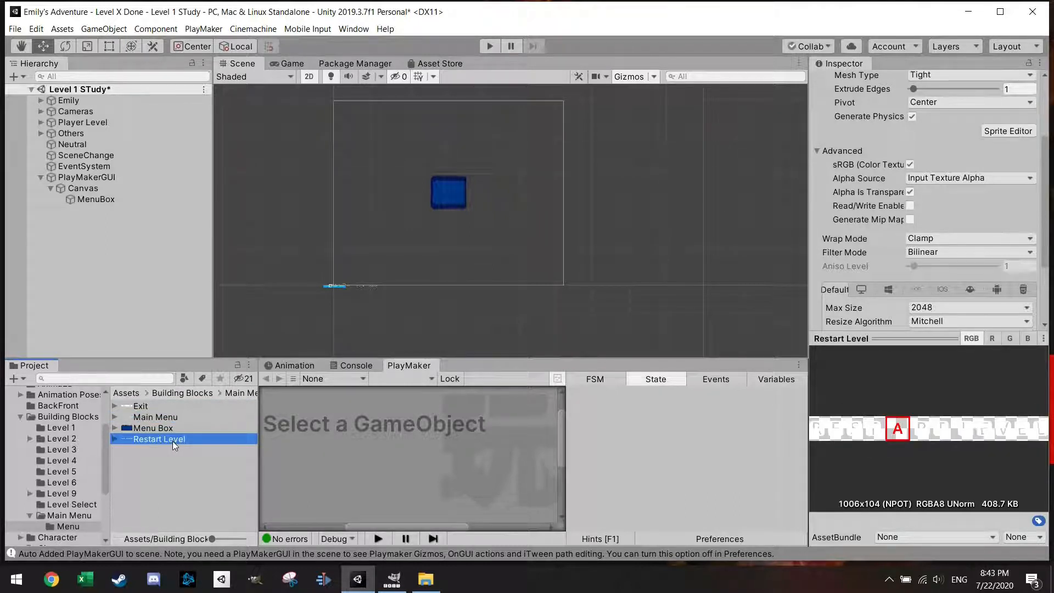
left_click(152, 428)
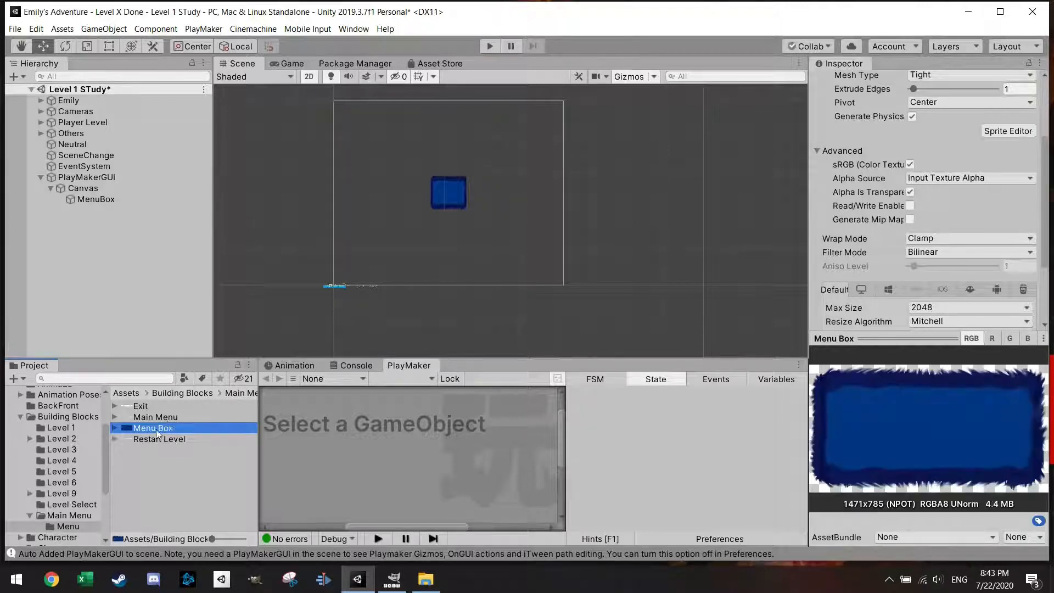
left_click(97, 198)
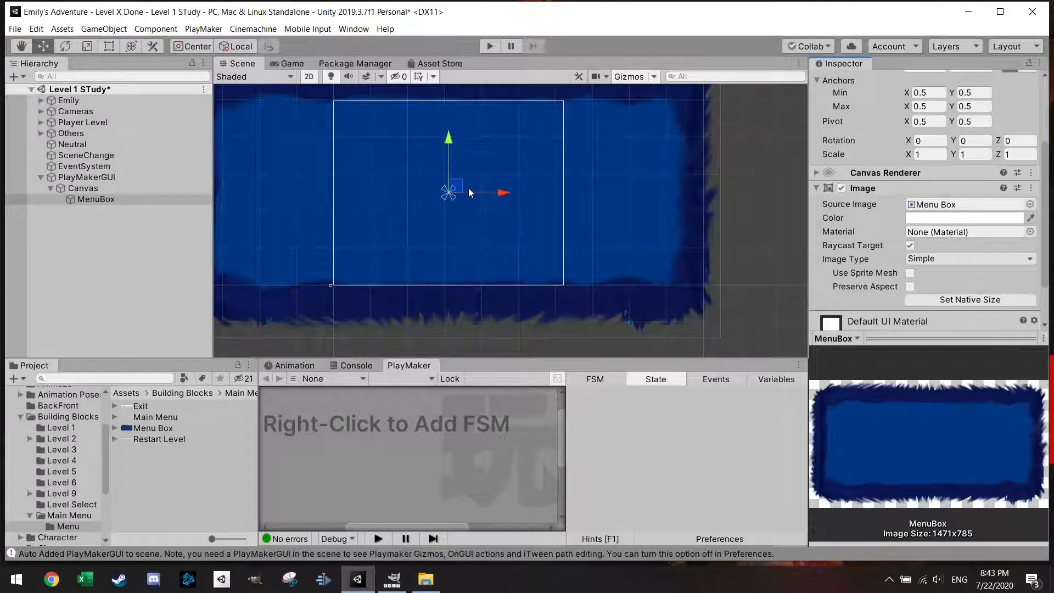
Step: Add a UI Image inside MenuBox using the Exit sprite and name it Exit
left_click(96, 198)
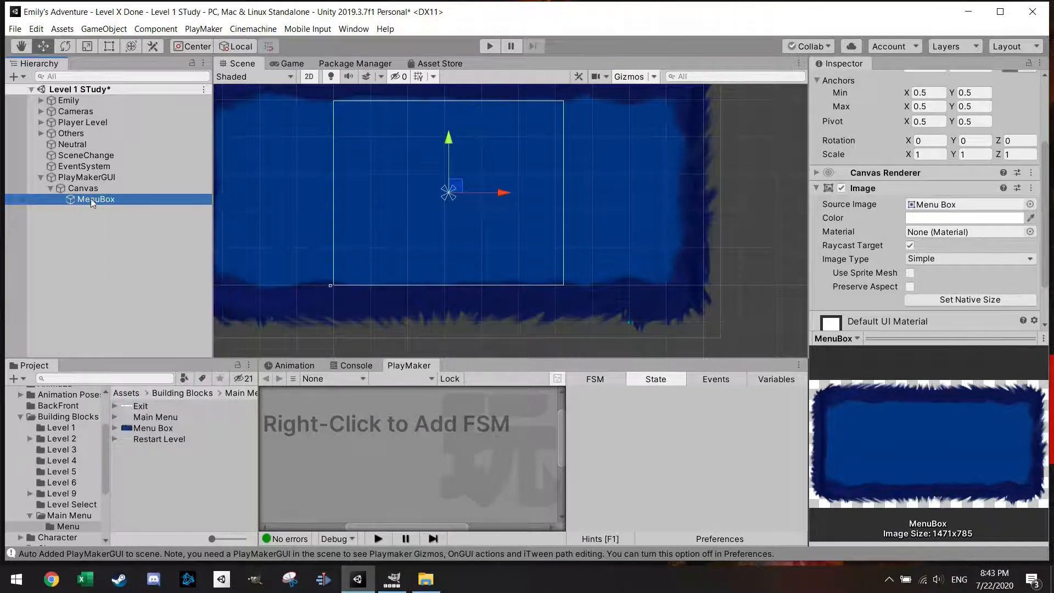
right_click(96, 199)
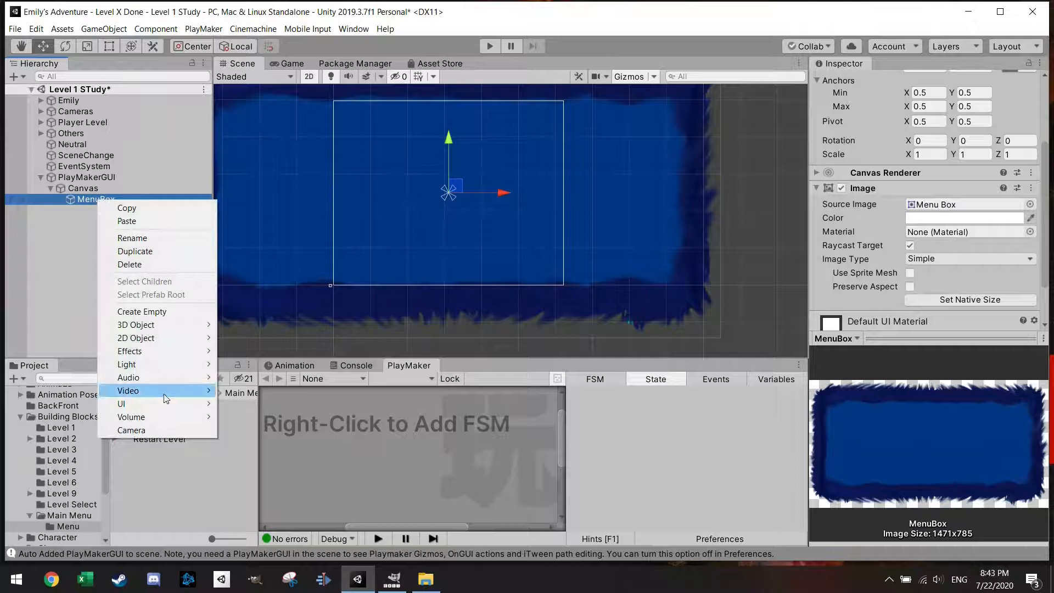
mouse_move(121, 403)
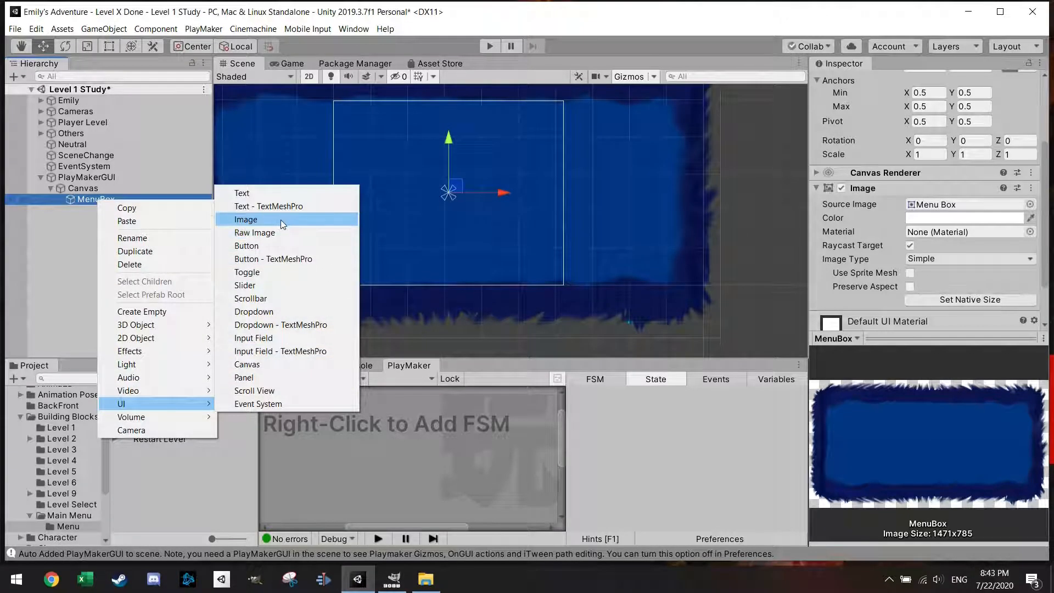
left_click(246, 219)
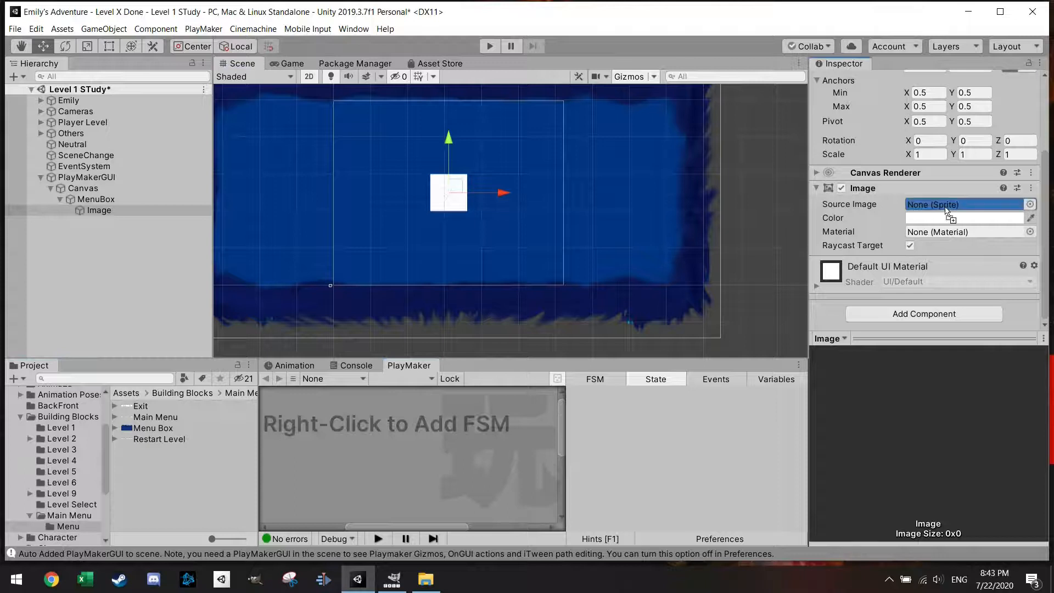
left_click(965, 204)
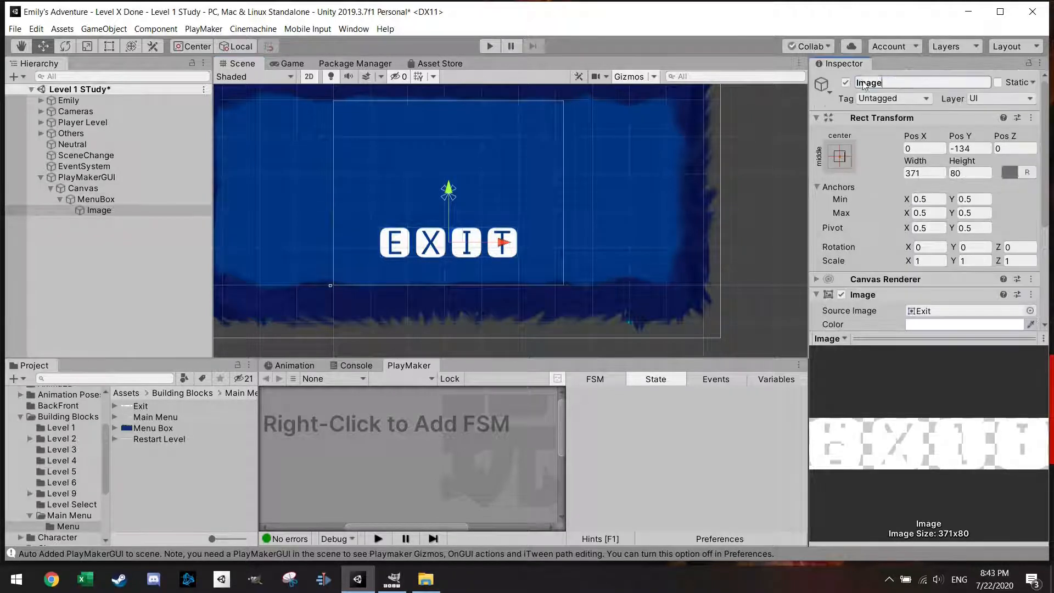
type("Exit")
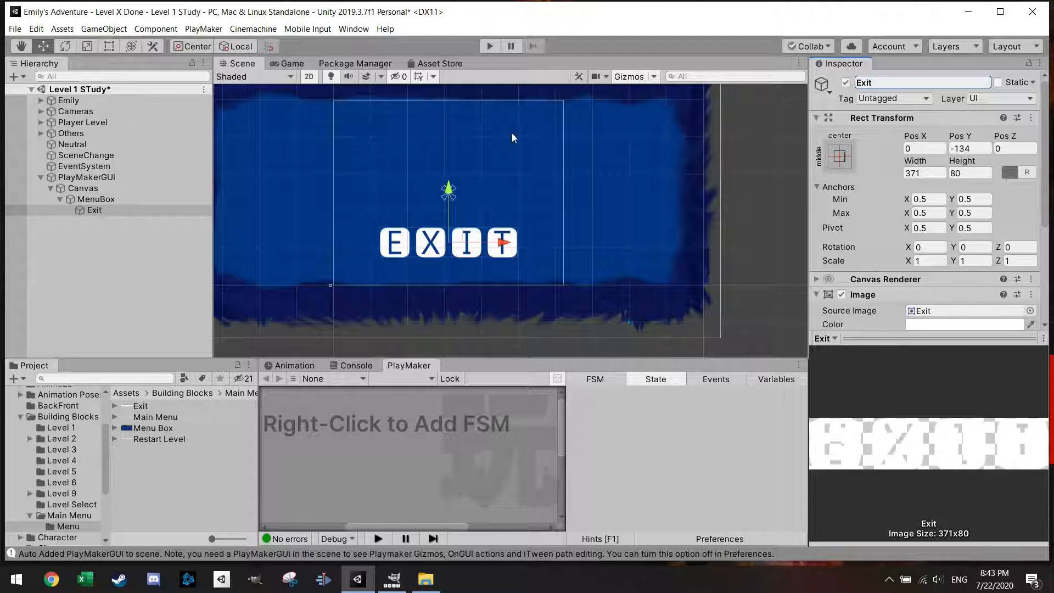
Step: Add a second UI Image inside MenuBox for Restart Level and name it Restart
right_click(95, 199)
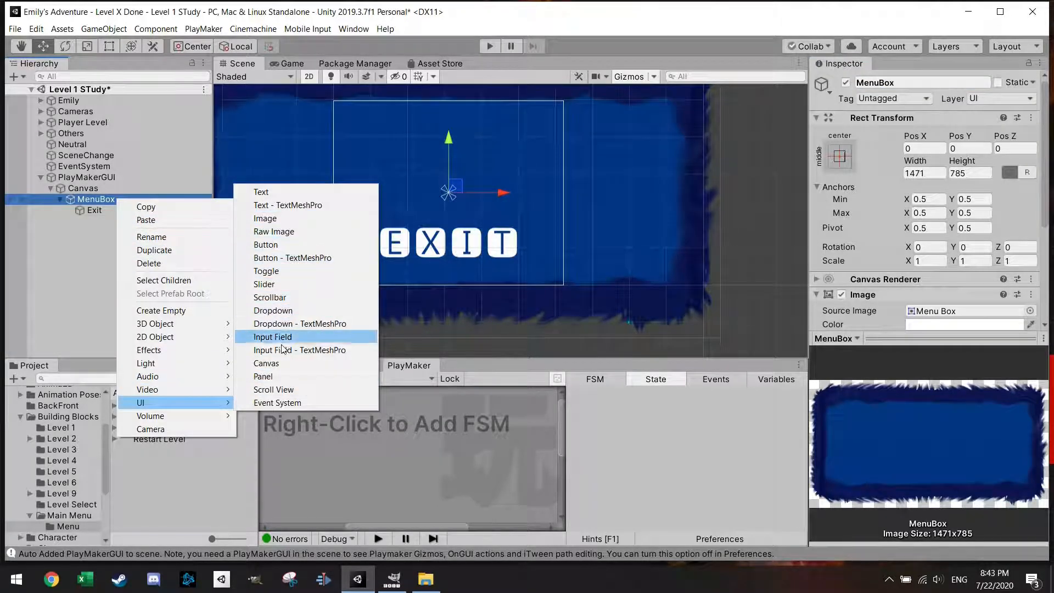
left_click(265, 217)
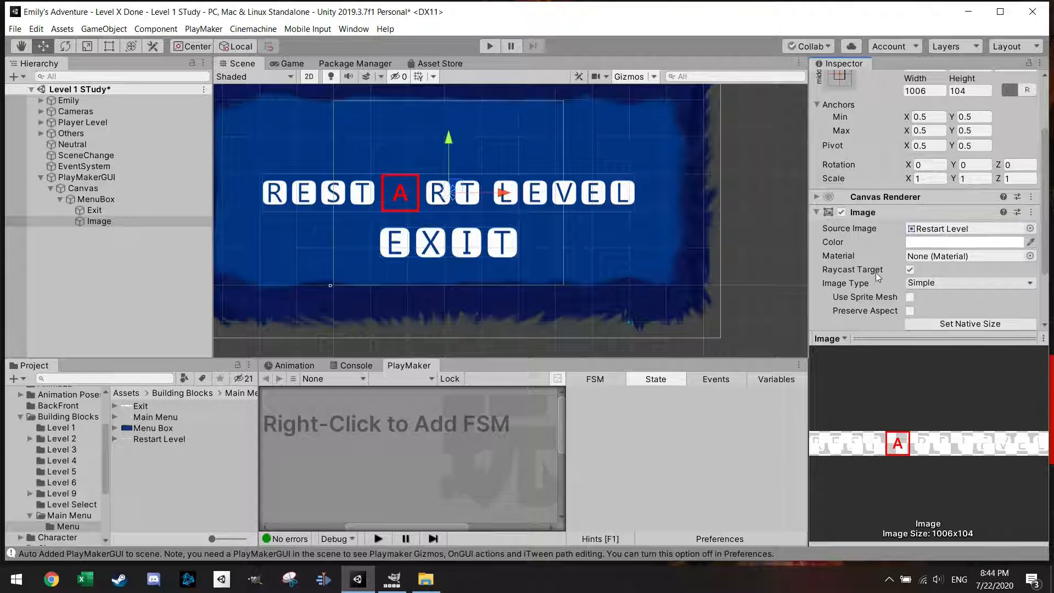
scroll("down", 3)
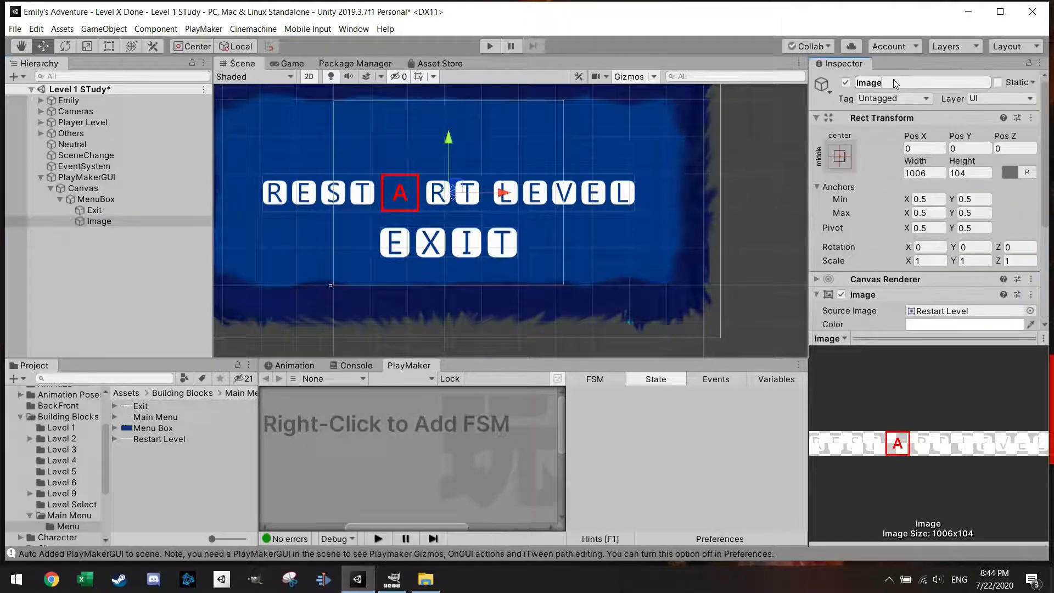
type("Restart")
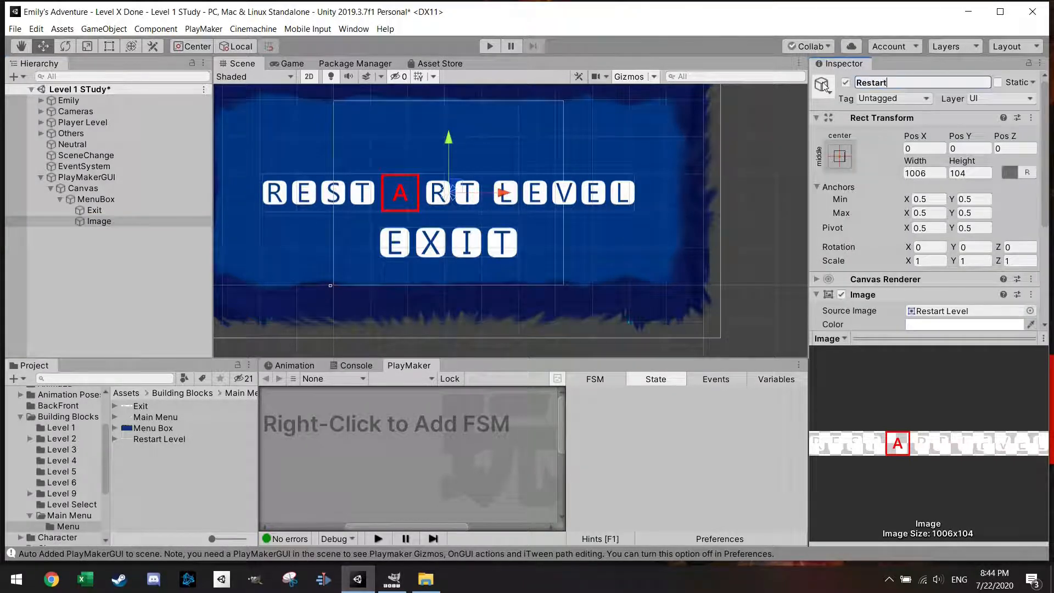
Step: Add a third UI Image inside MenuBox showing the Main Menu sprite, then collapse MenuBox
right_click(97, 198)
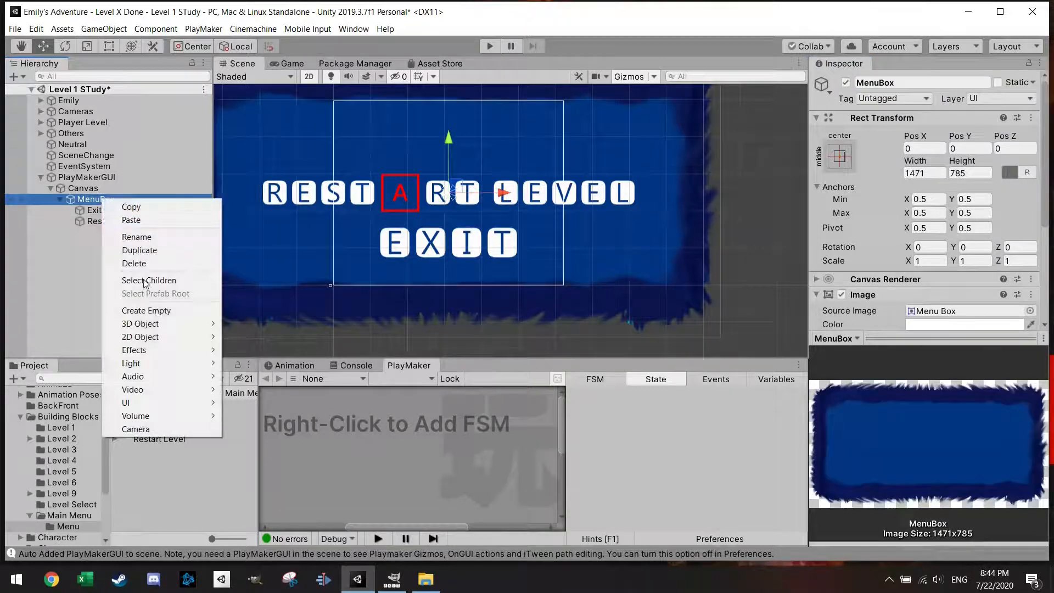
left_click(125, 402)
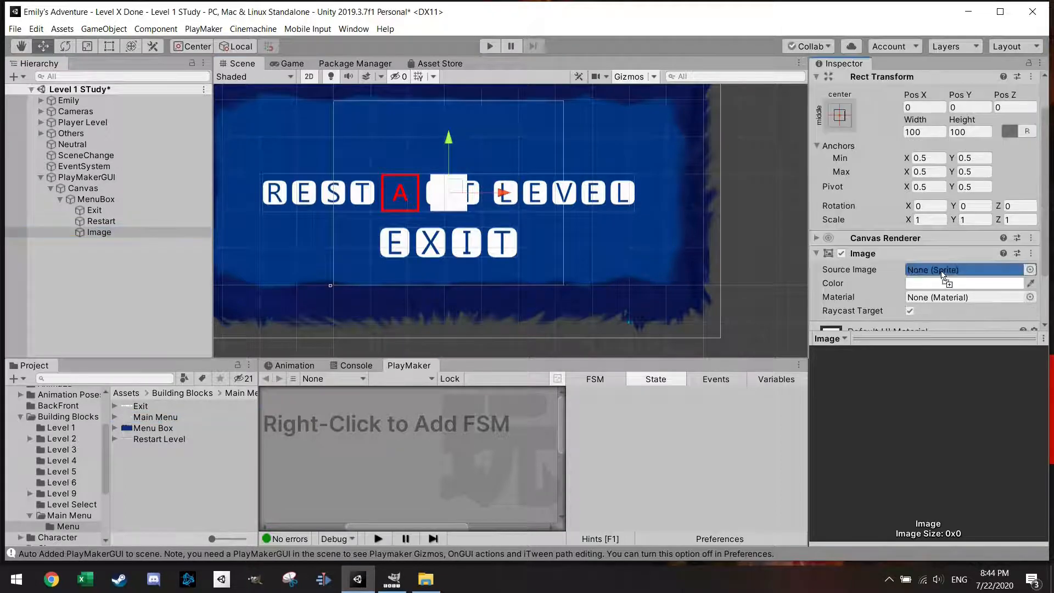
left_click(966, 270)
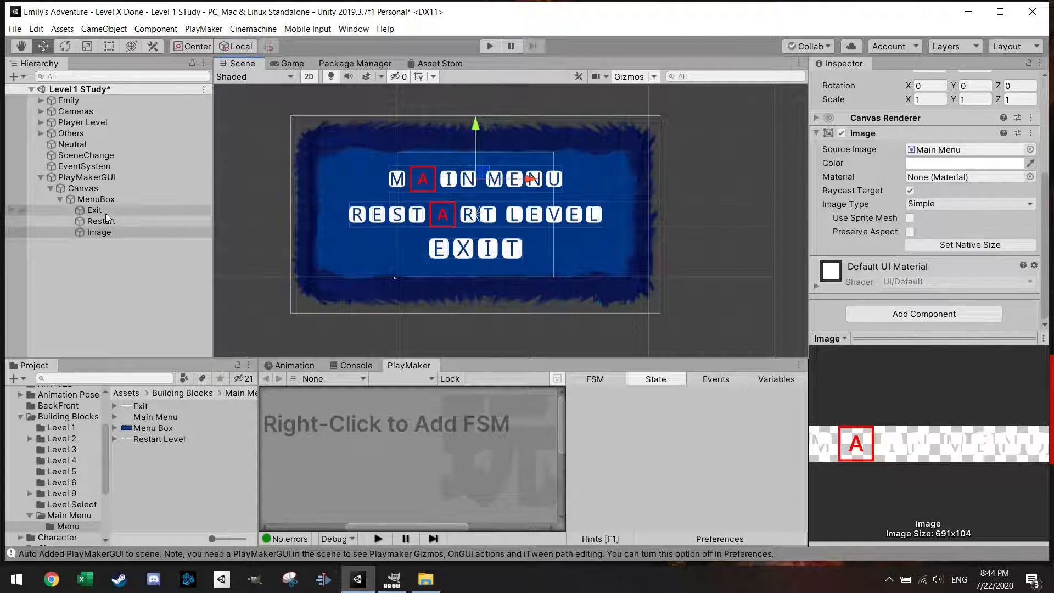
left_click(95, 199)
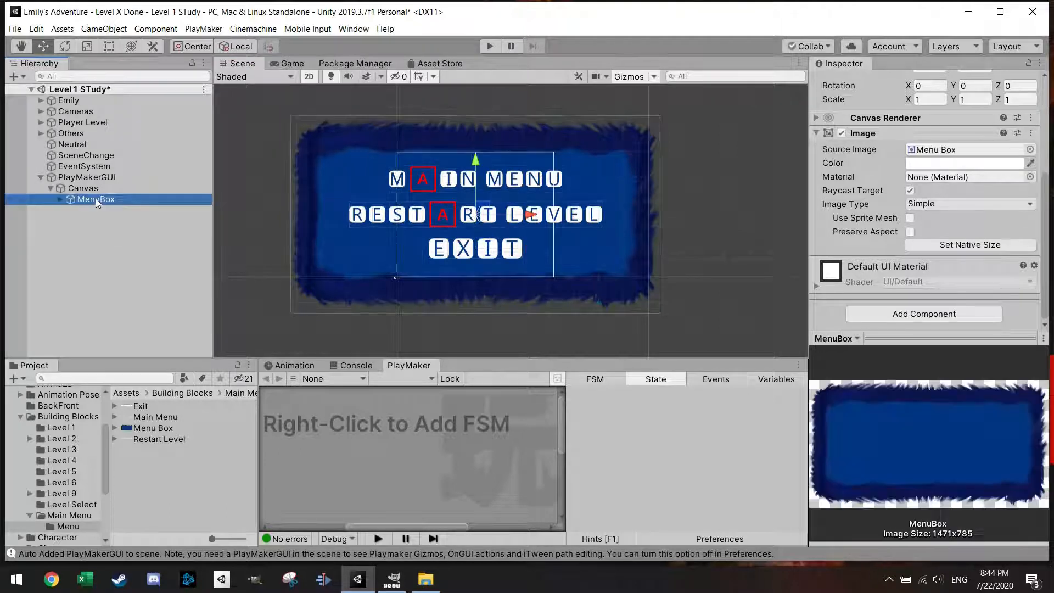
Step: Set MenuBox's Rect Transform scale to about one-fifth and check it small over the level in Game view
left_click(292, 63)
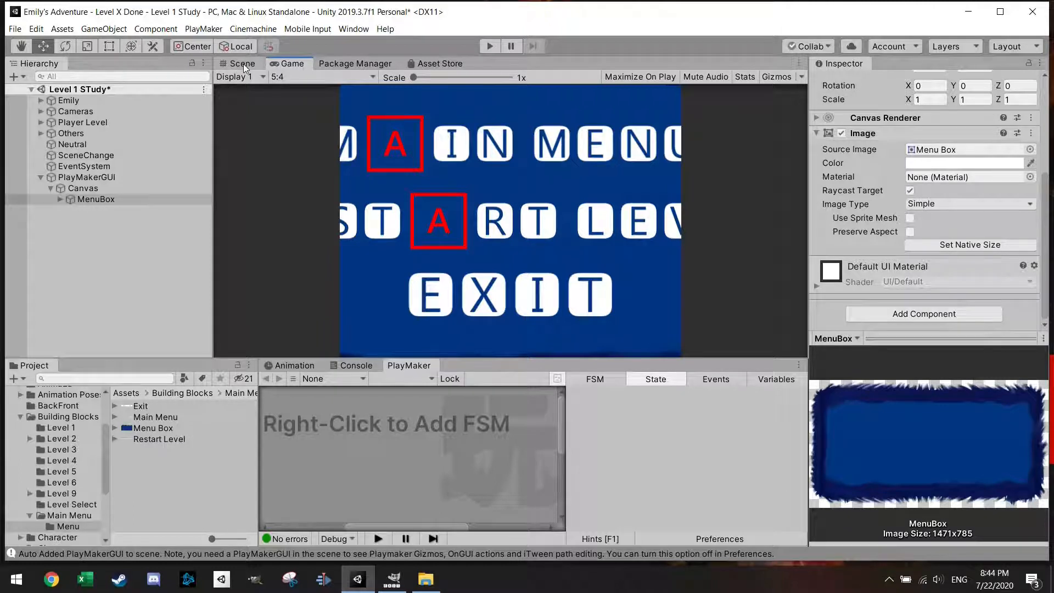
left_click(242, 63)
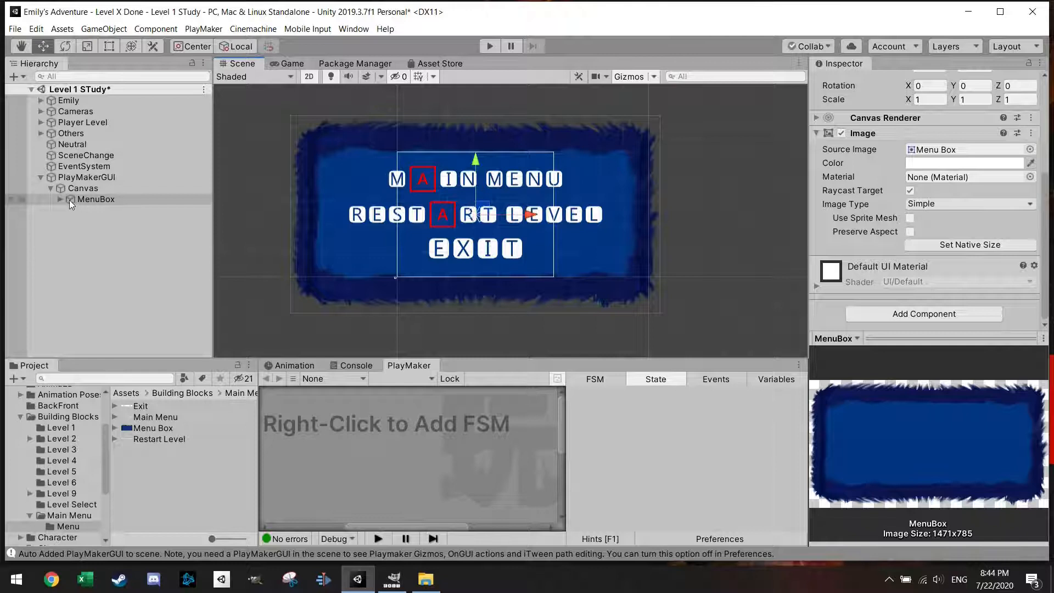
left_click(95, 199)
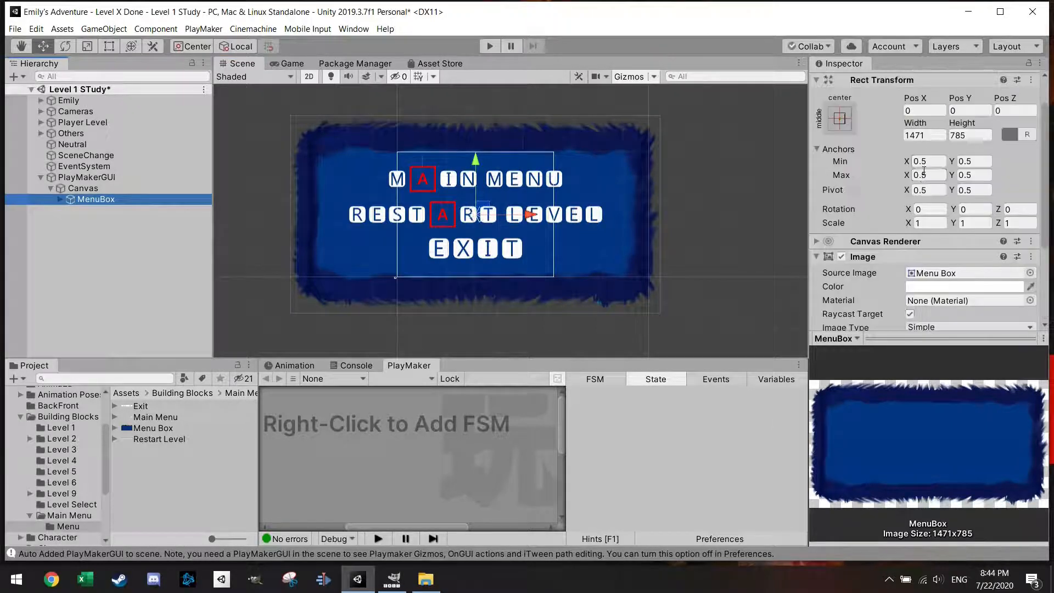
left_click(928, 223)
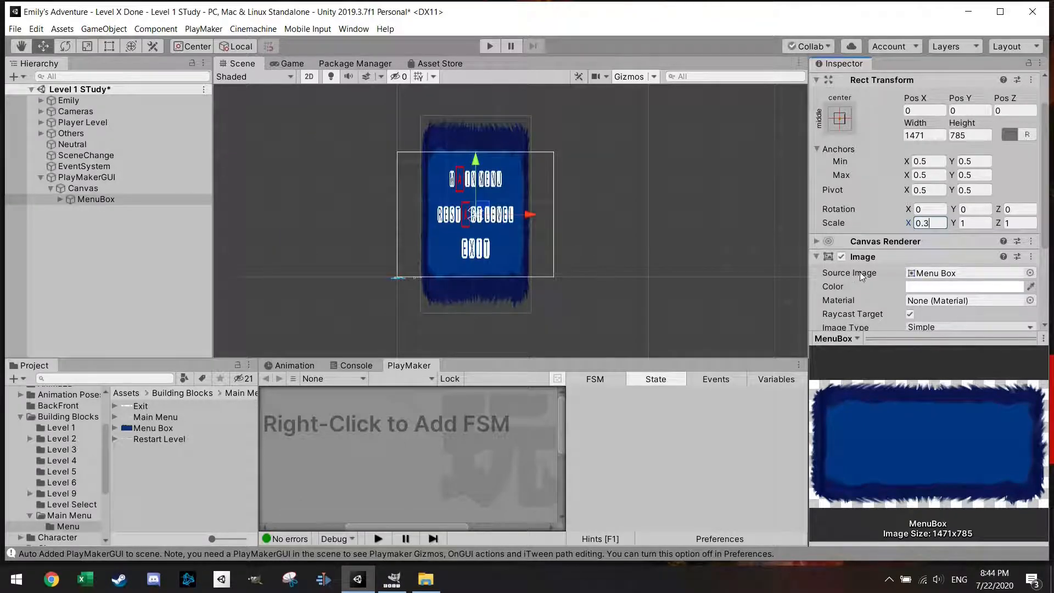
type("0.")
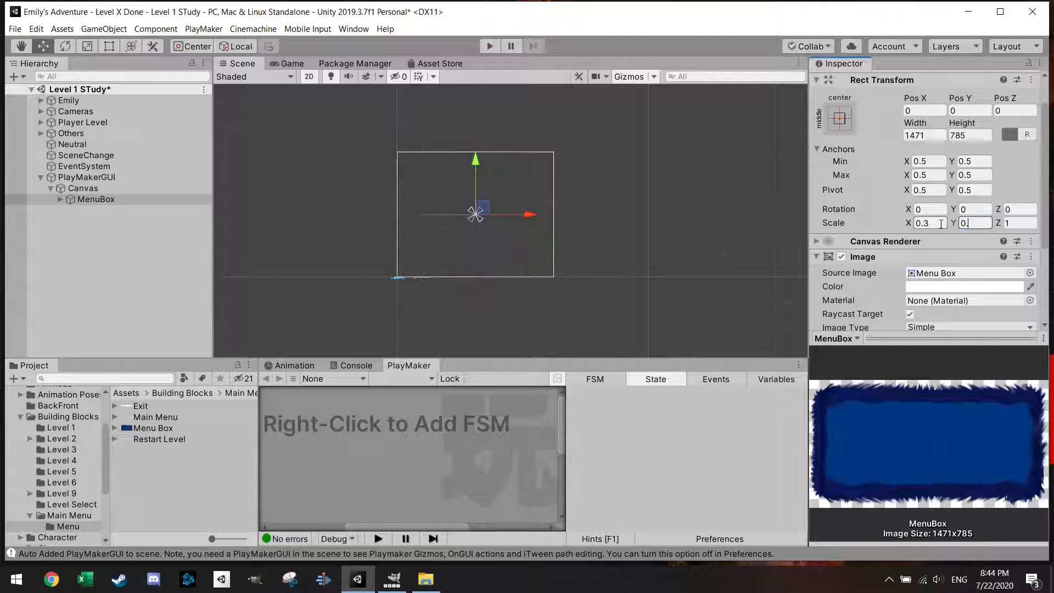
type("0.3")
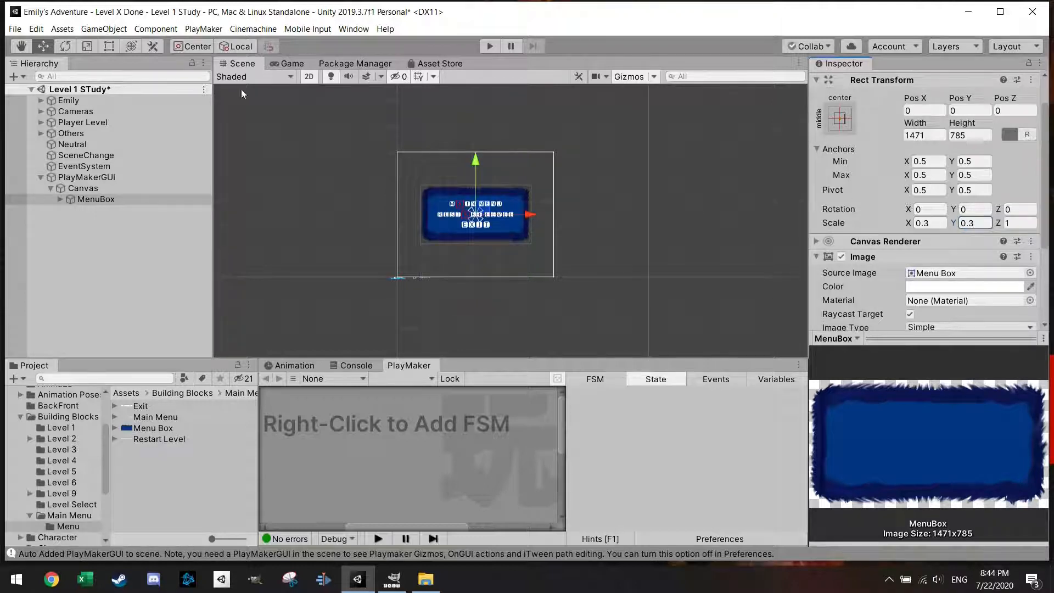
left_click(292, 64)
type("0.2")
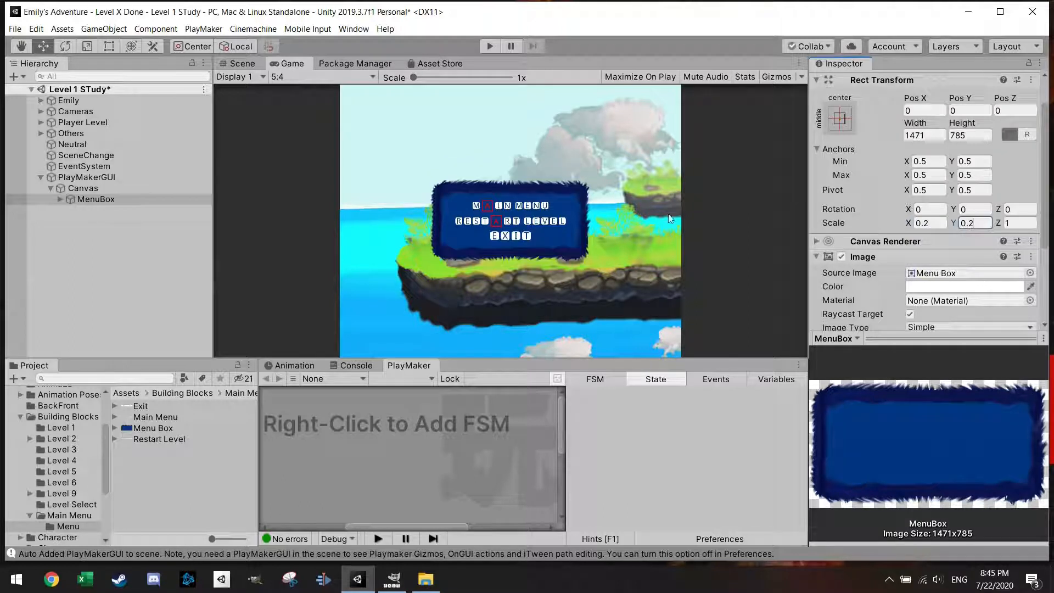
Step: Lower MenuBox's image colour alpha to 215 so the box is slightly see-through
left_click(95, 199)
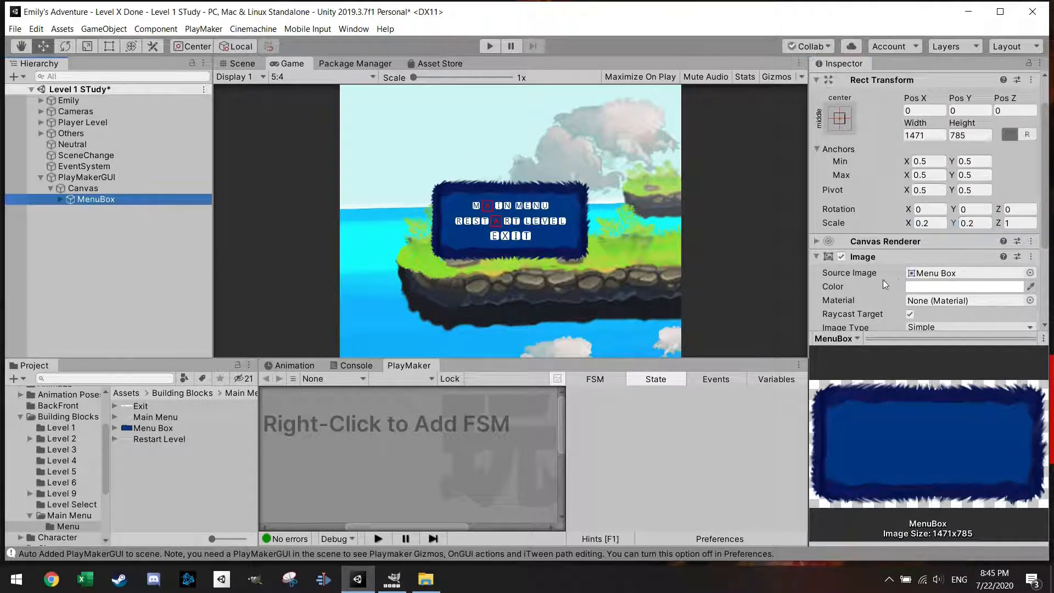
left_click(966, 286)
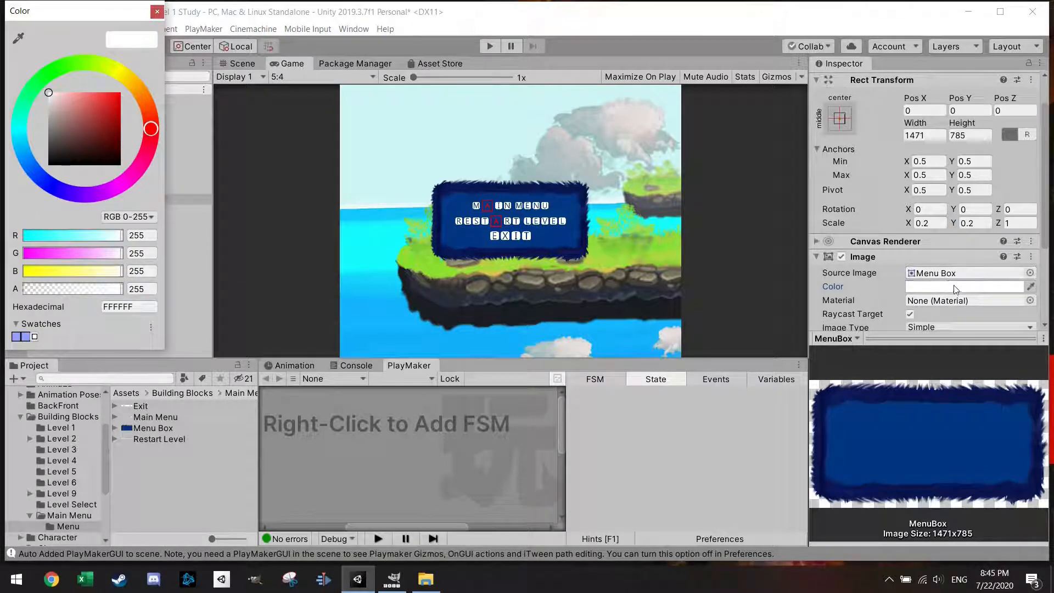
left_click_drag(124, 289, 120, 289)
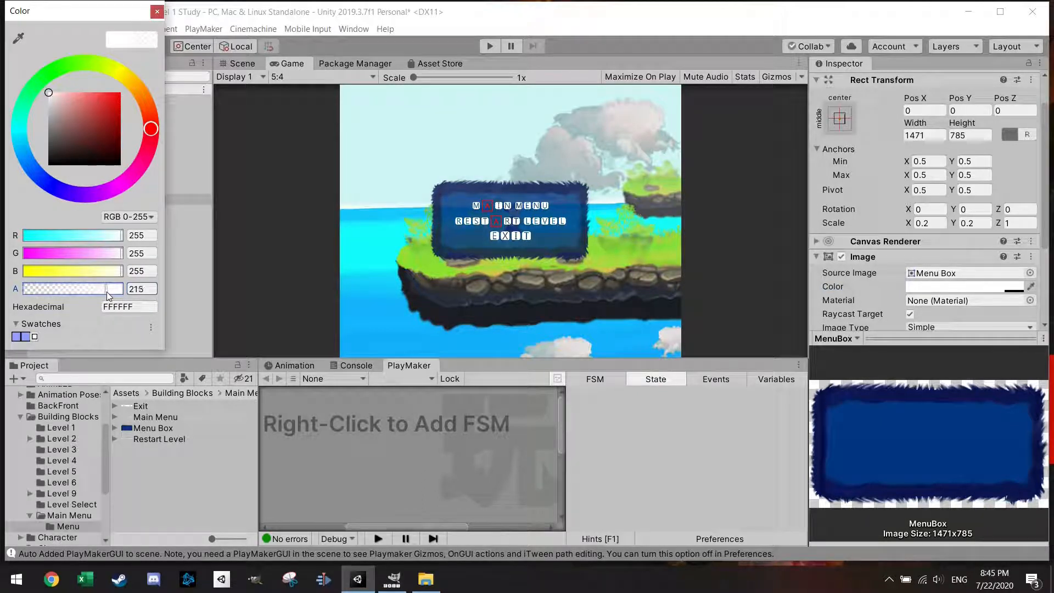
mouse_move(156, 13)
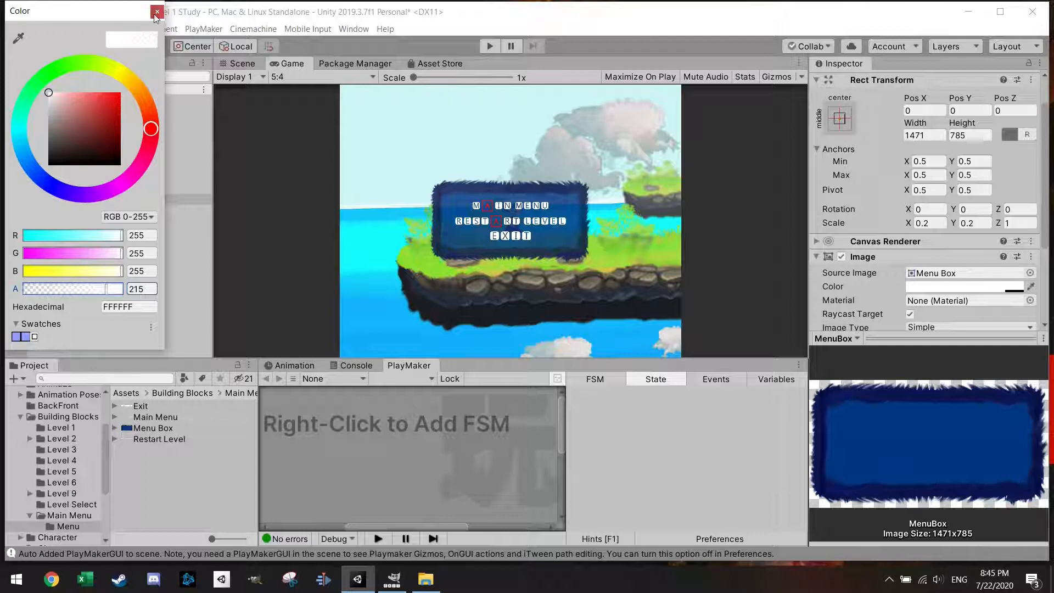
left_click(157, 13)
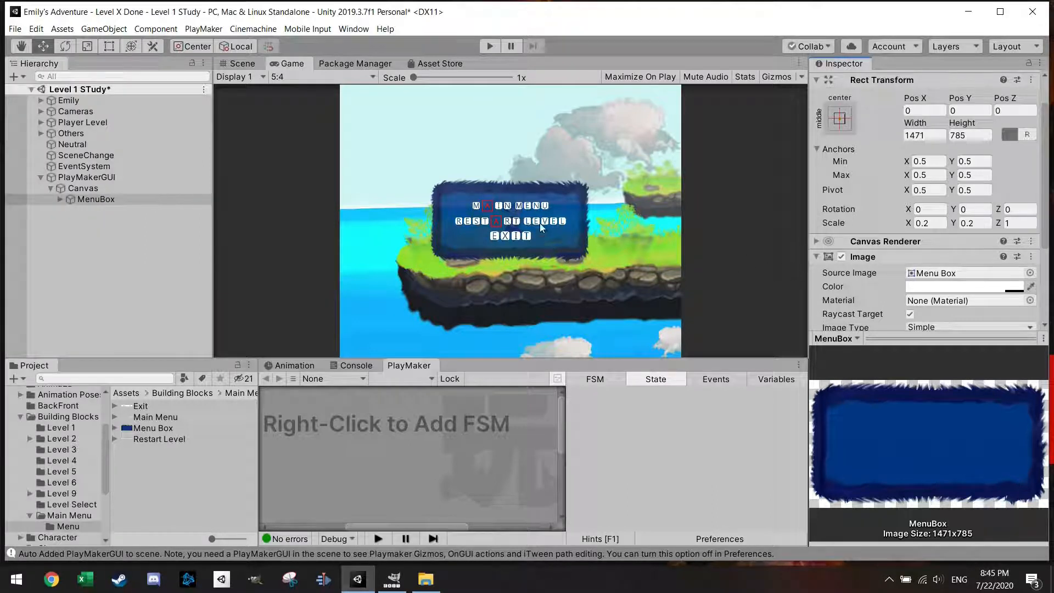
Step: Expand MenuBox and scale its Exit image down to 0.8
left_click(61, 199)
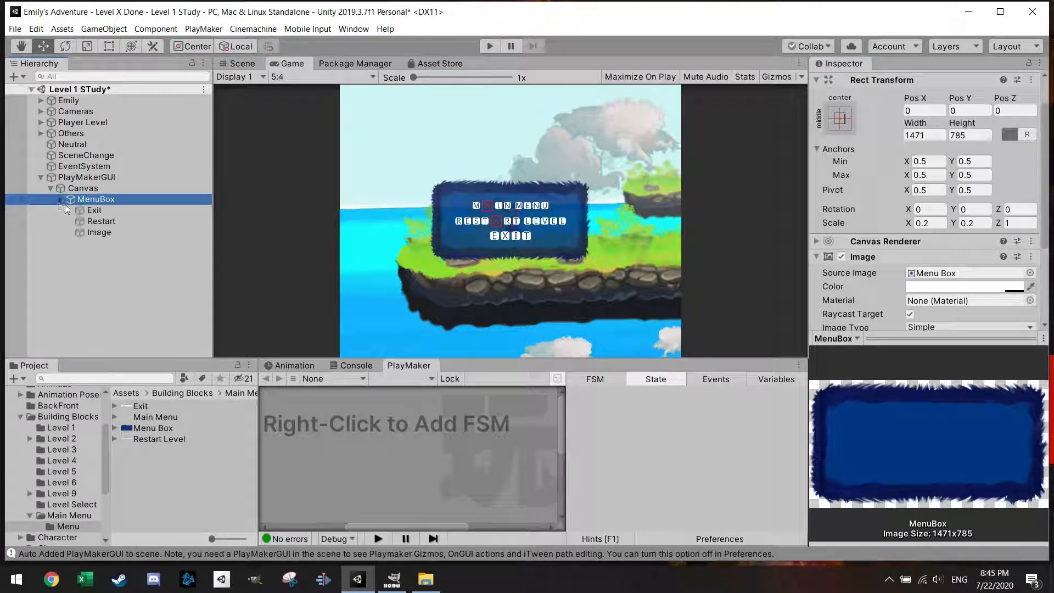
left_click(95, 210)
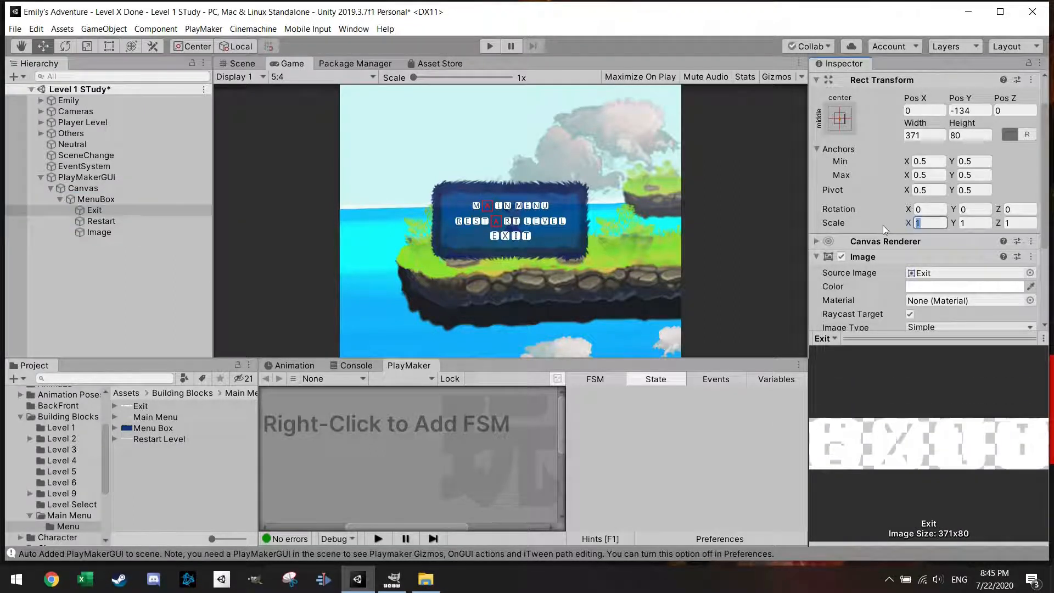
type("0.8")
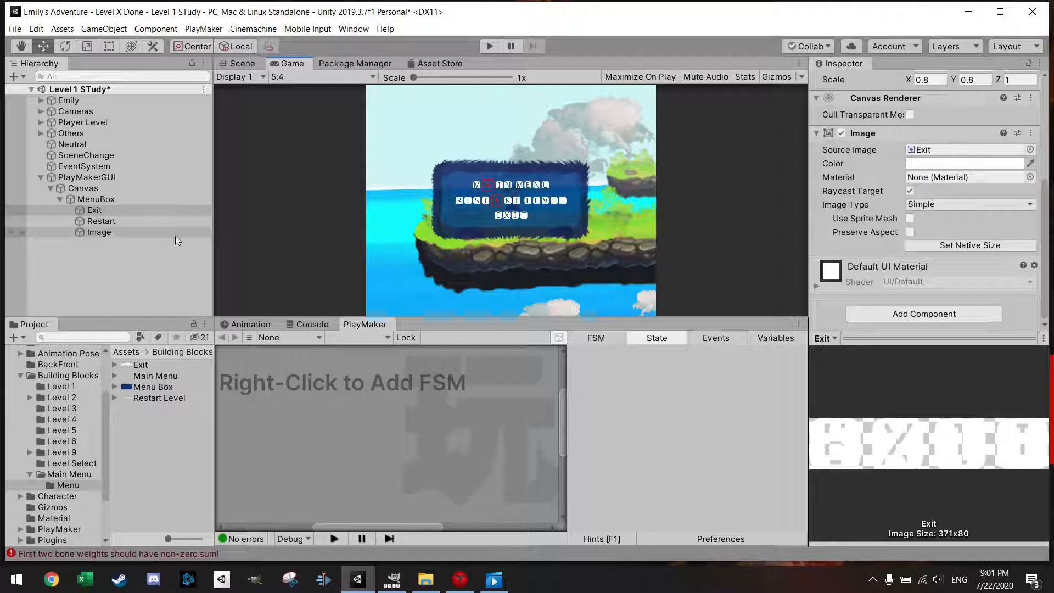
Step: Rename the new image Main Menu and reorder MenuBox's children as Main Menu, Restart, Exit
left_click(99, 232)
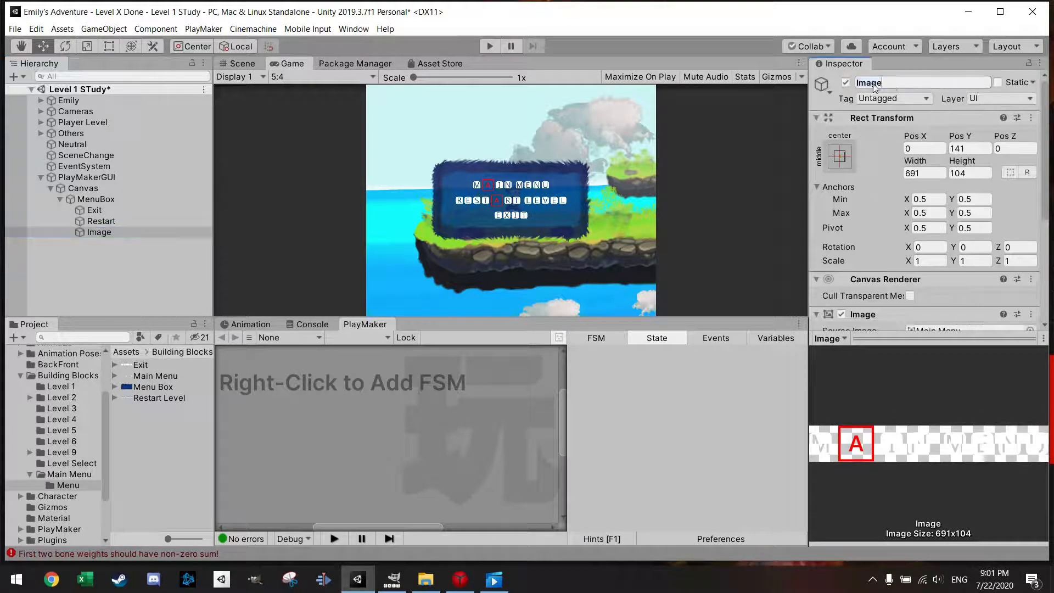
type("Main Men")
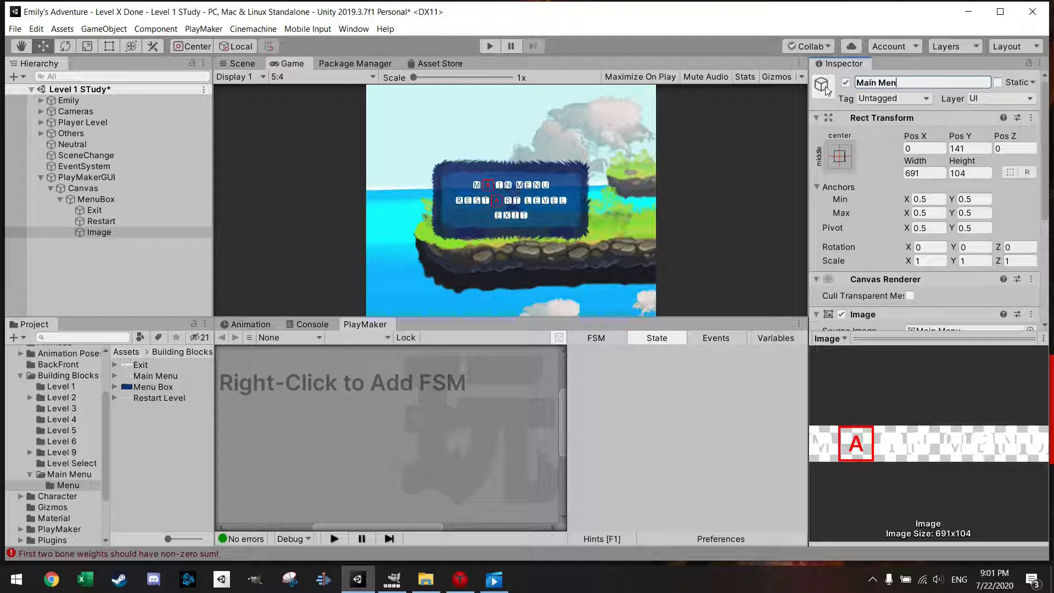
left_click(110, 232)
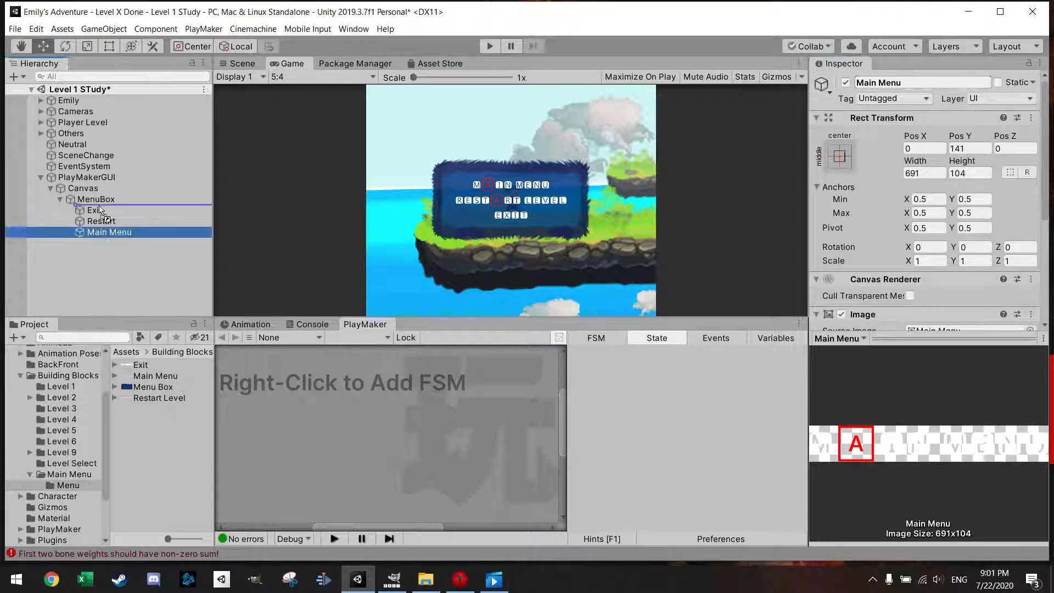
left_click(101, 232)
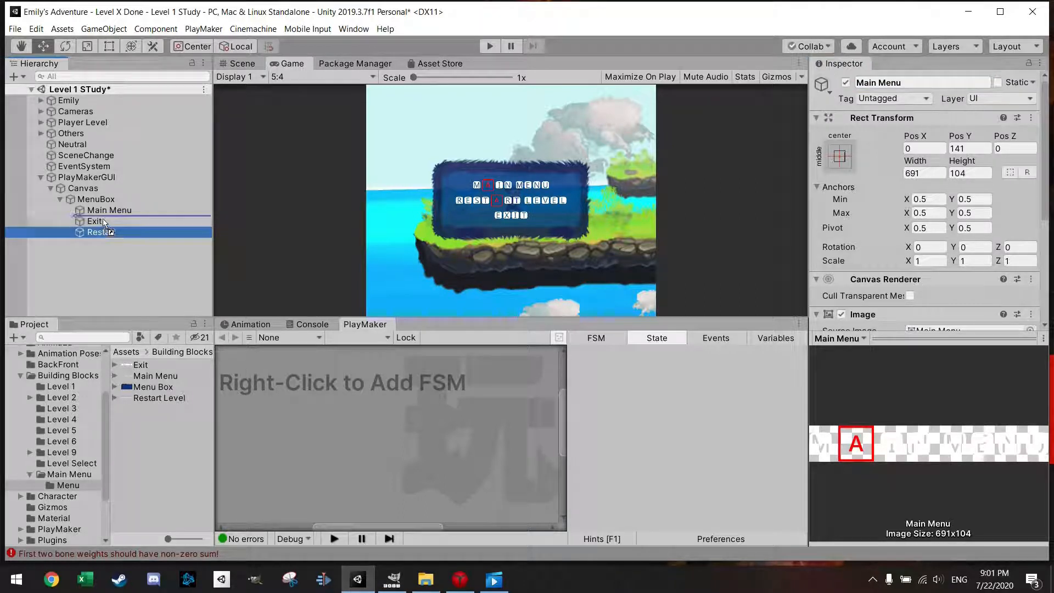
left_click(102, 221)
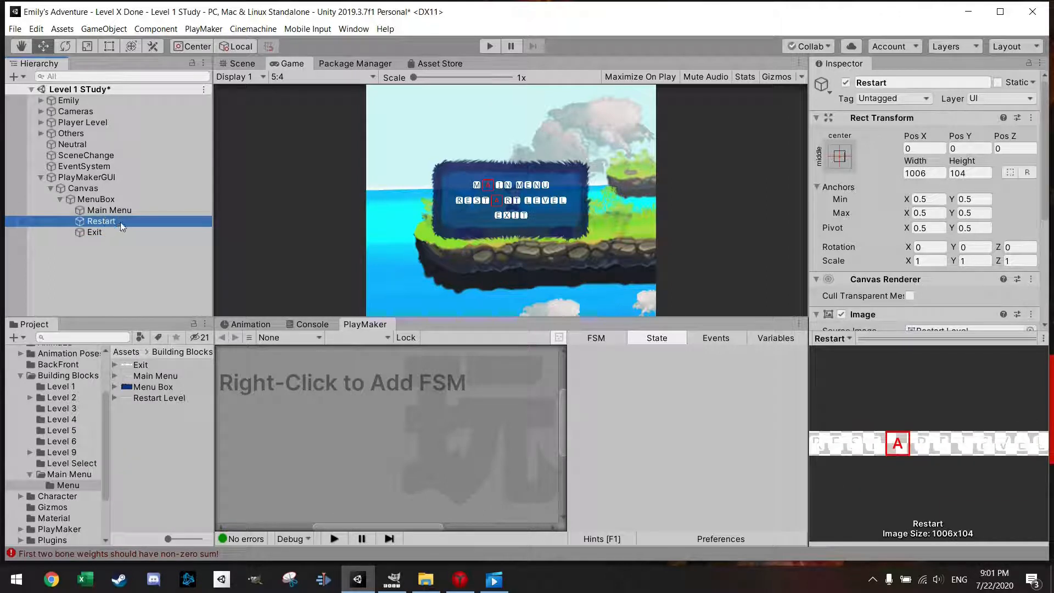
left_click(97, 199)
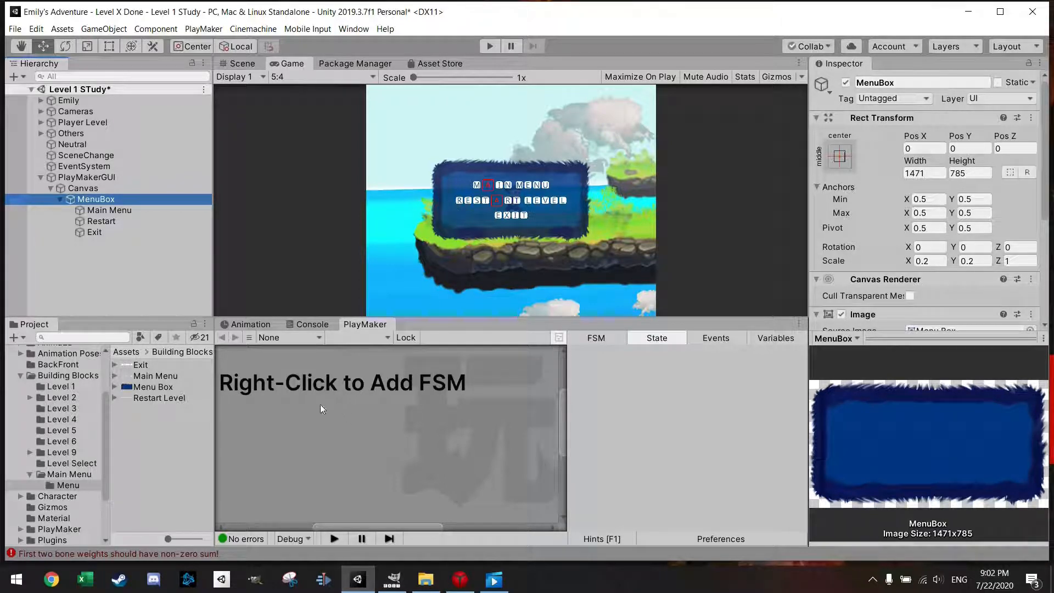
Step: Add a PlayMaker FSM to MenuBox whose PushEscape state uses Get Key Down on Escape
right_click(322, 408)
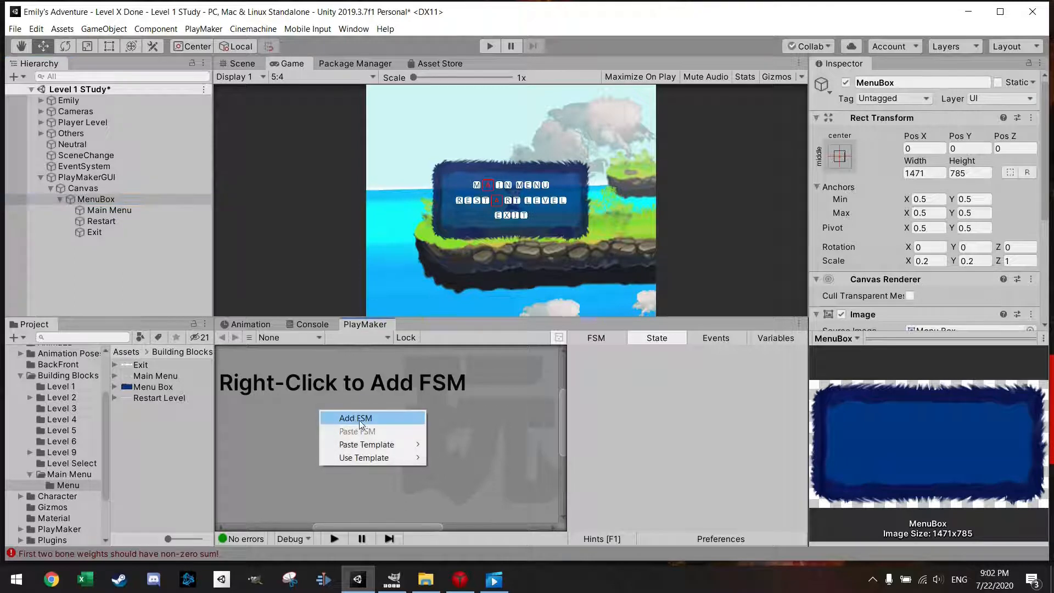
left_click(355, 417)
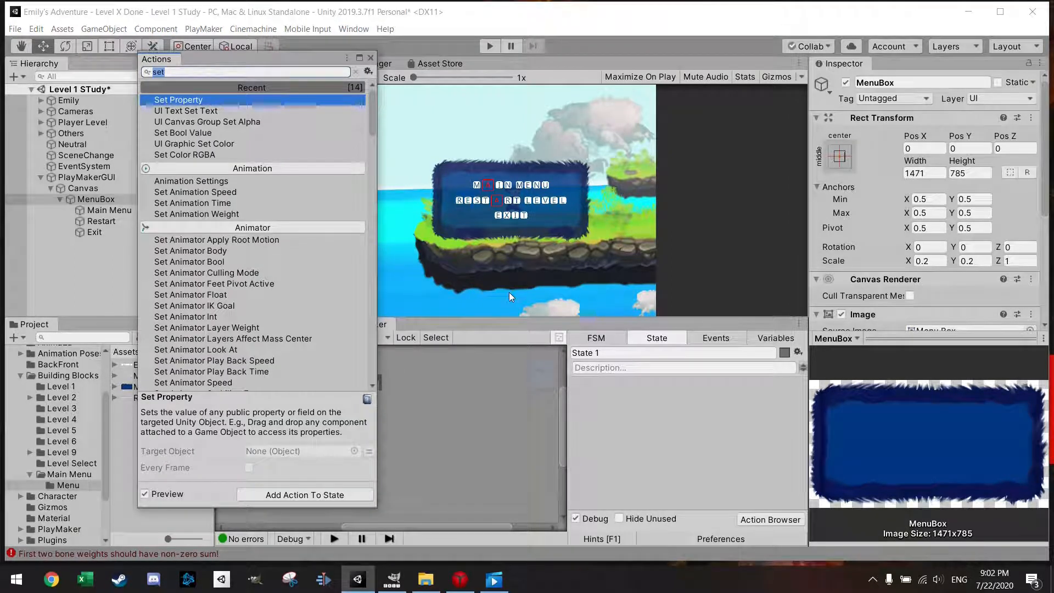
type("get")
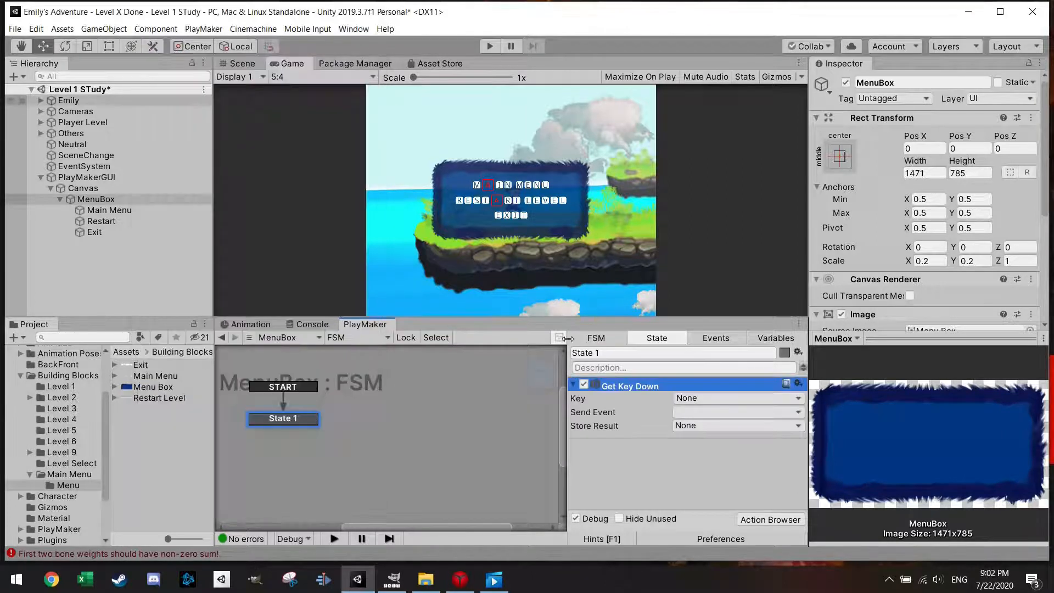
left_click(737, 398)
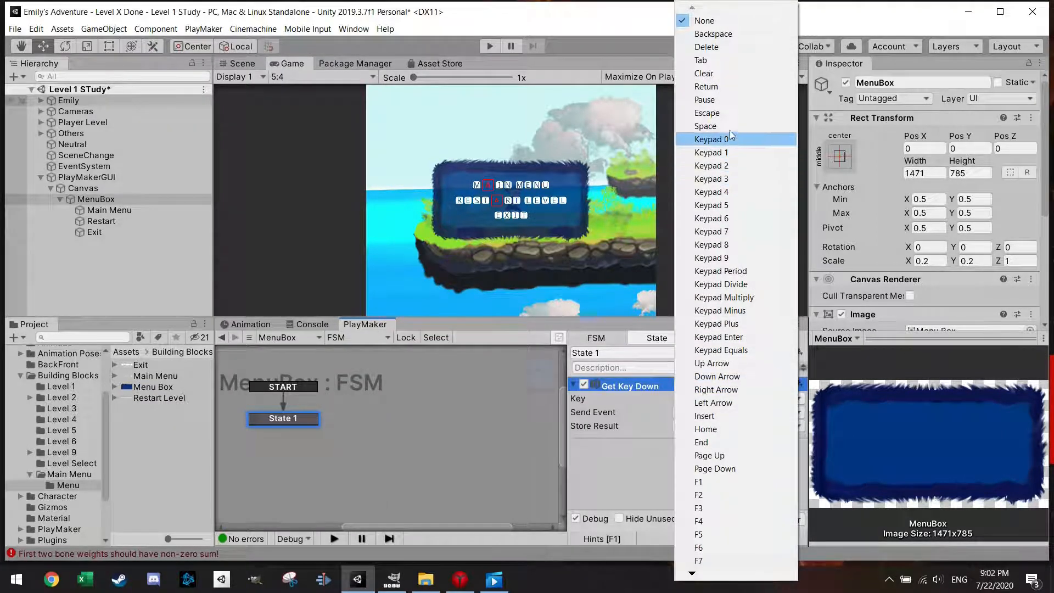
left_click(707, 113)
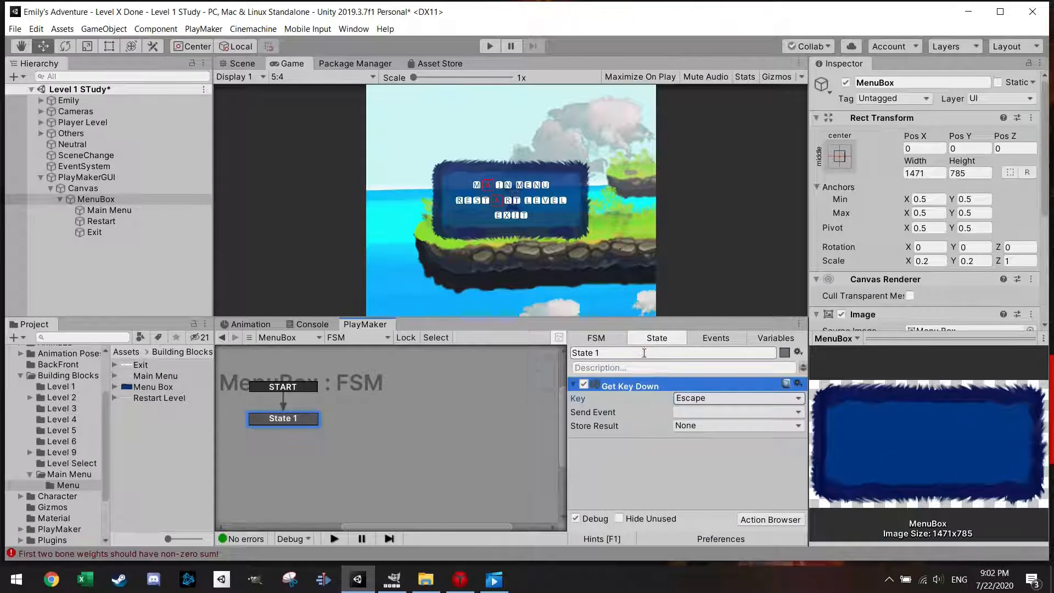
type("Escape")
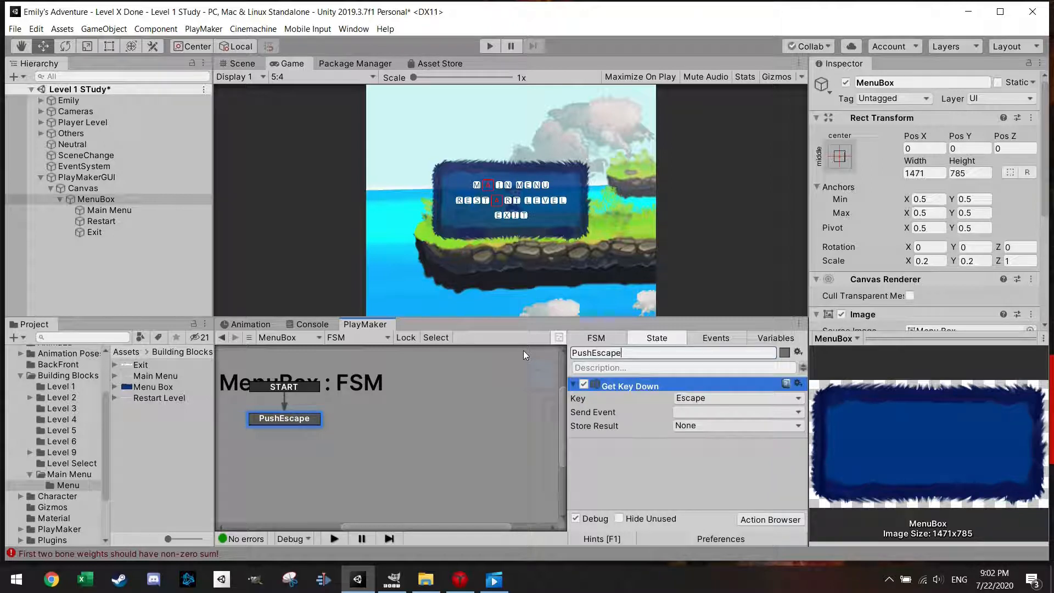
left_click(771, 519)
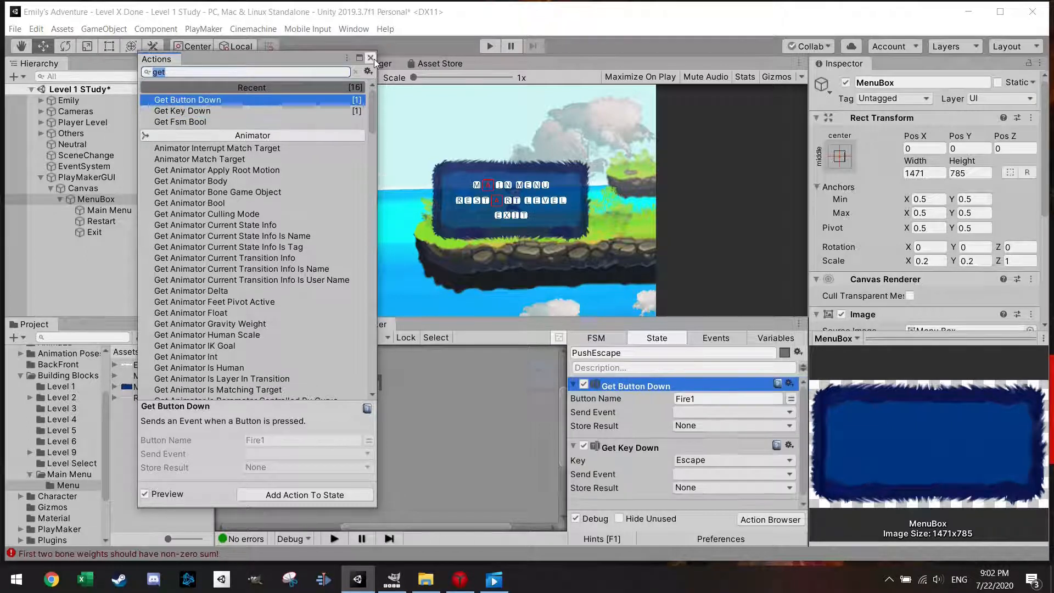
left_click(370, 58)
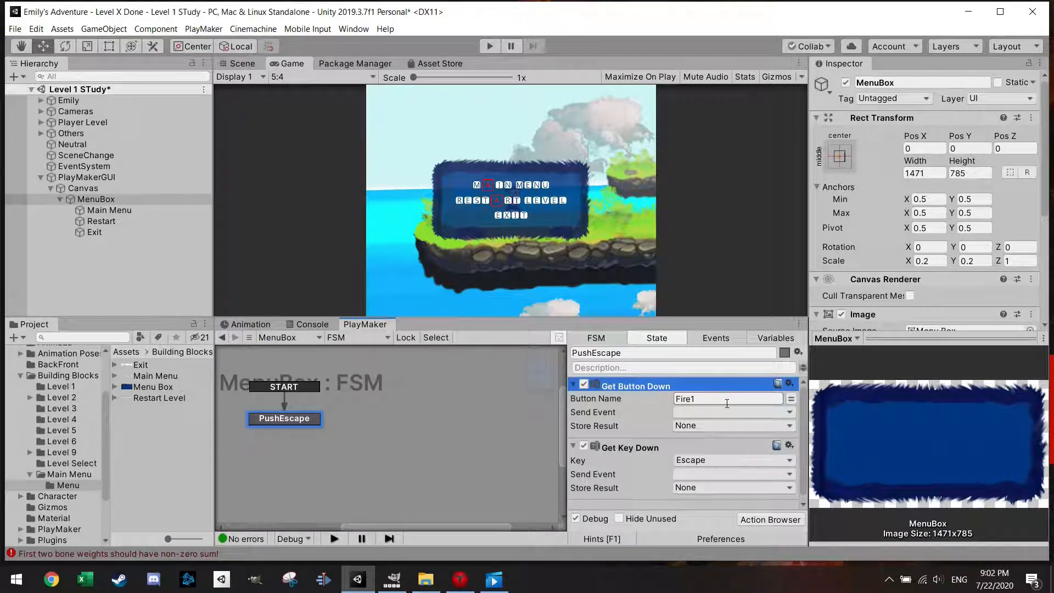
left_click(726, 398)
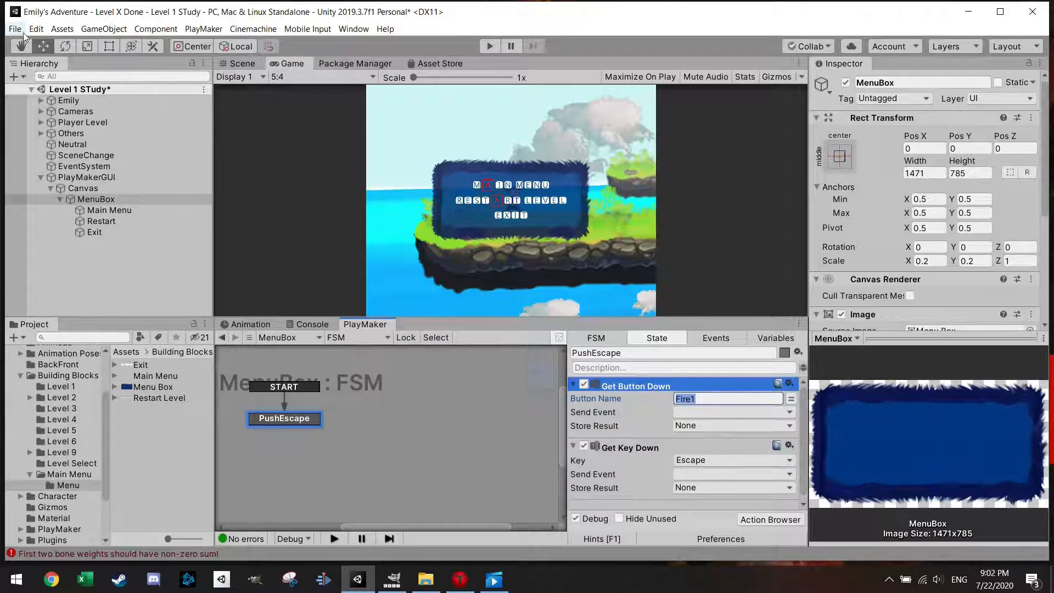
left_click(35, 29)
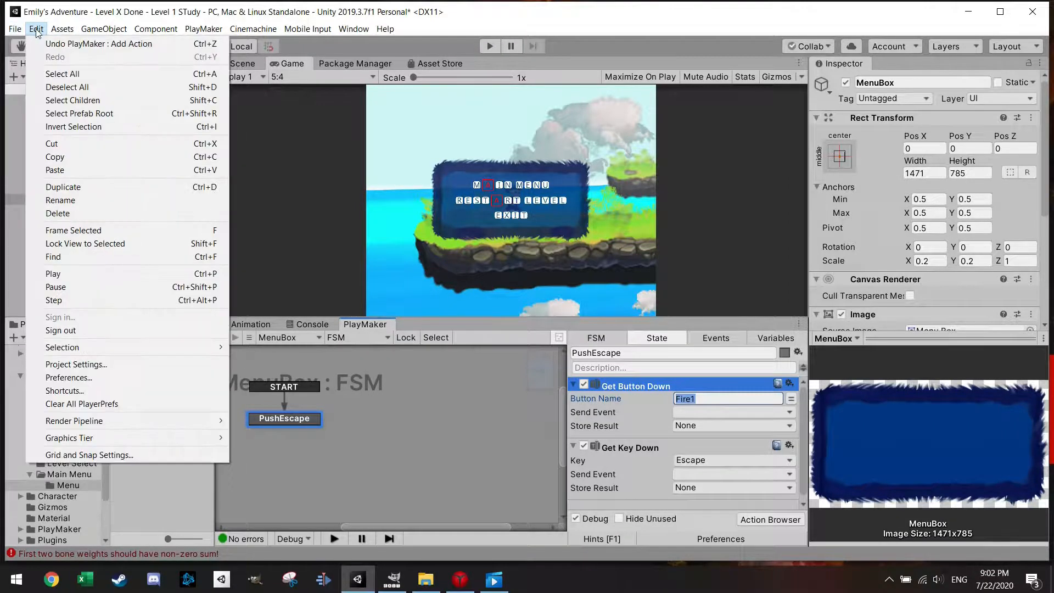
mouse_move(75, 363)
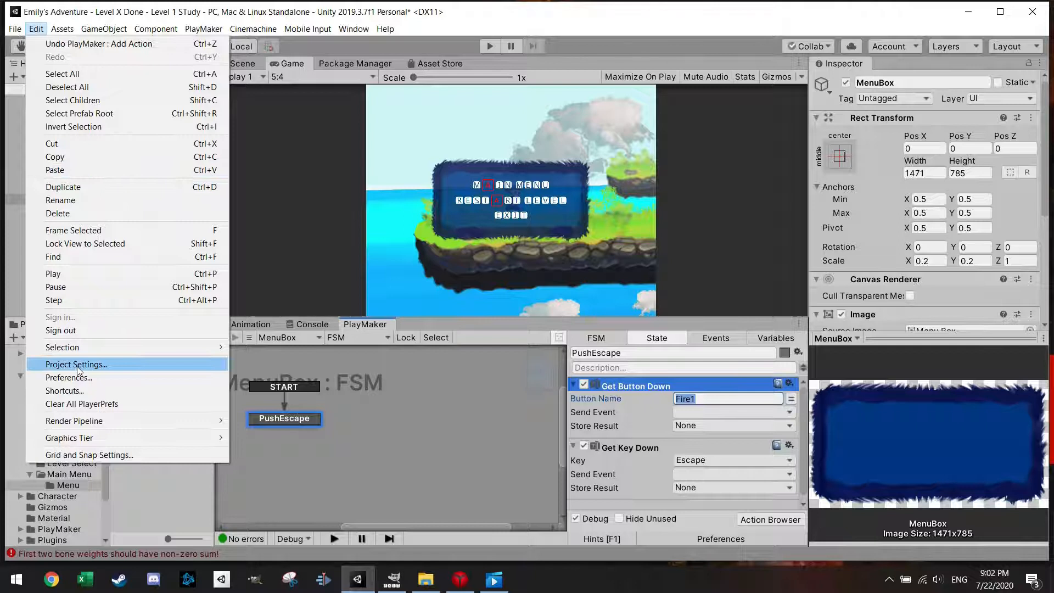
left_click(75, 363)
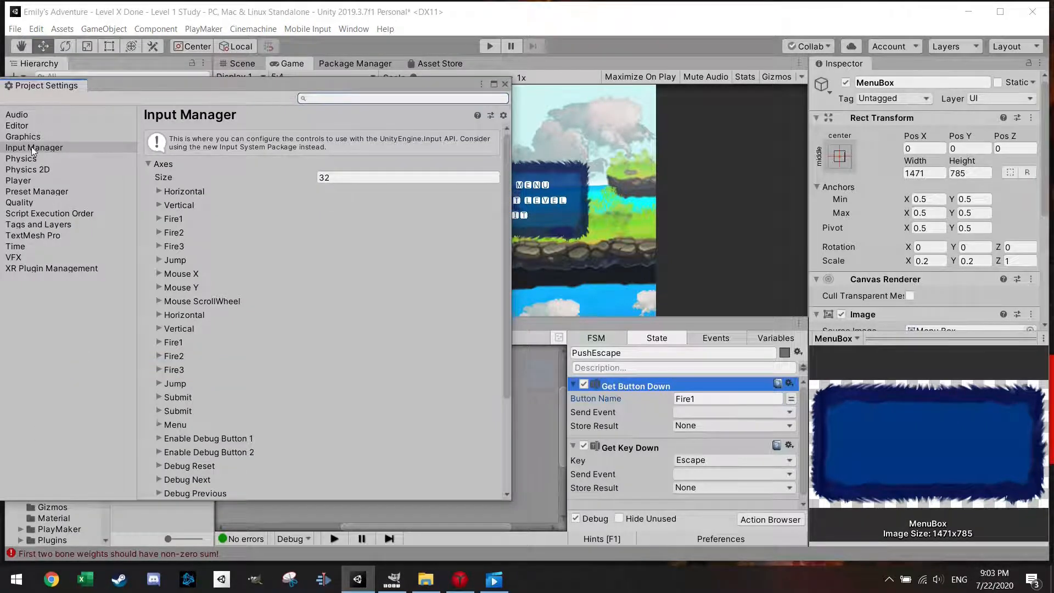
left_click(34, 147)
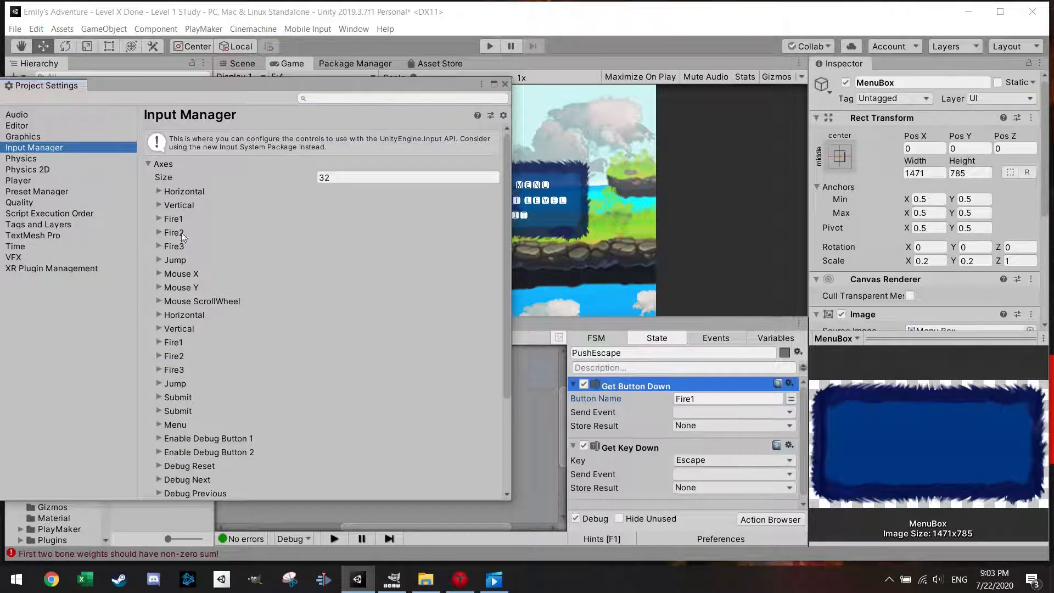
scroll("down", 3)
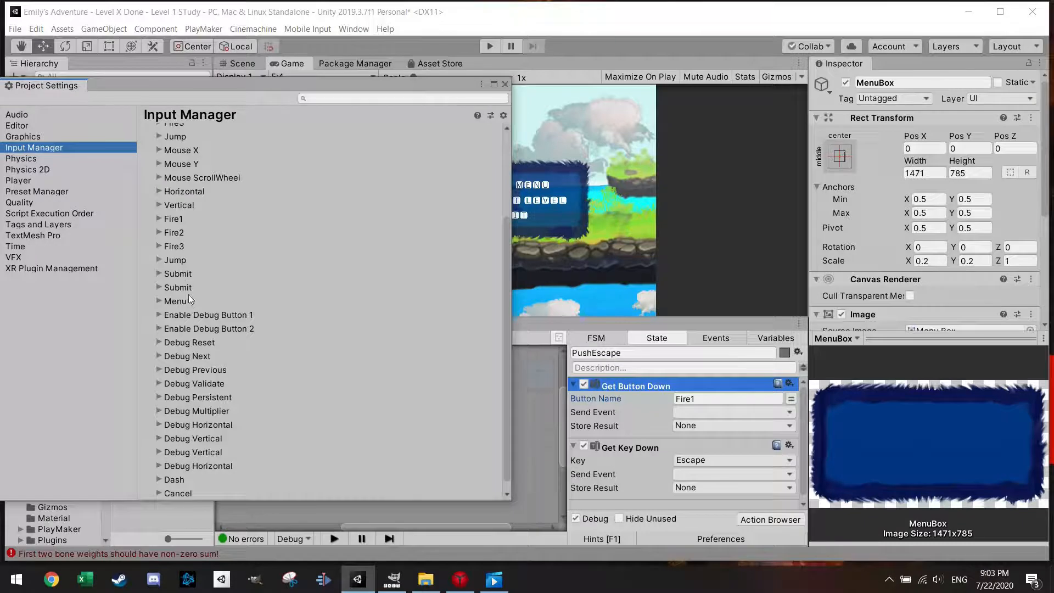
left_click(158, 300)
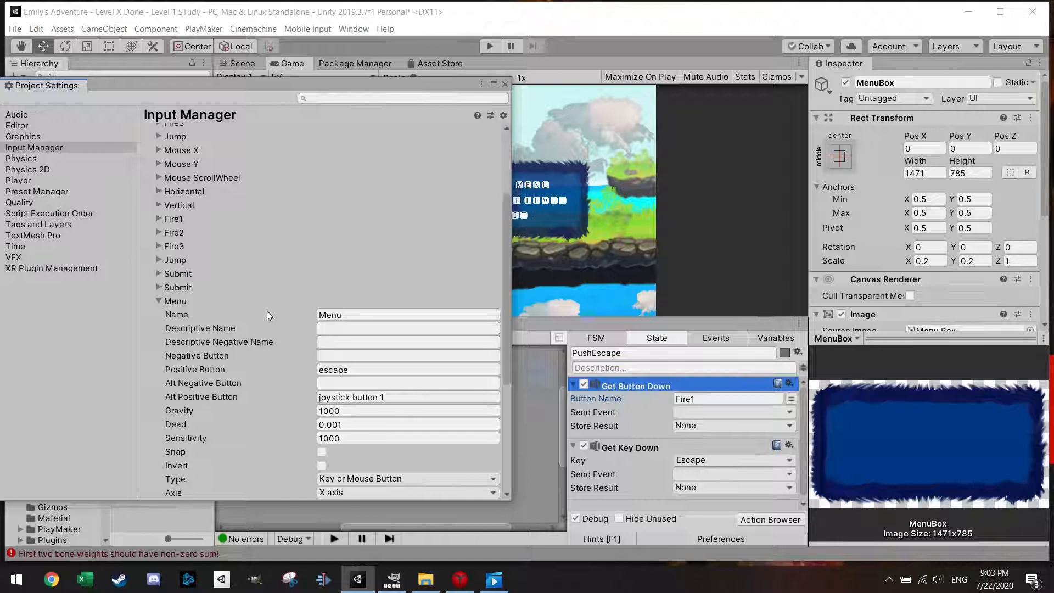
left_click(407, 369)
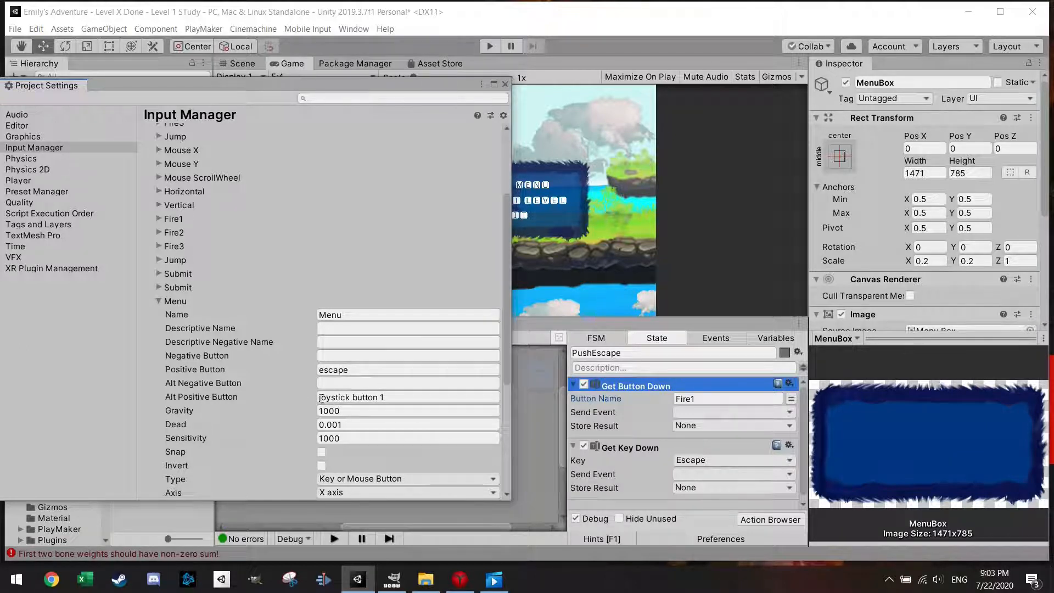
left_click(408, 397)
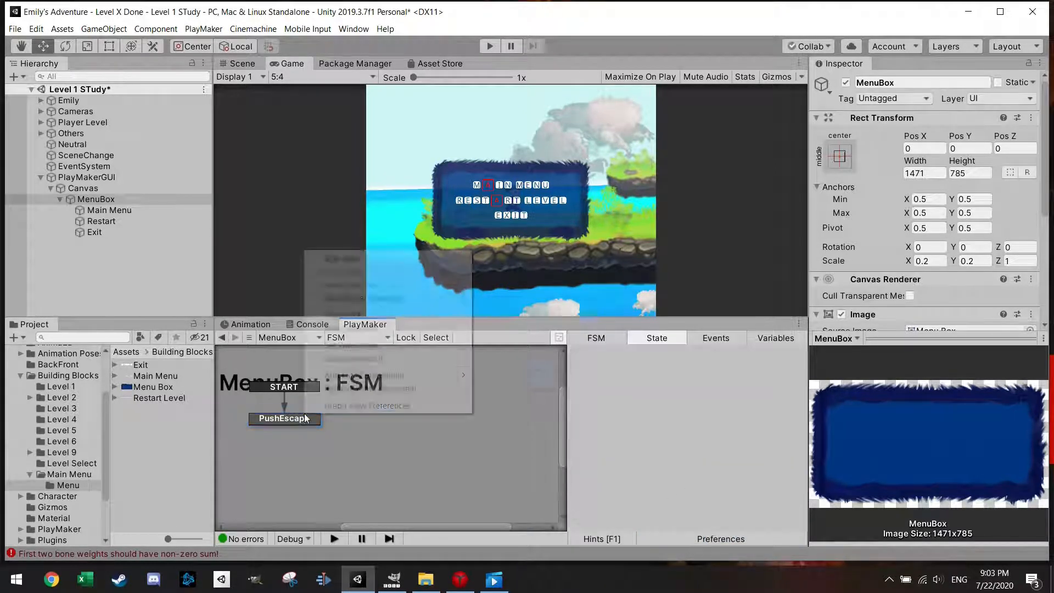
Step: Add a MoveBox state reached from PushEscape's FINISHED transition
right_click(284, 418)
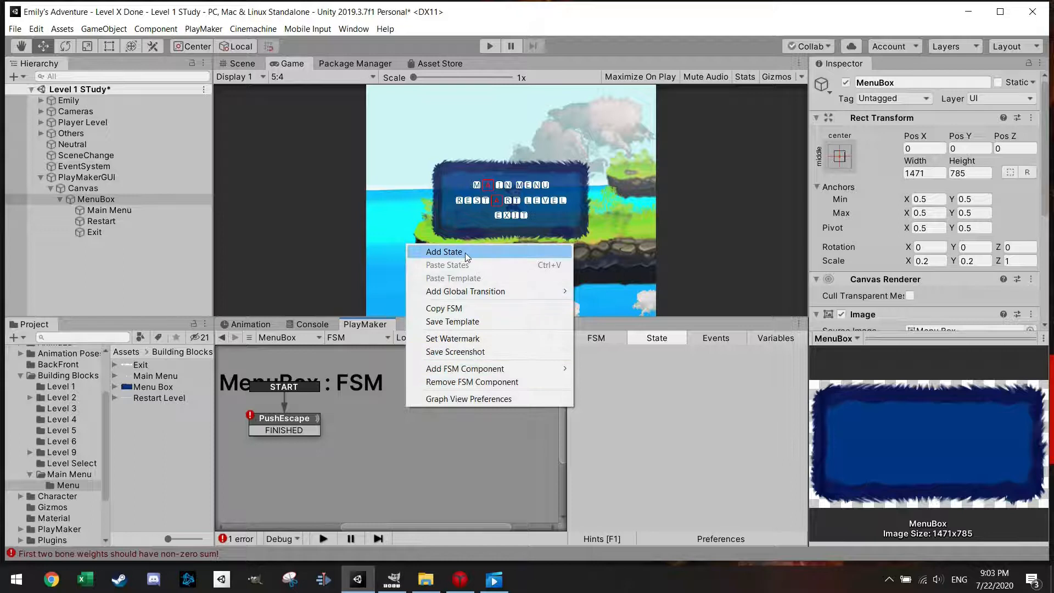
left_click(443, 252)
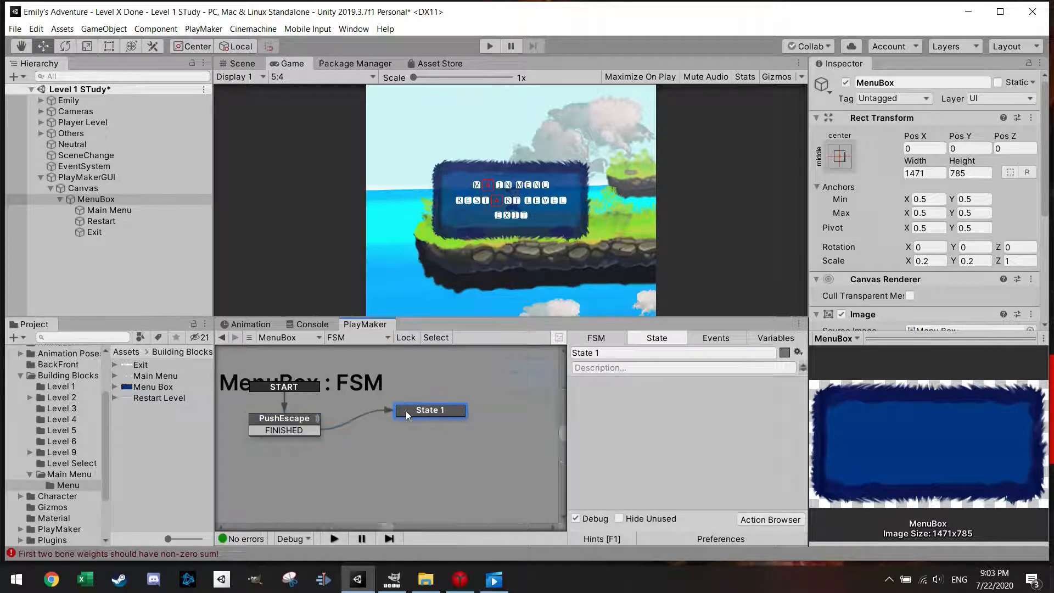
type("M")
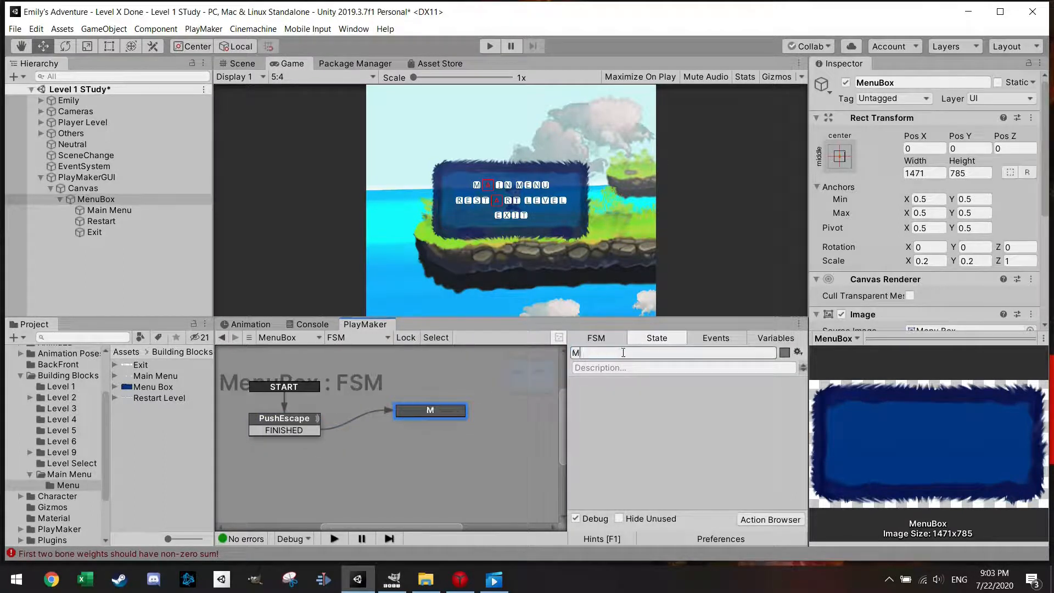
type("oveB")
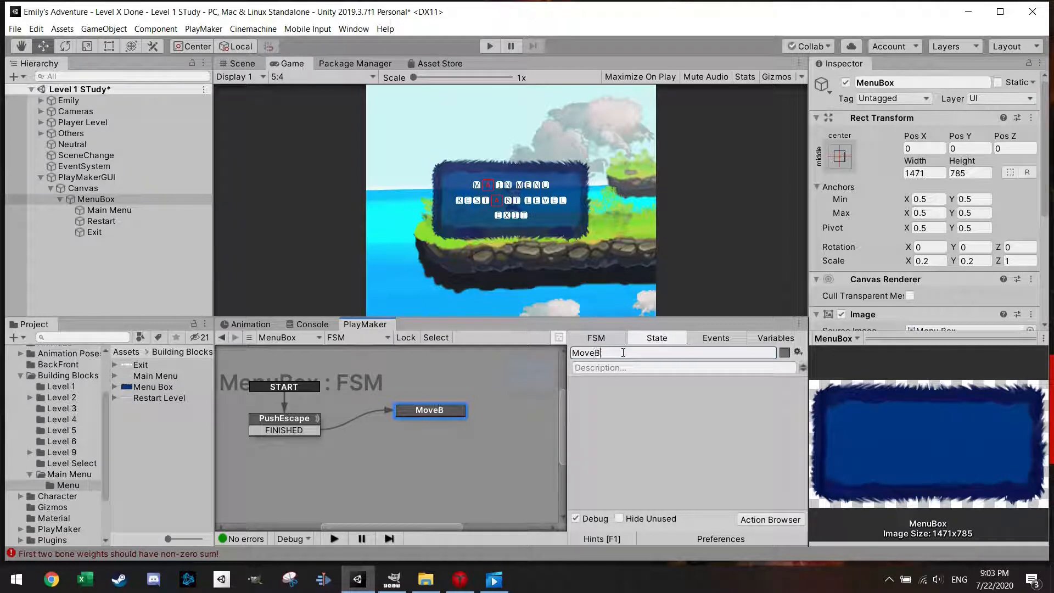
type("ox")
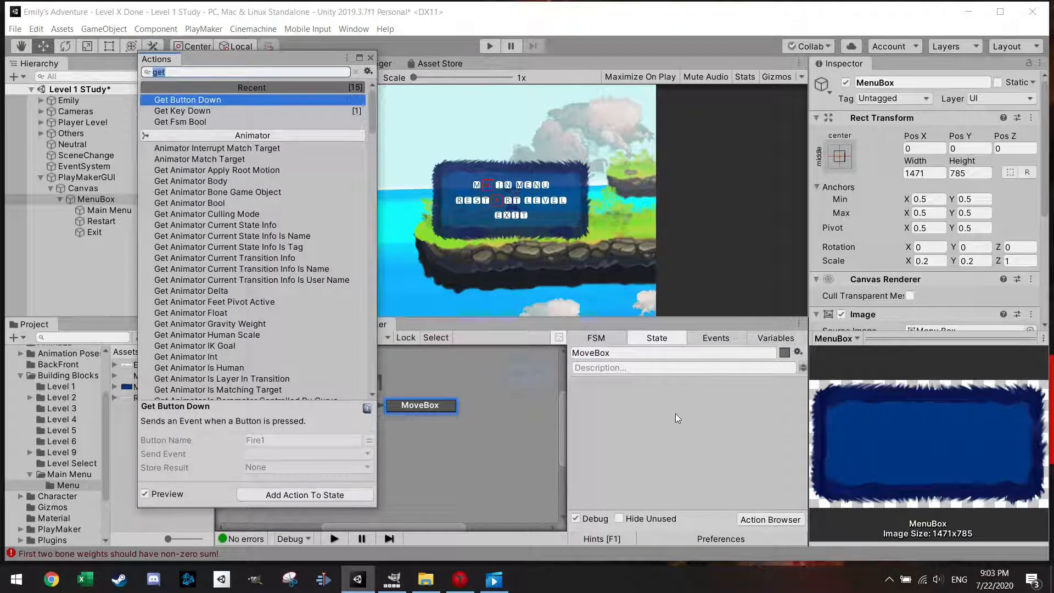
Step: Give MoveBox a Set Property action on MenuBox's localPosition.y and a FINISHED transition
type("set")
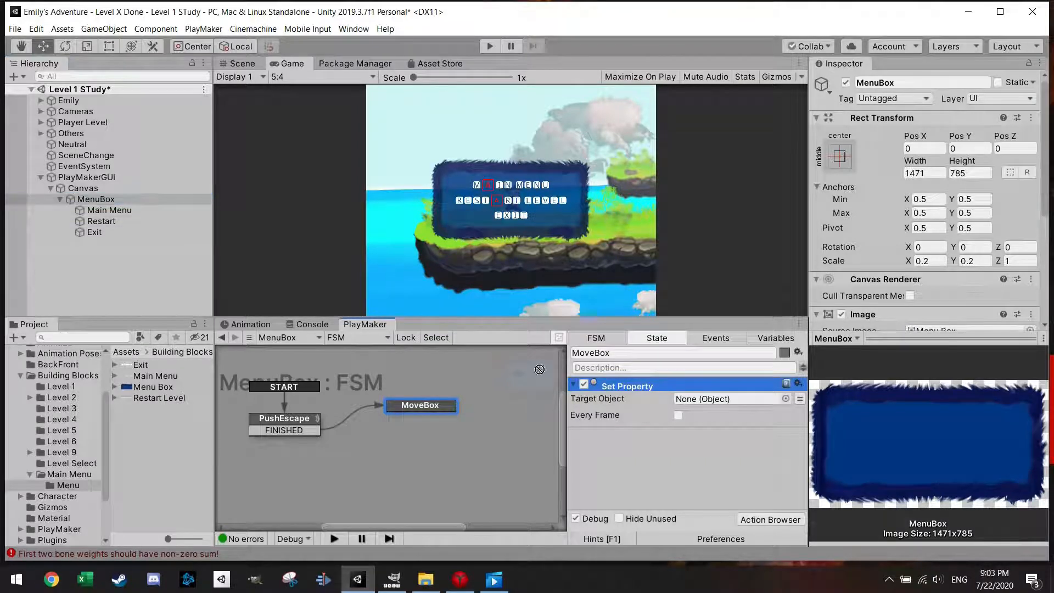
left_click(736, 425)
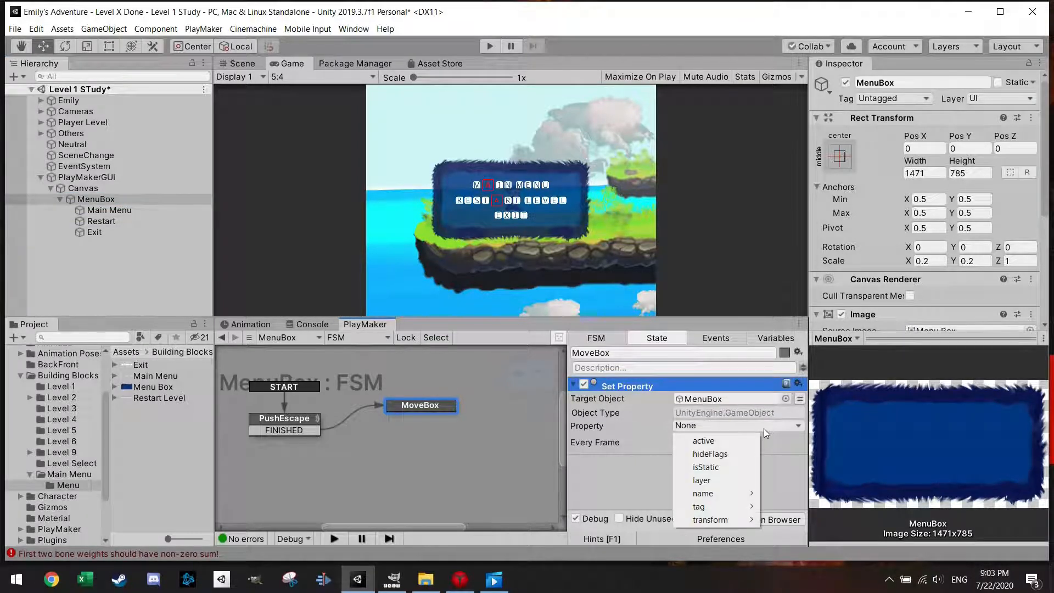
mouse_move(711, 519)
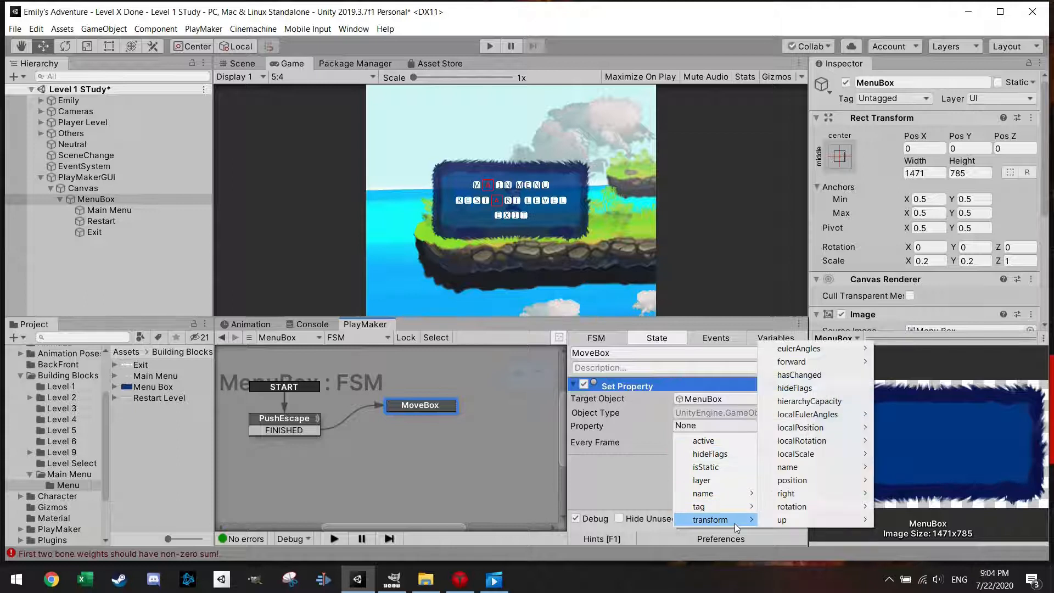
mouse_move(791, 480)
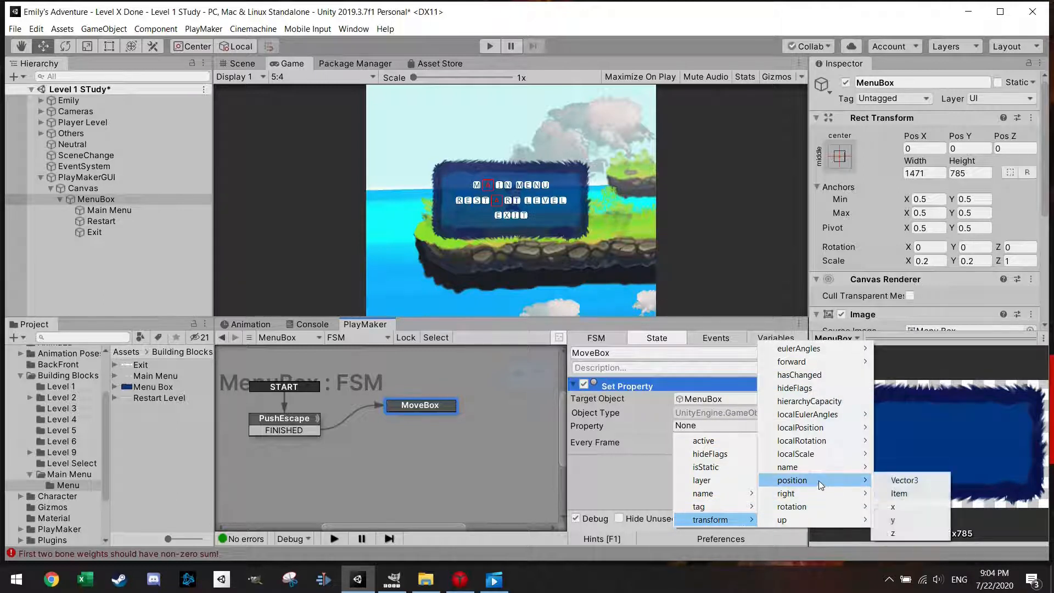
mouse_move(800, 427)
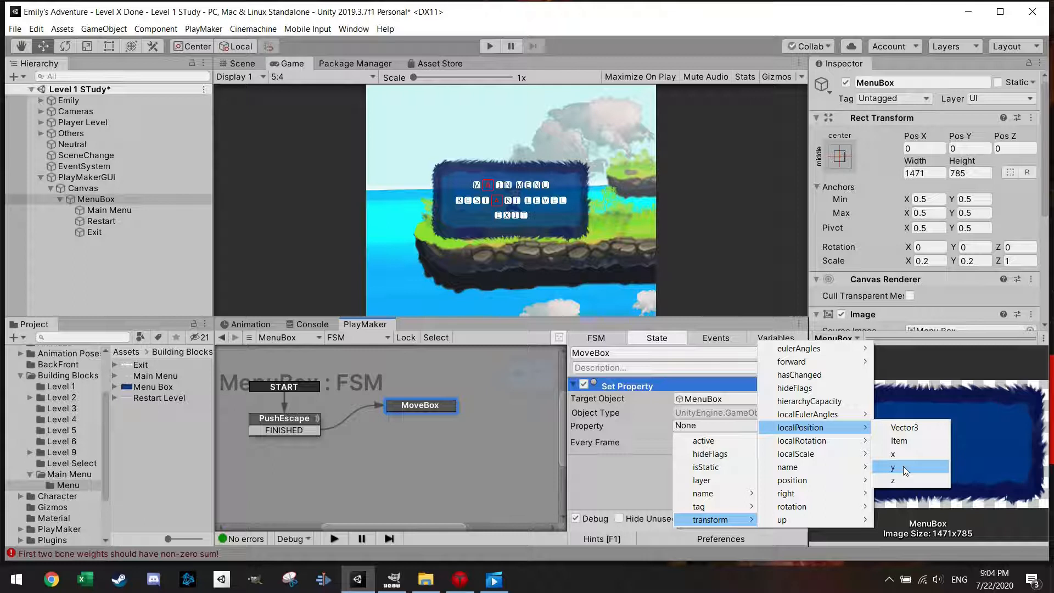
left_click(892, 468)
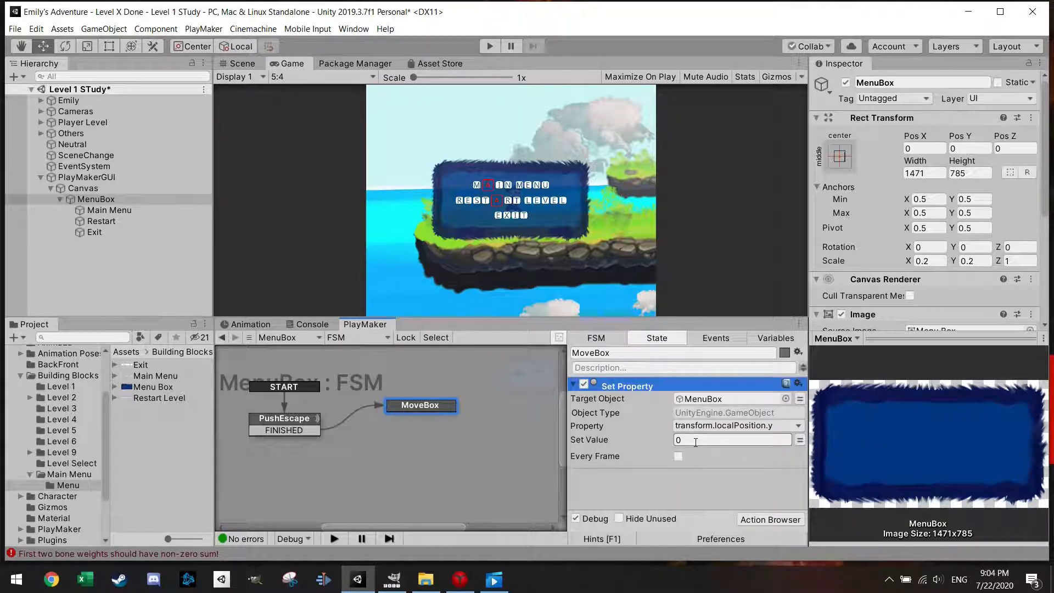
right_click(421, 405)
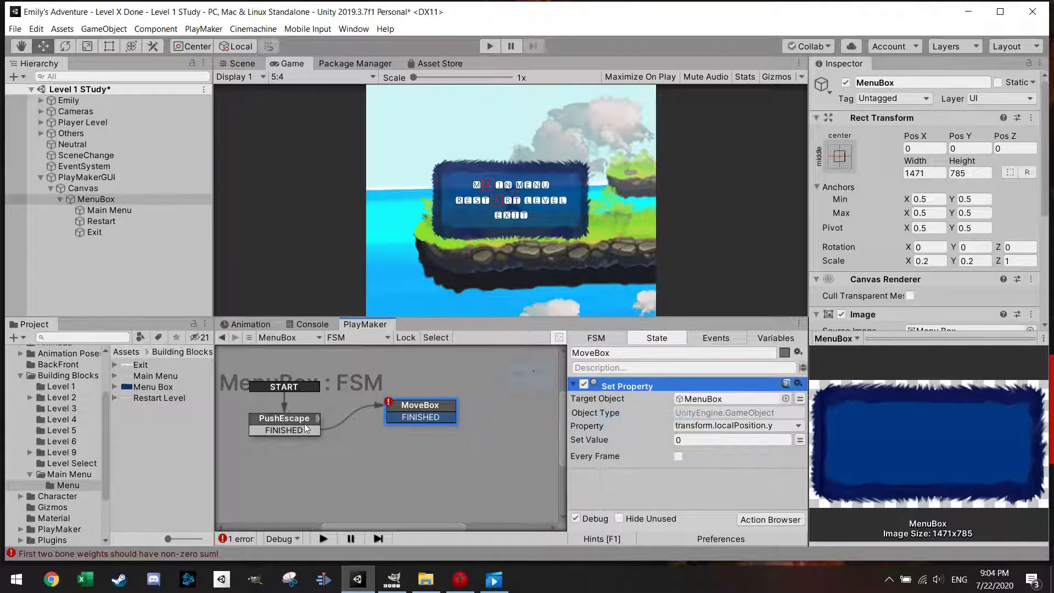
Step: Add PushEscape 2 listening for Escape and MoveBox 2 setting local Y to 2000, looping back
left_click(284, 419)
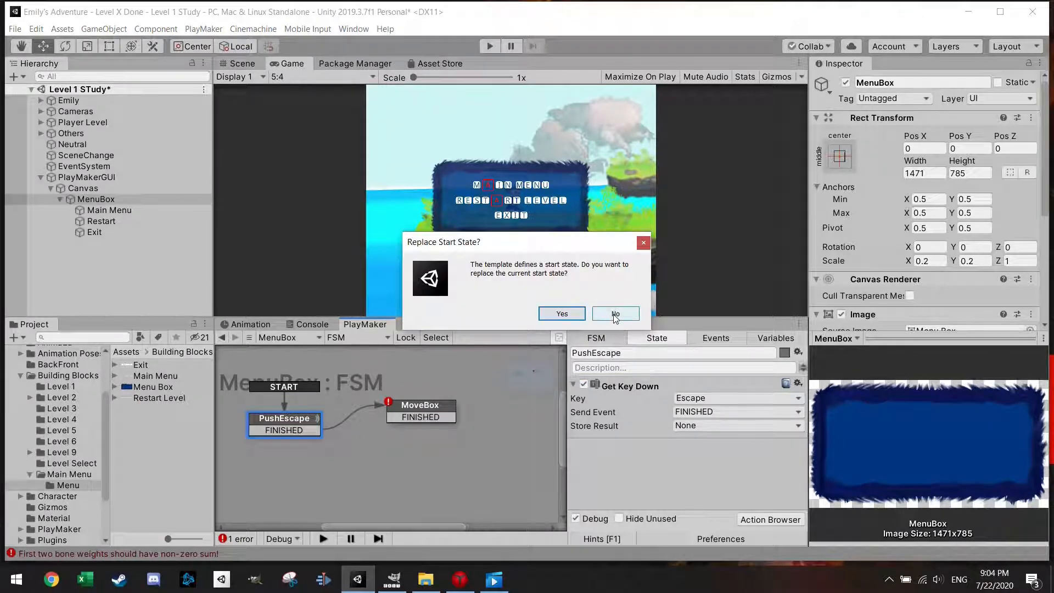
left_click(615, 314)
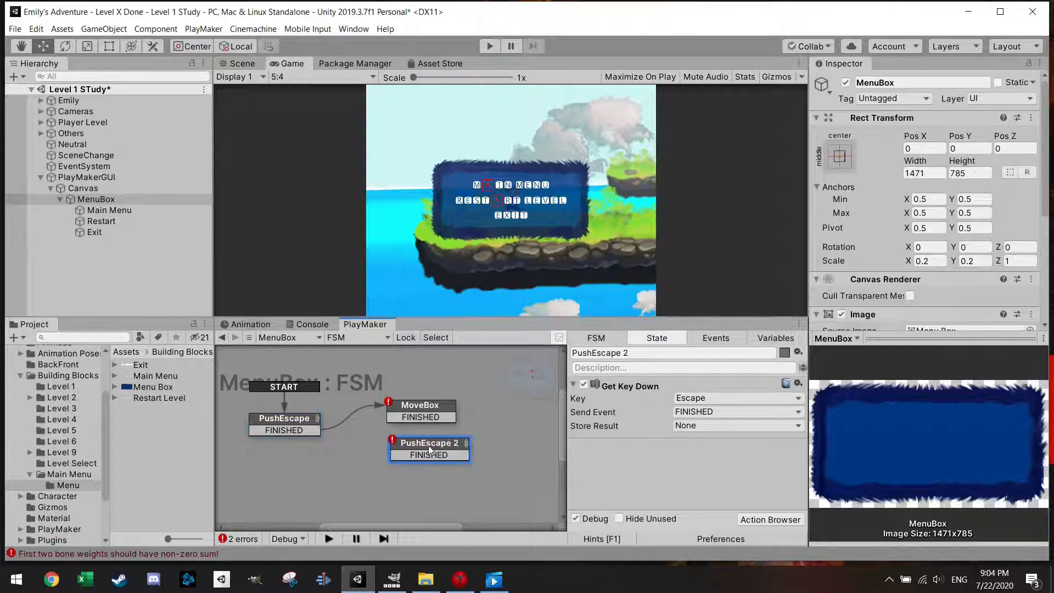
left_click(421, 405)
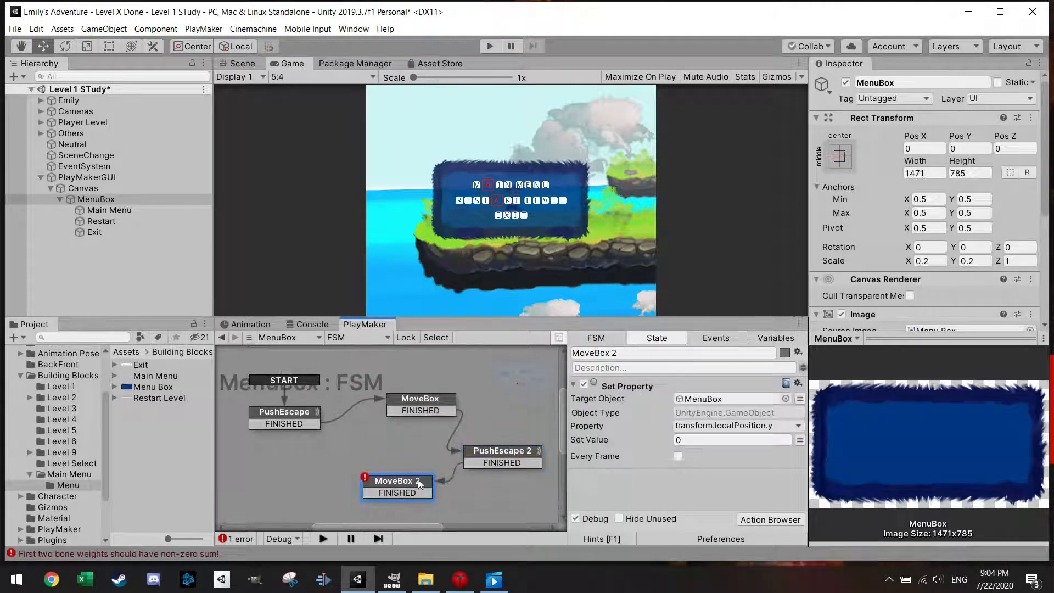
left_click(731, 439)
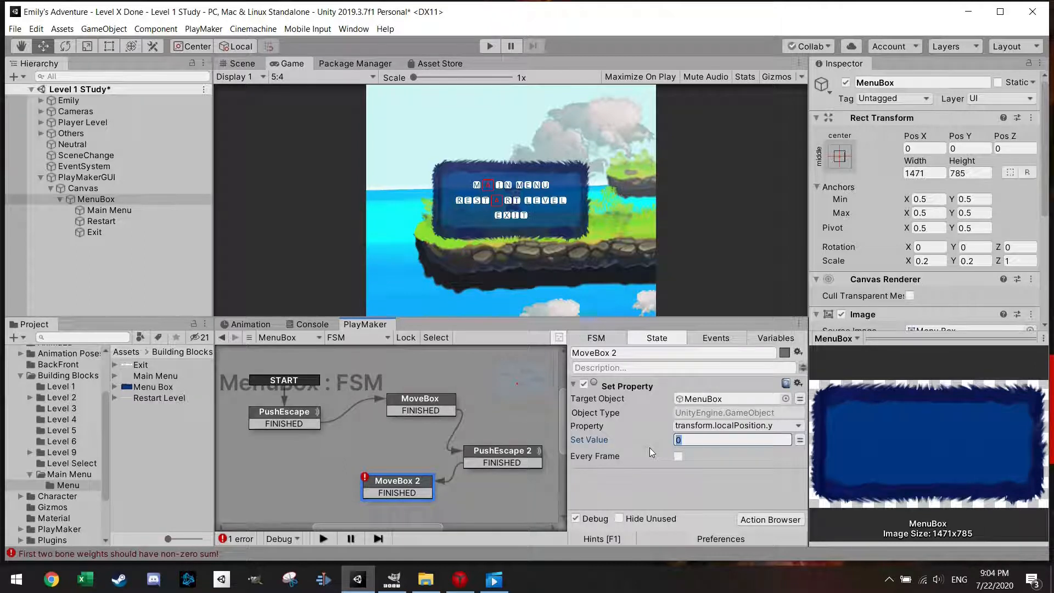
type("2000")
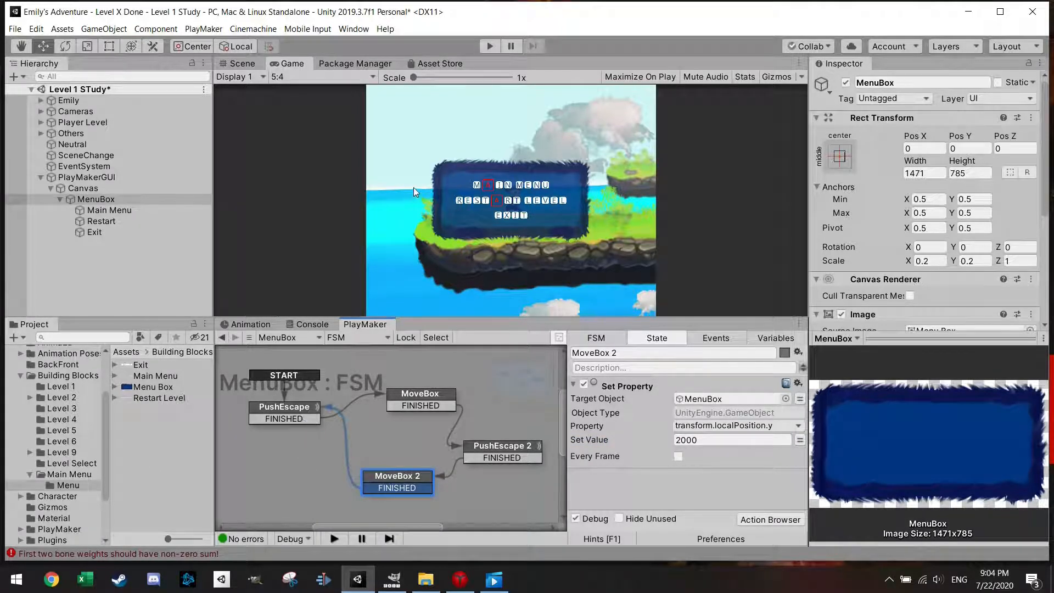
left_click(239, 64)
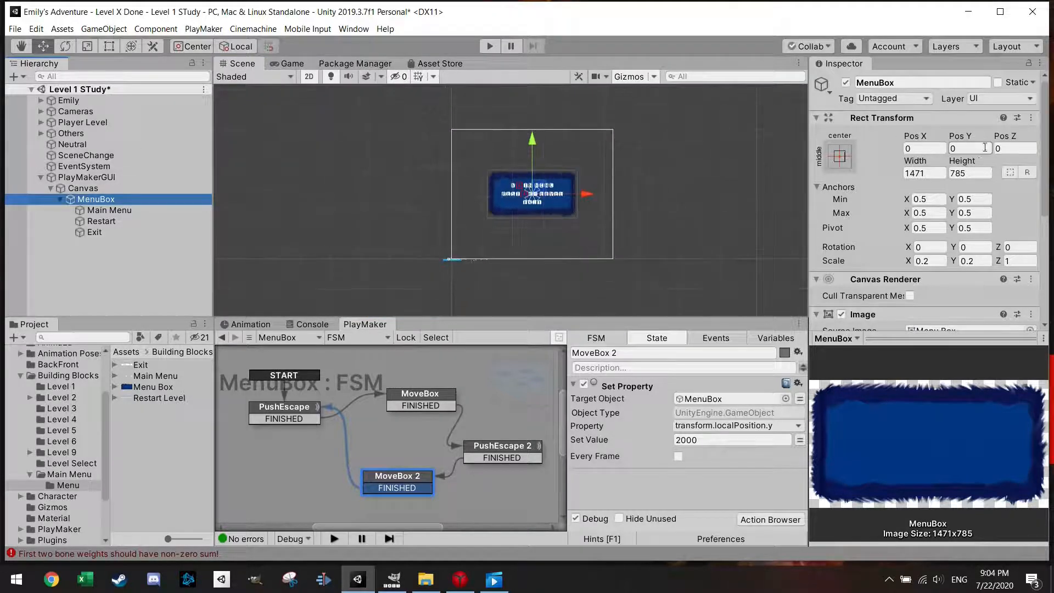
Step: Set MenuBox Rect Transform Pos Y to 2000 and show the Game view
type("2000")
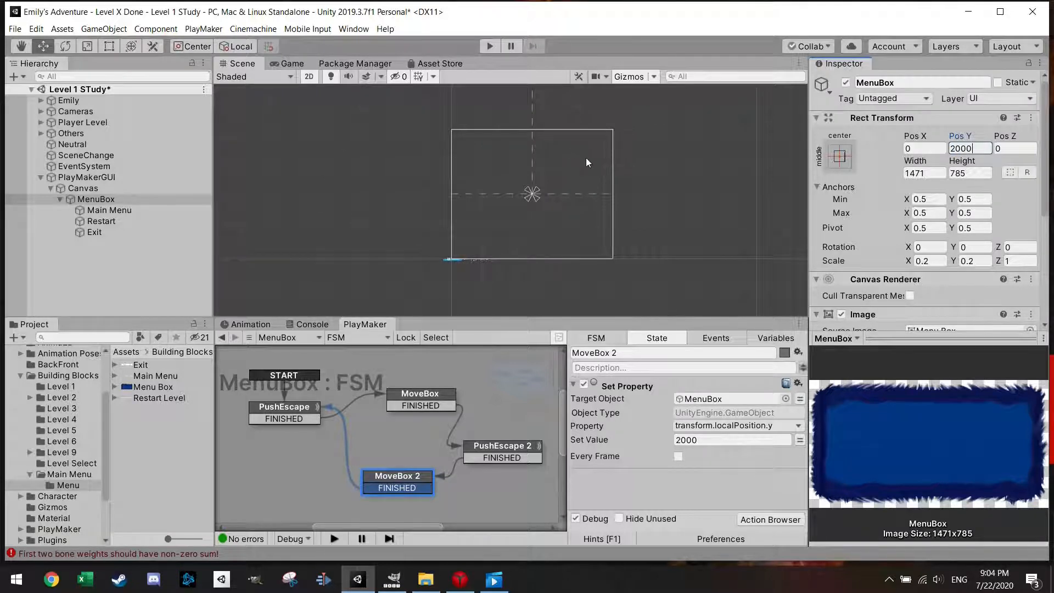
left_click(292, 64)
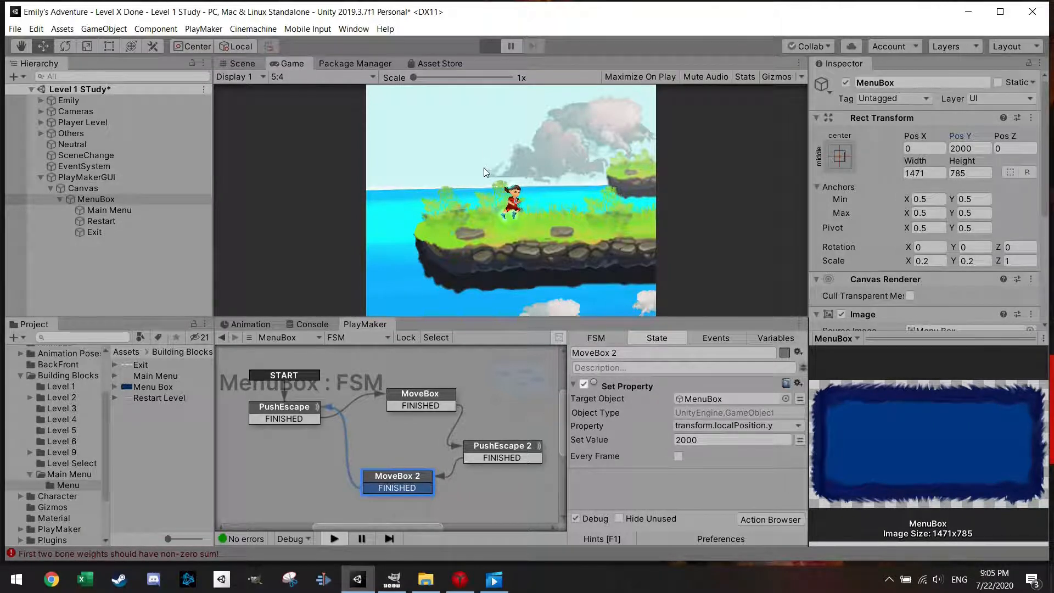
left_click(489, 46)
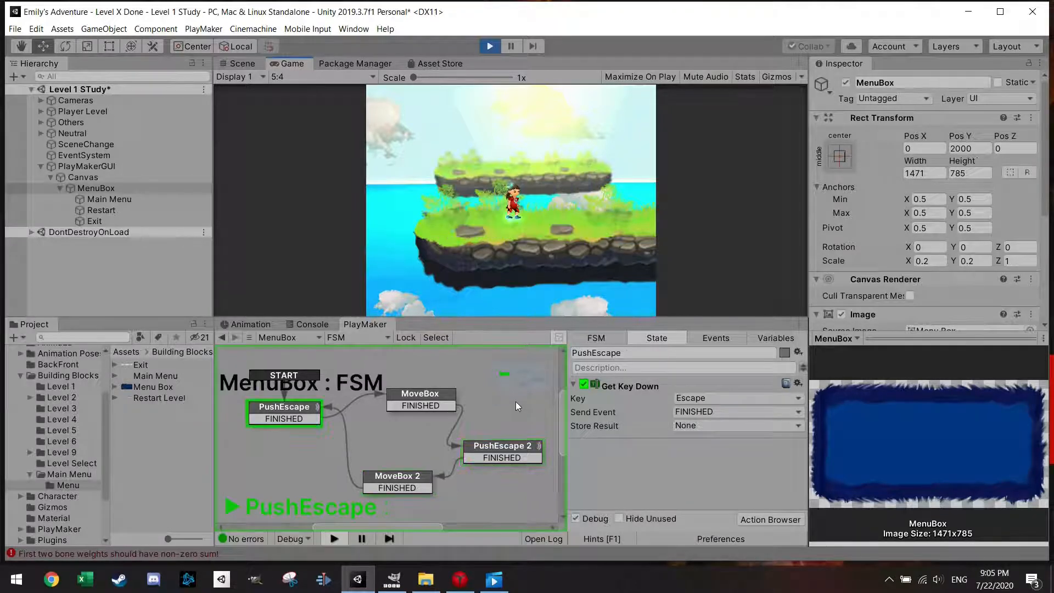
key("escape")
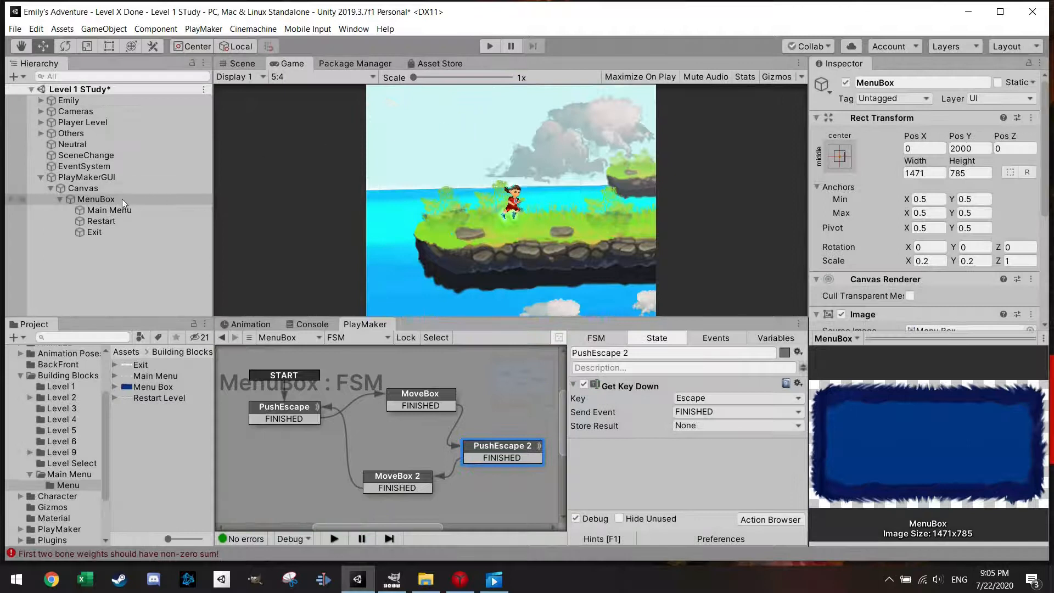
Step: Add a Button component to the Main Menu image
left_click(108, 209)
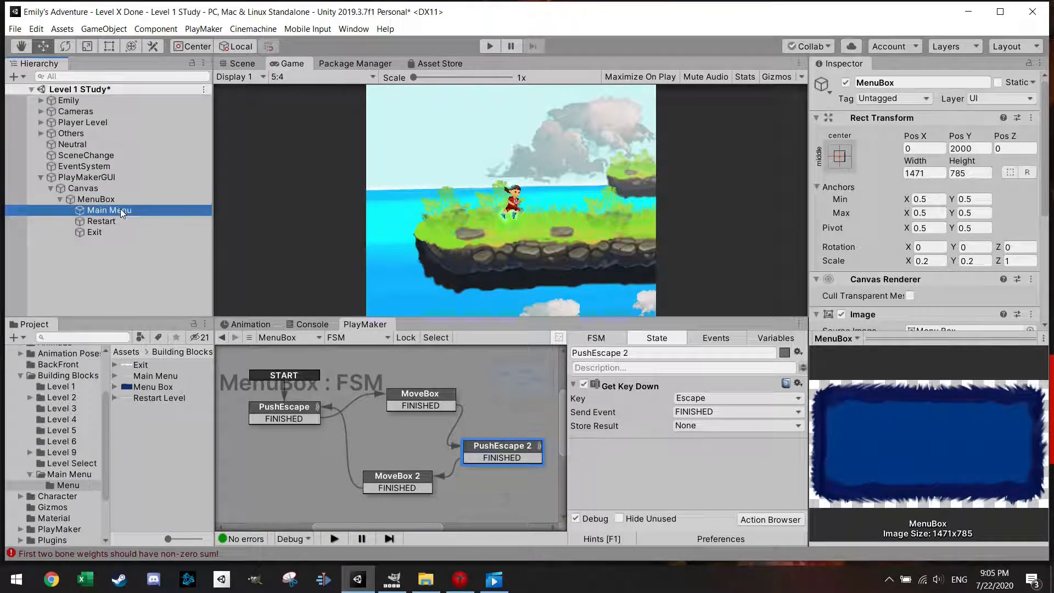
left_click(95, 199)
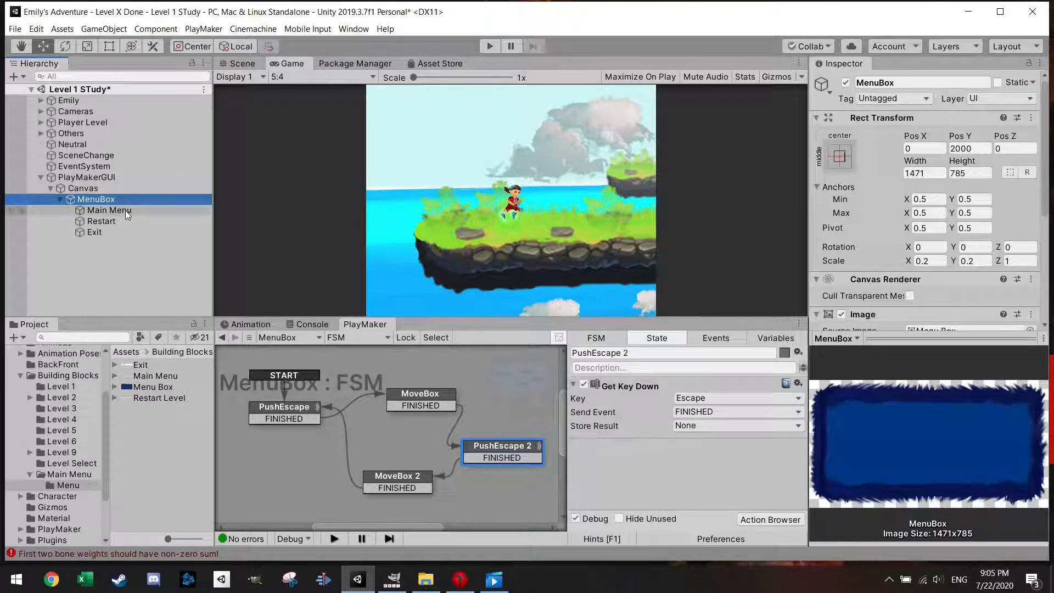
left_click(109, 209)
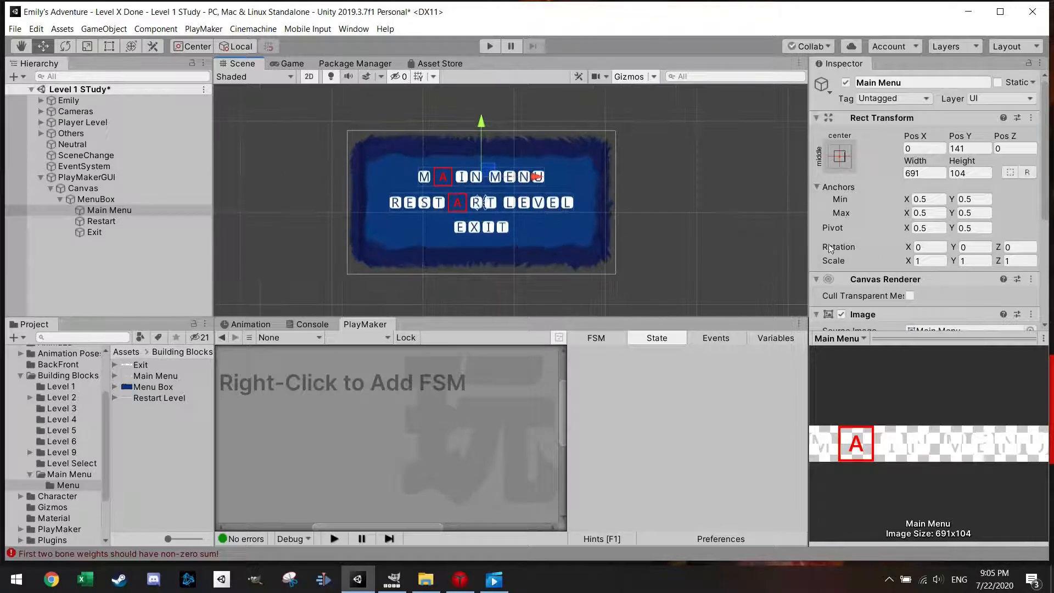
scroll("down", 3)
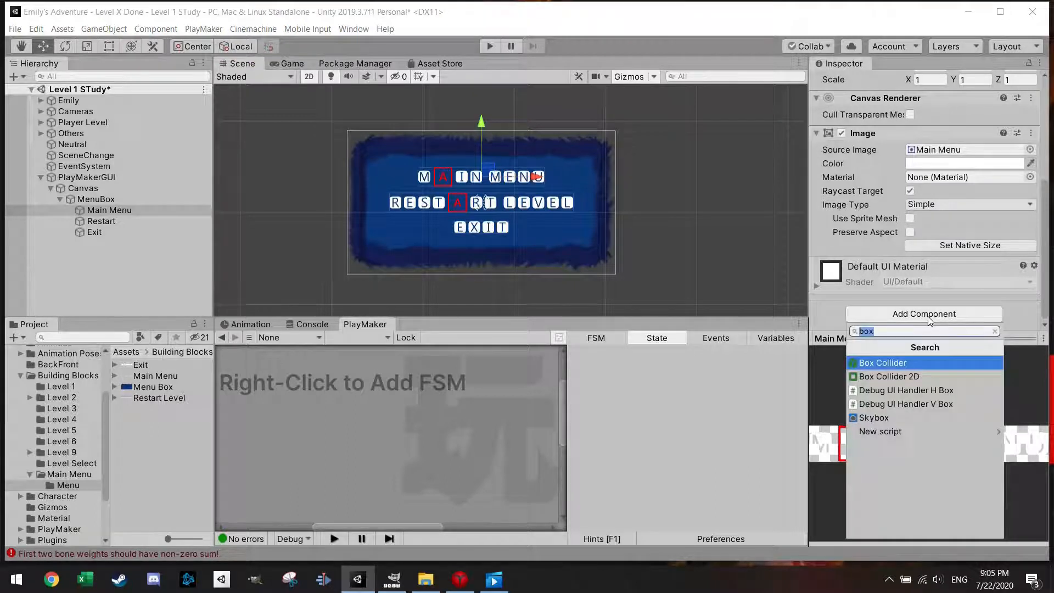
type("bu")
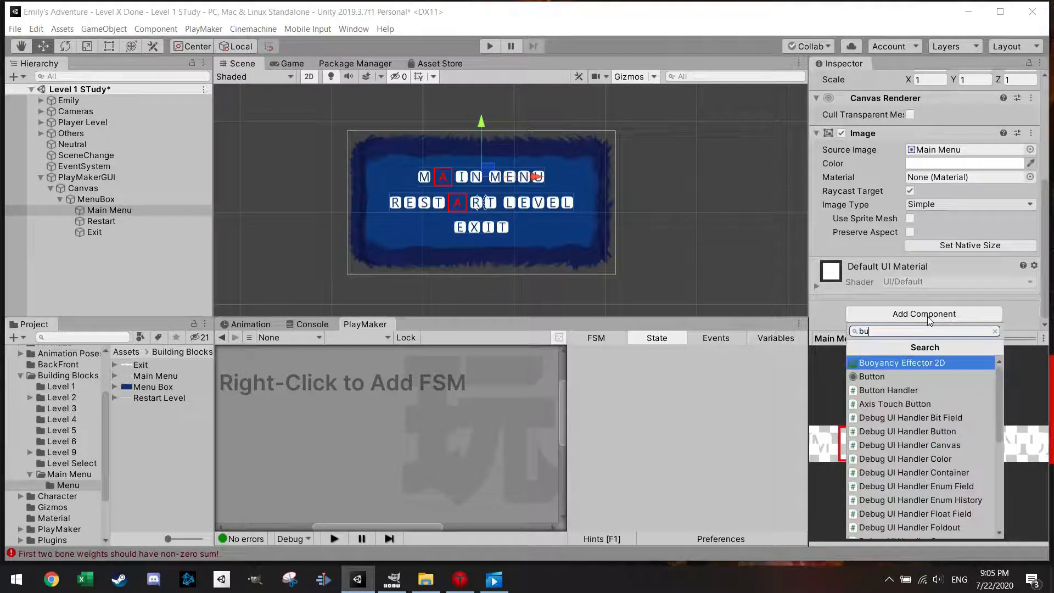
left_click(870, 376)
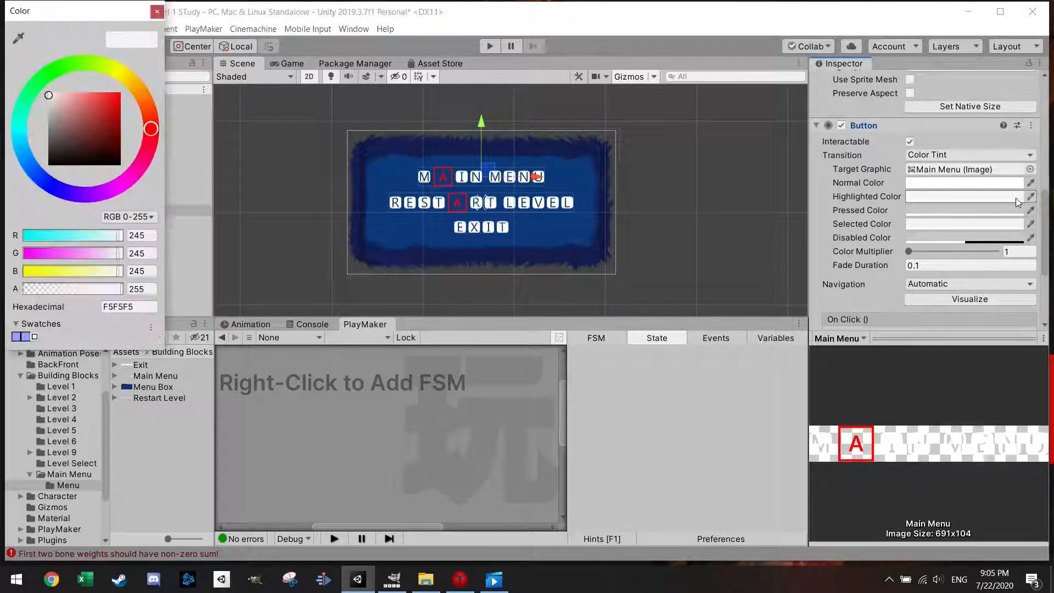
Step: Set Main Menu's highlighted colour to red and its pressed colour to grey
left_click(132, 98)
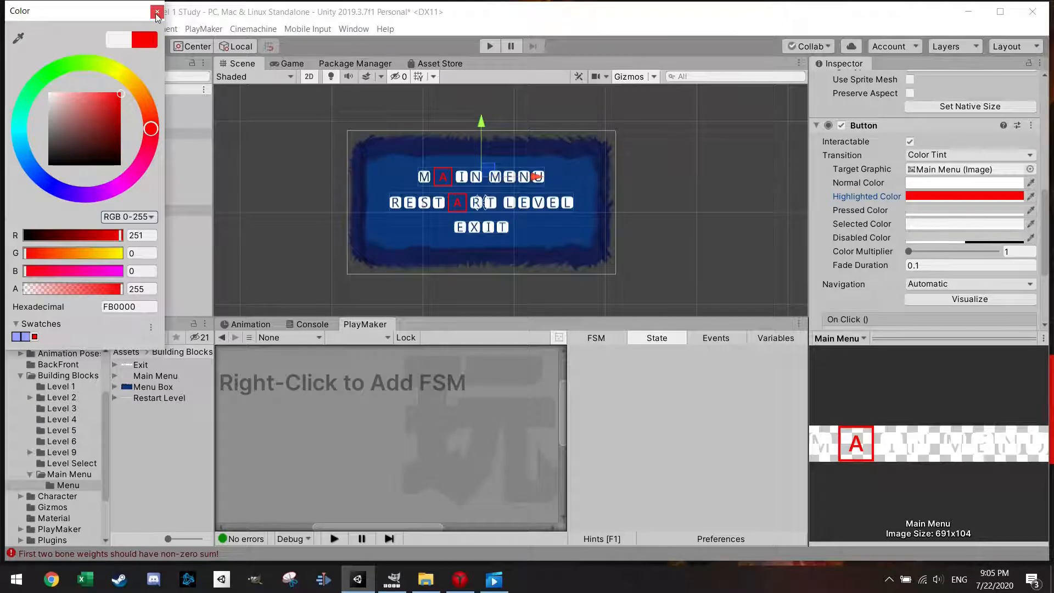
left_click(157, 12)
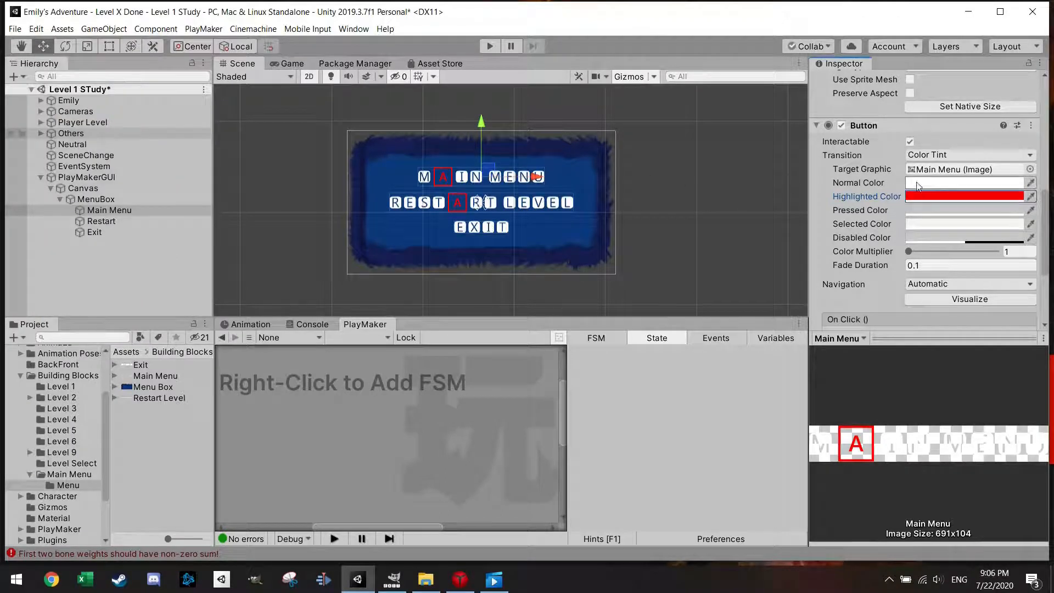
left_click(966, 182)
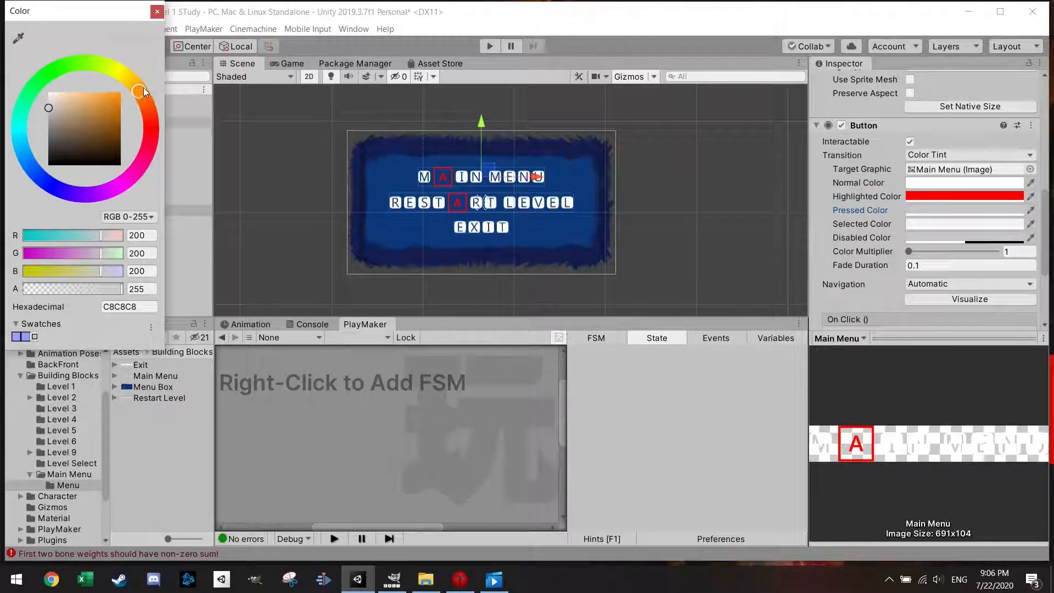
left_click(157, 11)
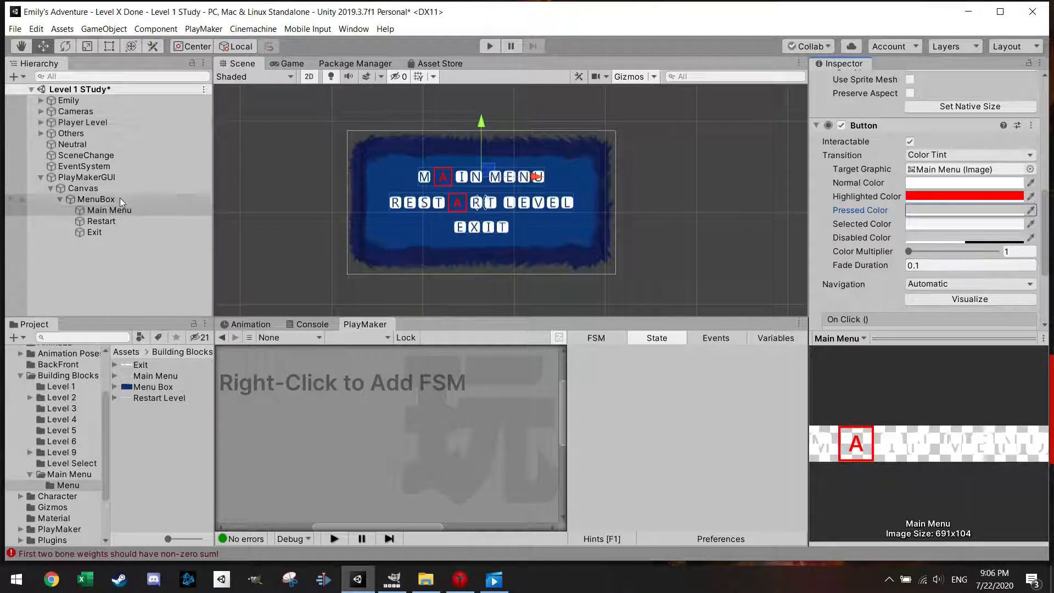
left_click(101, 221)
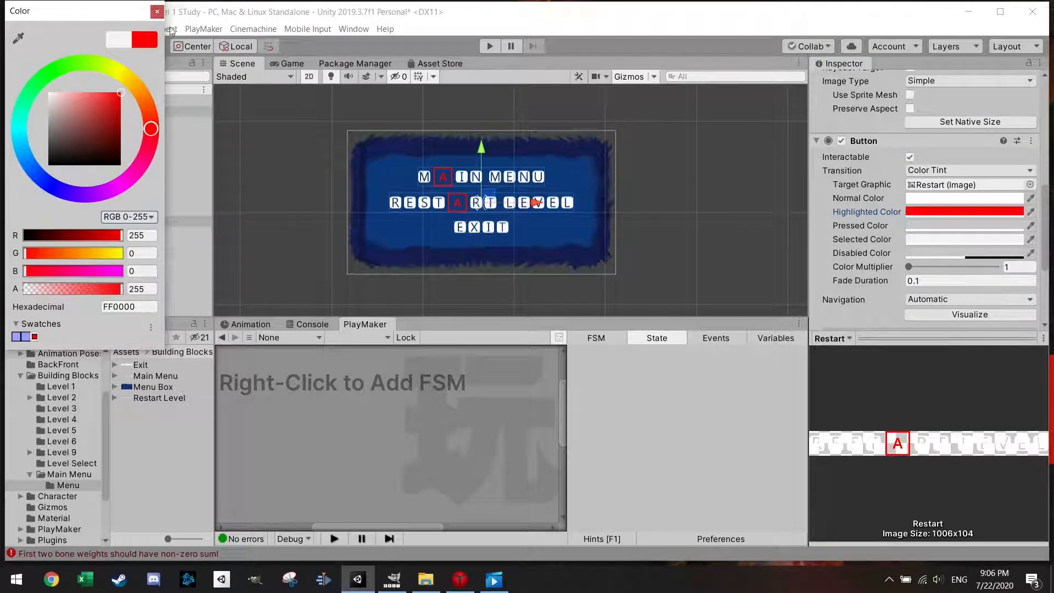
Step: Give Restart's button a red highlighted colour and an orange pressed colour
left_click(157, 11)
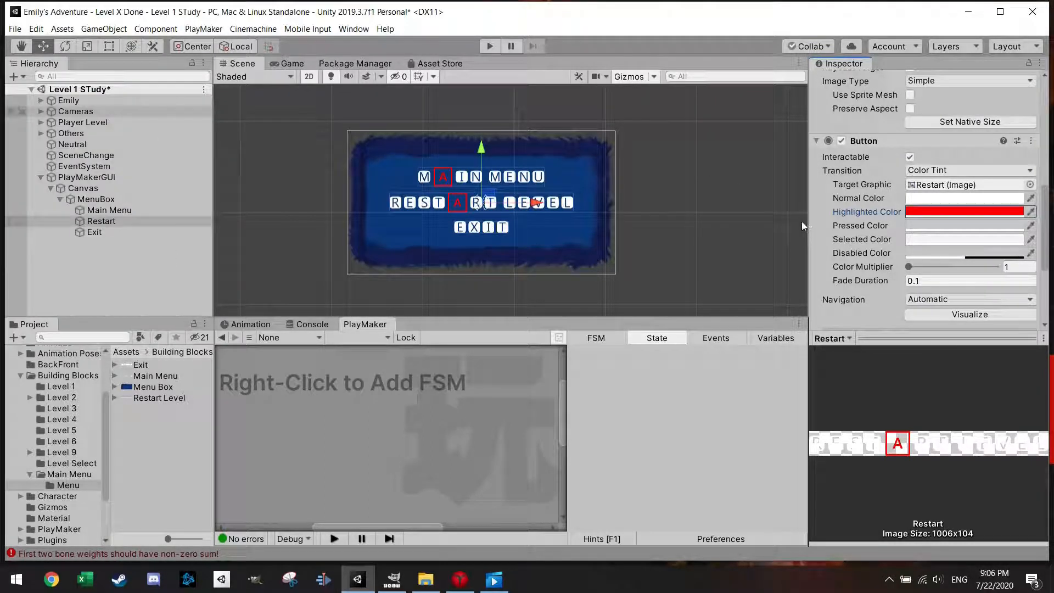
left_click(965, 225)
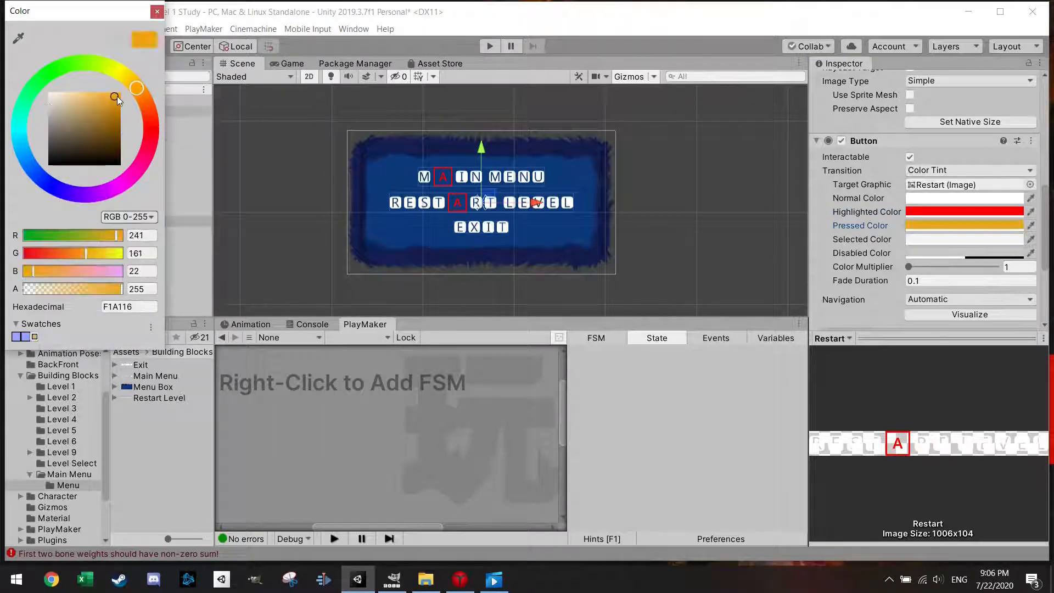
left_click_drag(115, 97, 113, 97)
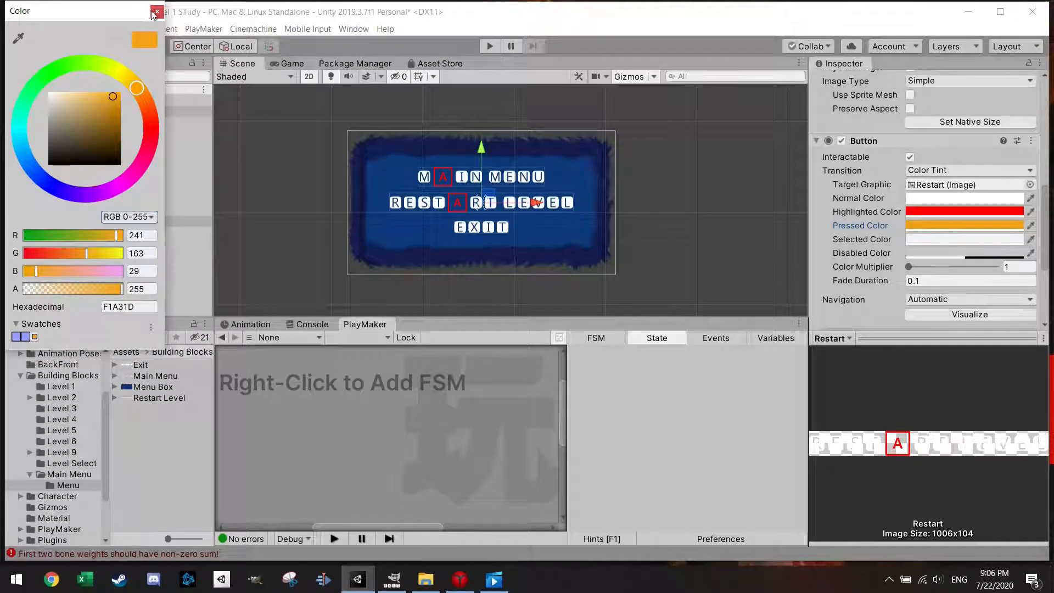
left_click(155, 13)
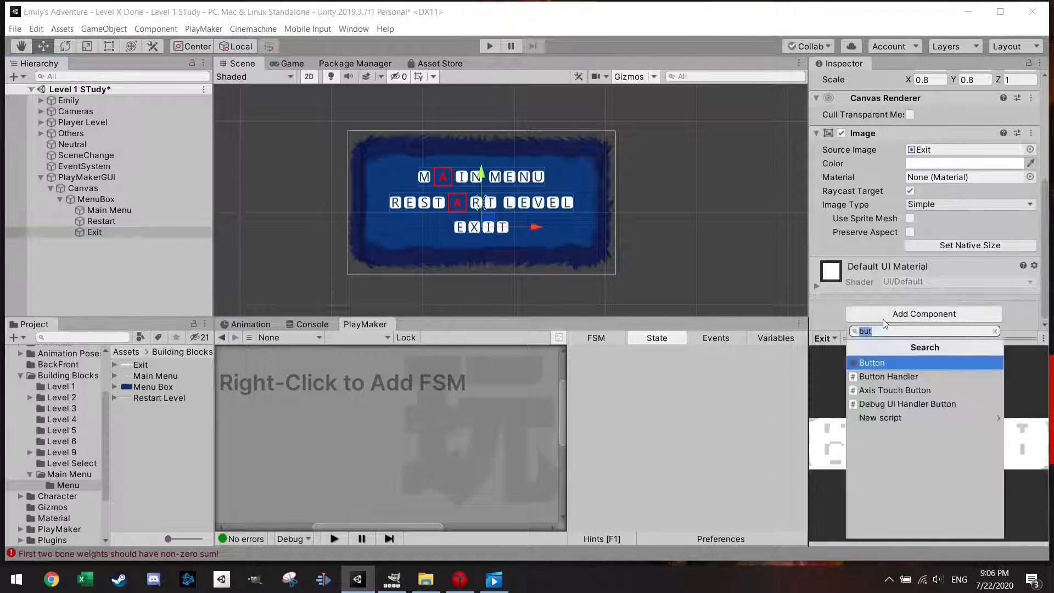
Step: Add a Button to Exit with red highlighted and orange pressed colours
left_click(871, 363)
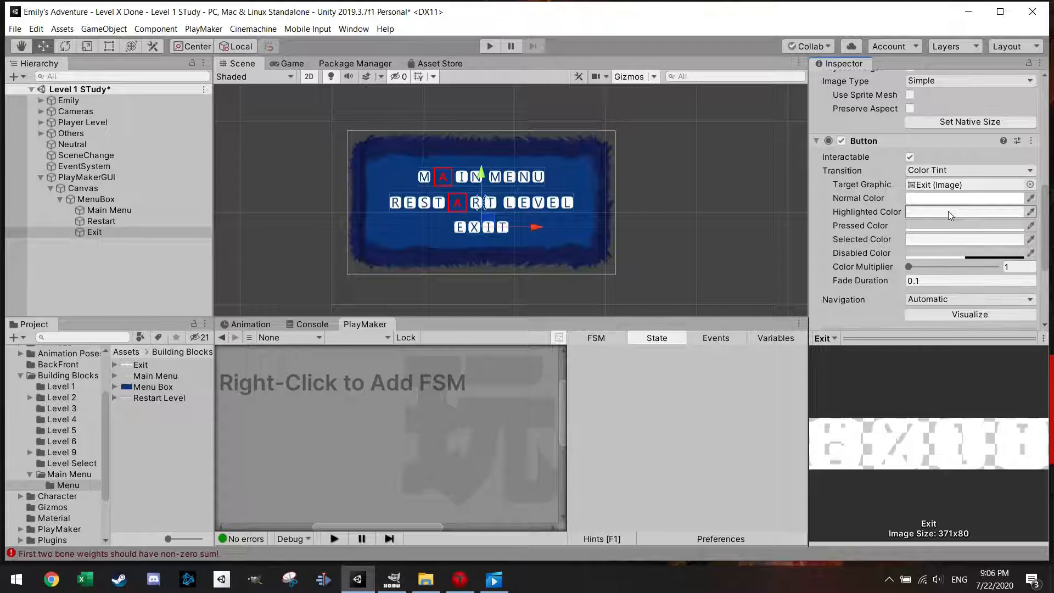
left_click(965, 211)
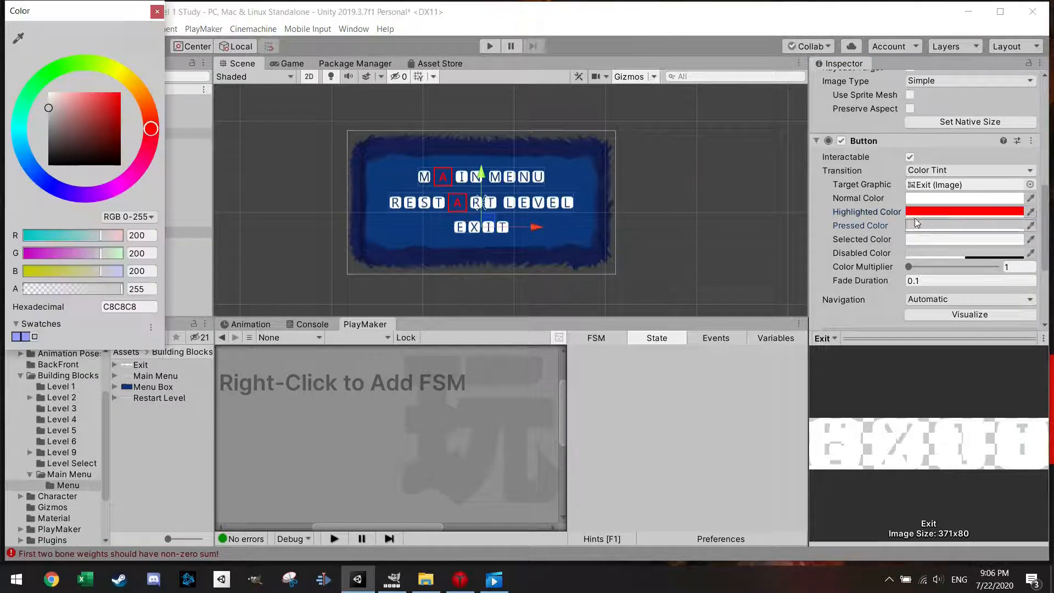
left_click(136, 88)
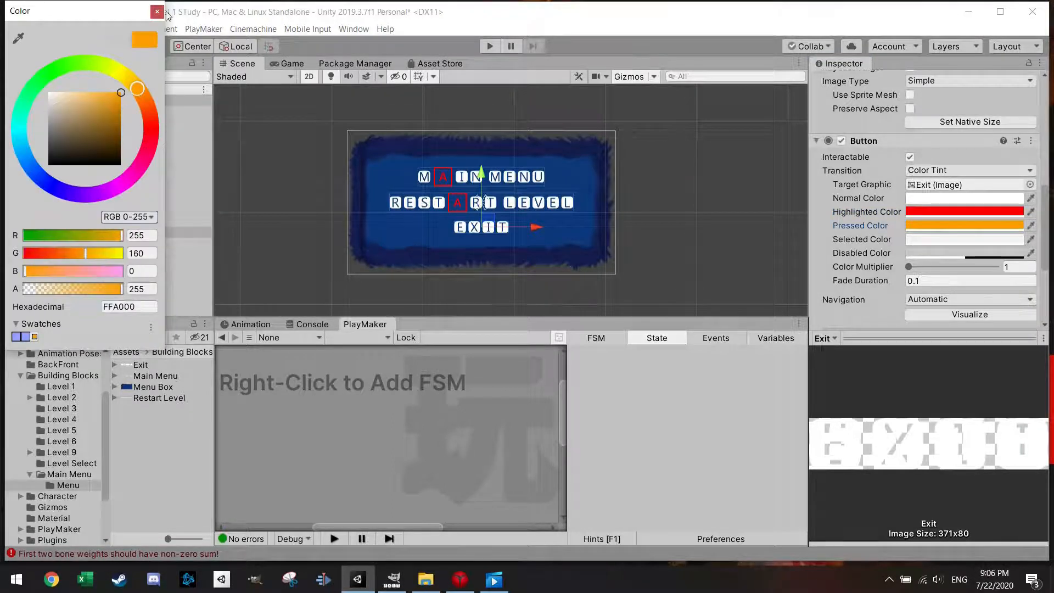
left_click(158, 11)
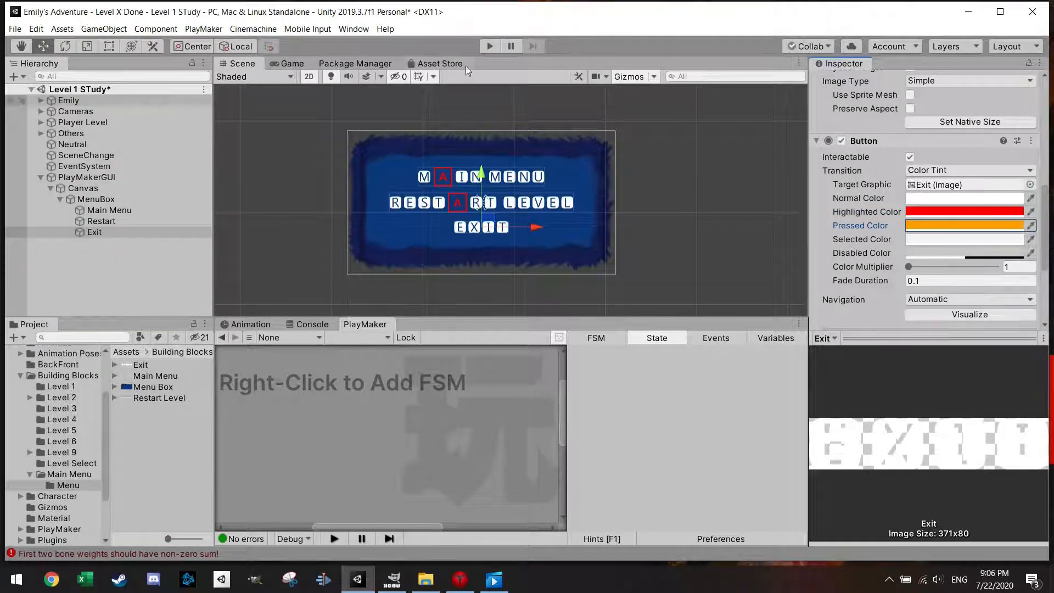
Step: Play the level to test the pause menu buttons, then stop Play mode
left_click(489, 46)
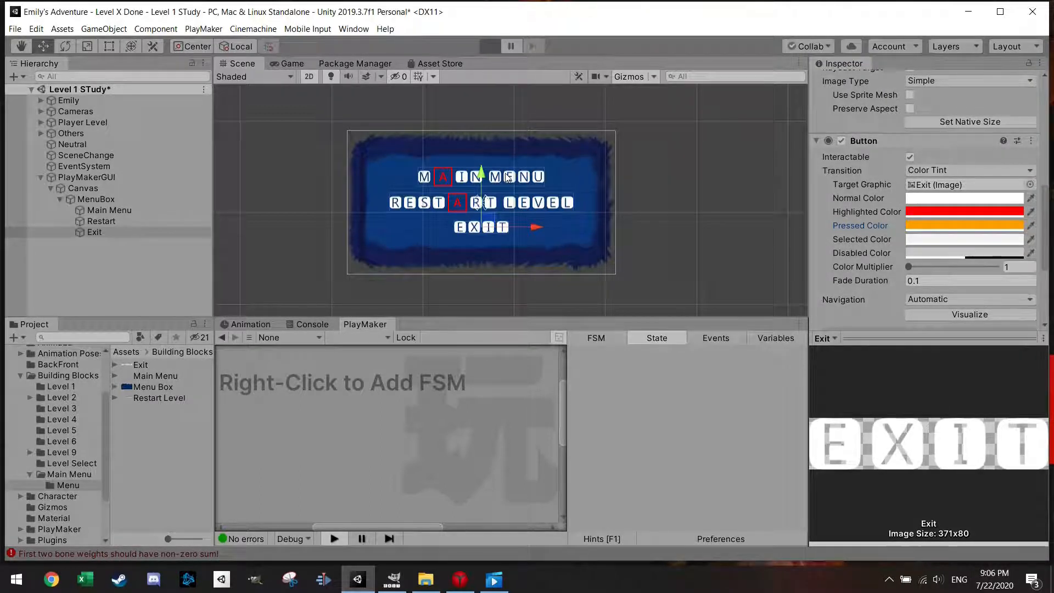
left_click(490, 46)
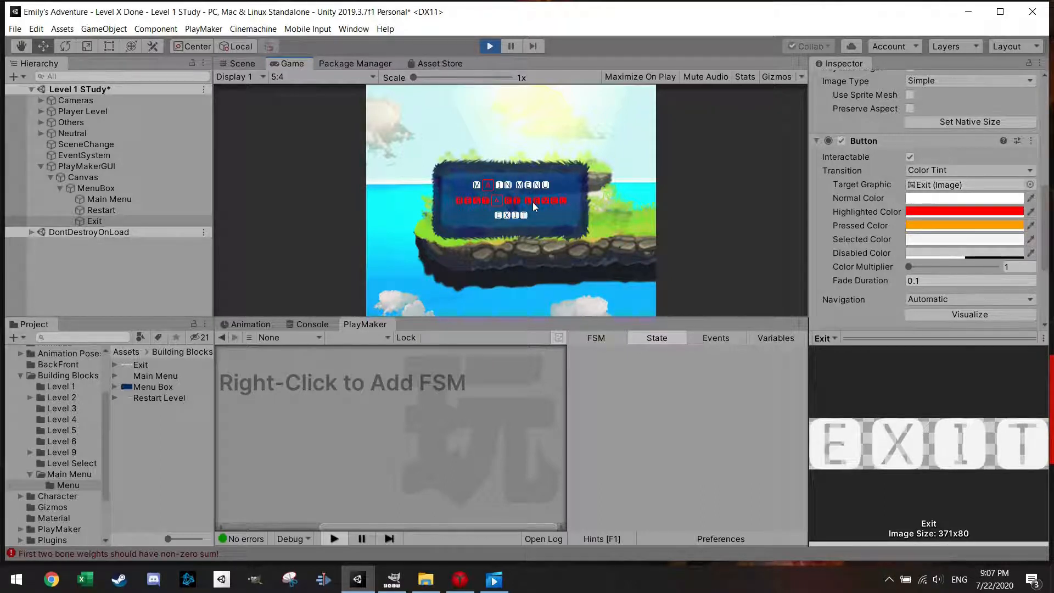
left_click(490, 46)
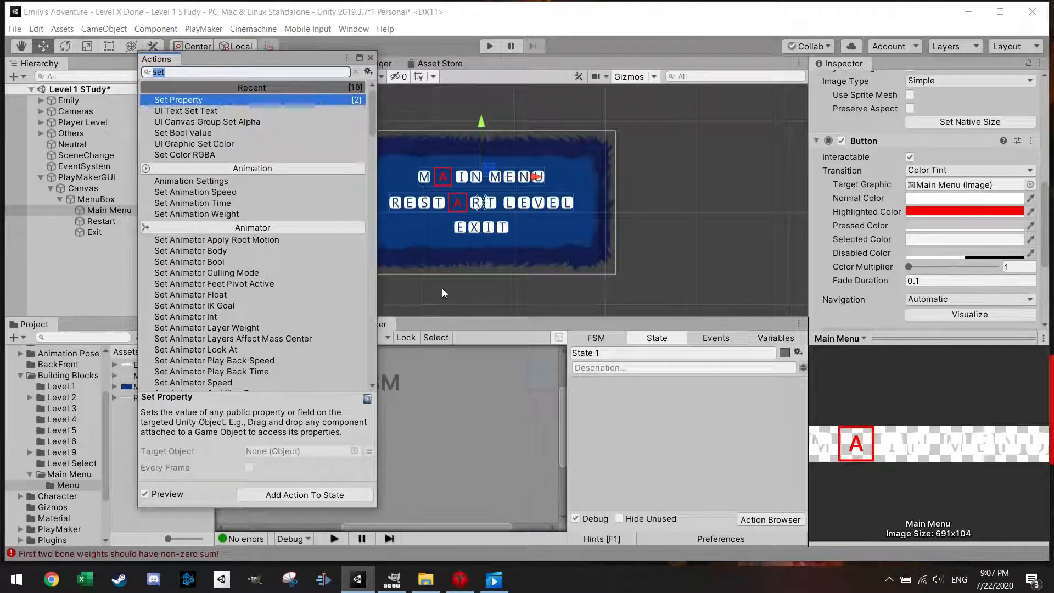
Step: Add a UI On Pointer Click Event targeting Self to Main Menu's FSM and a second state
type("ui cl")
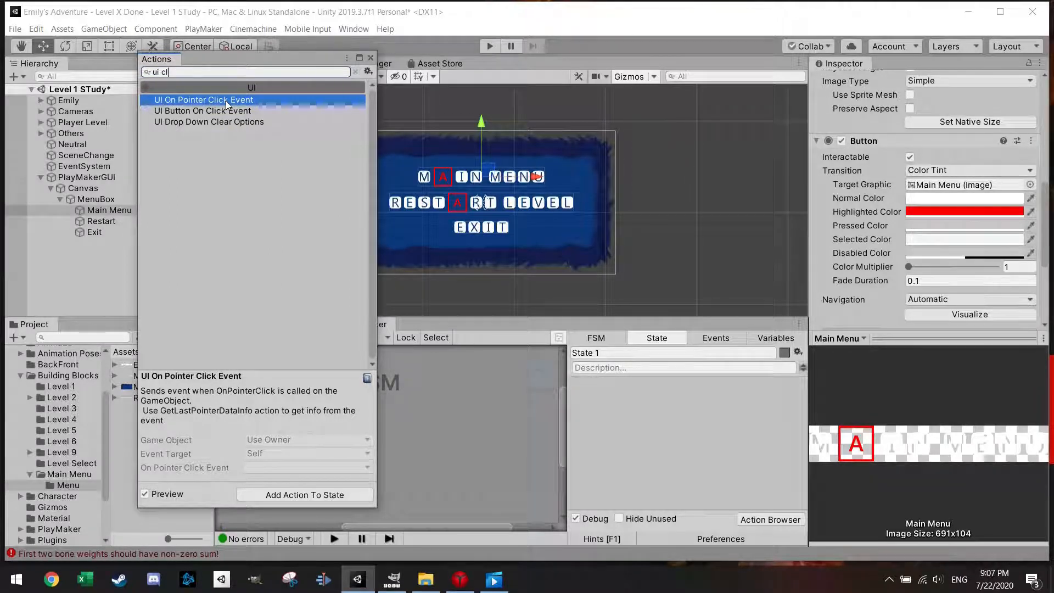
double_click(202, 100)
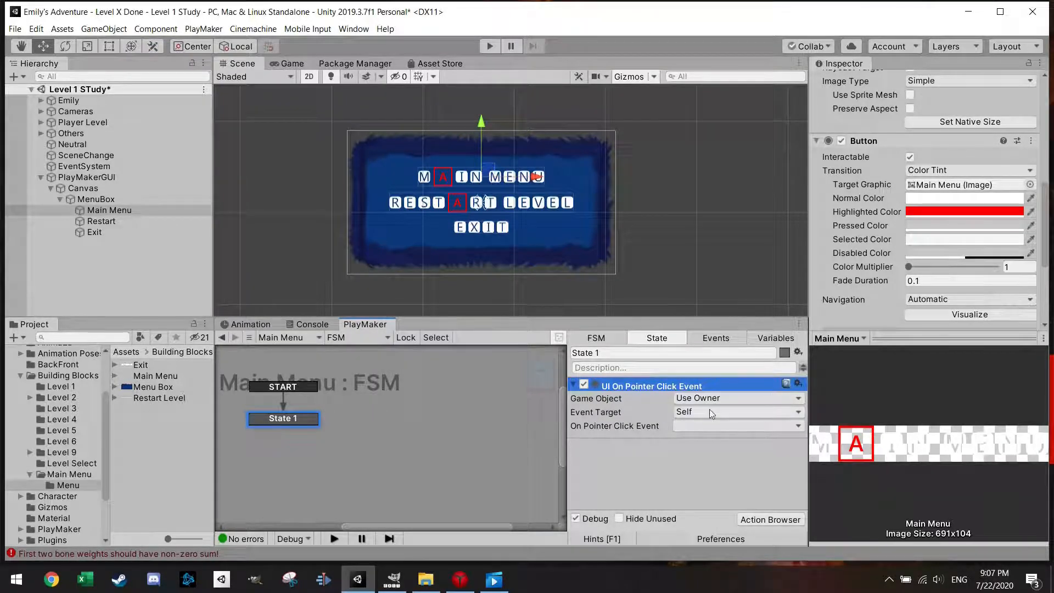
left_click(736, 412)
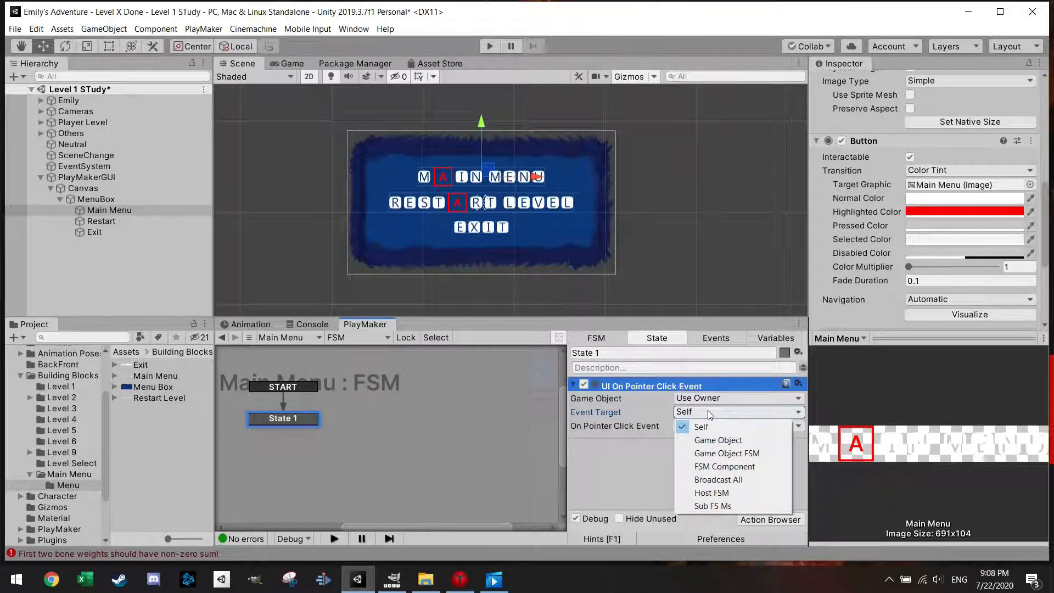
left_click(701, 427)
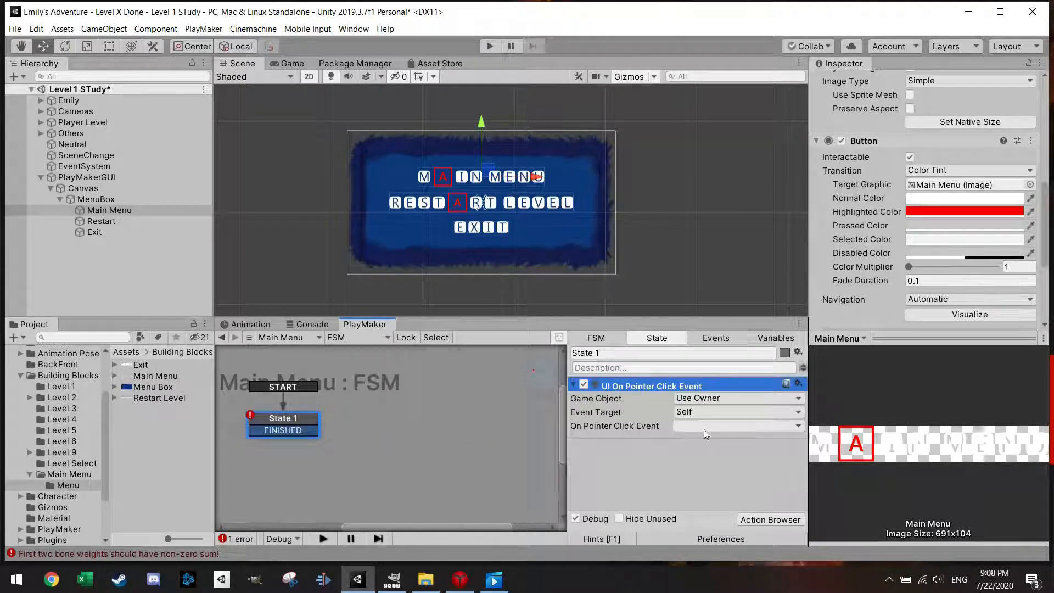
left_click(737, 426)
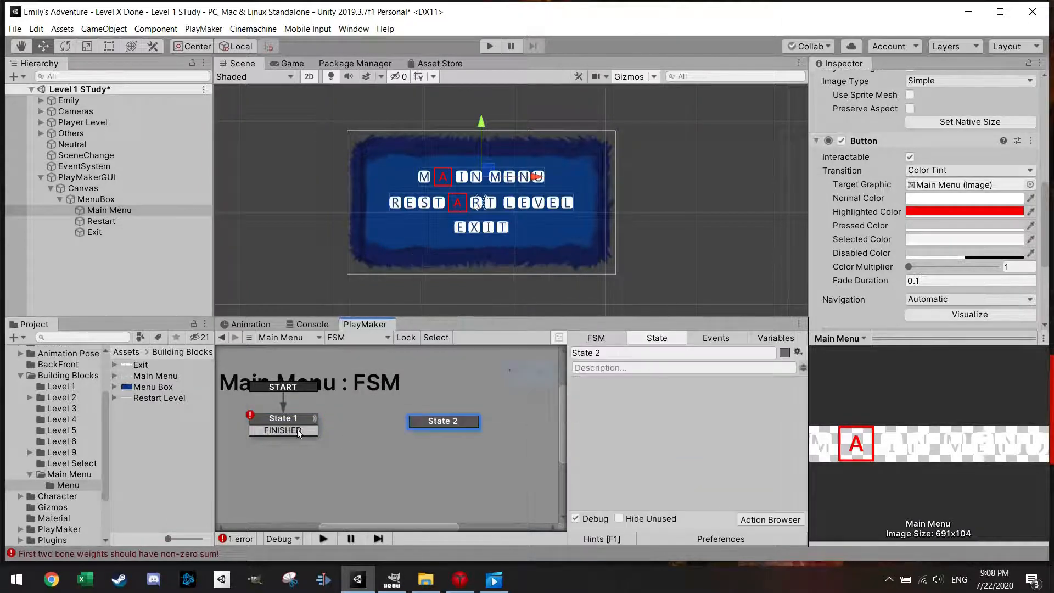
Step: Link FINISHED to a ChangeScene state whose Load Scene action loads 'Main Menu' by name
left_click(282, 418)
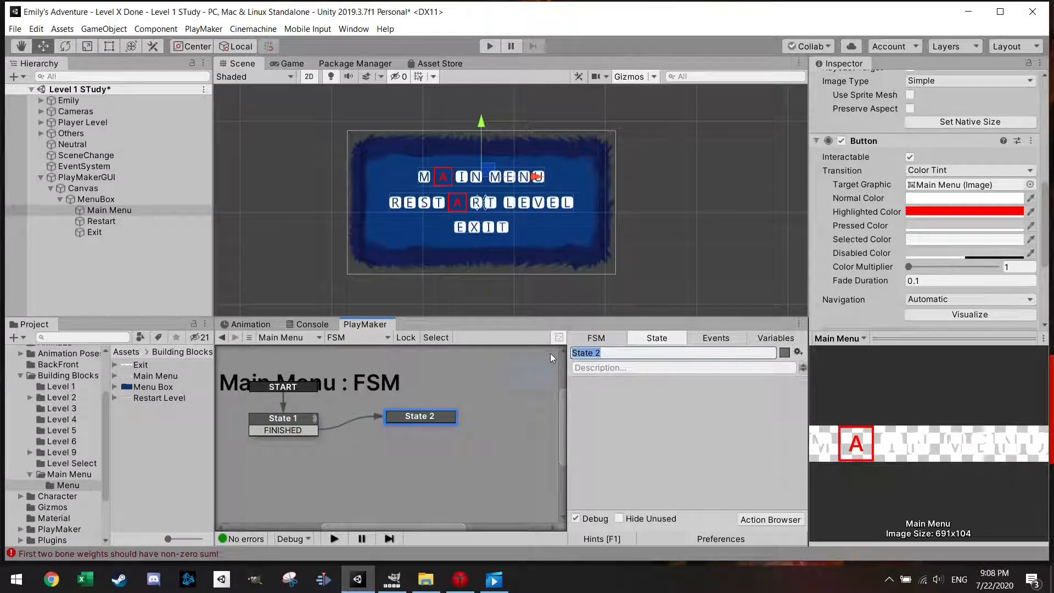
type("ChangeScene")
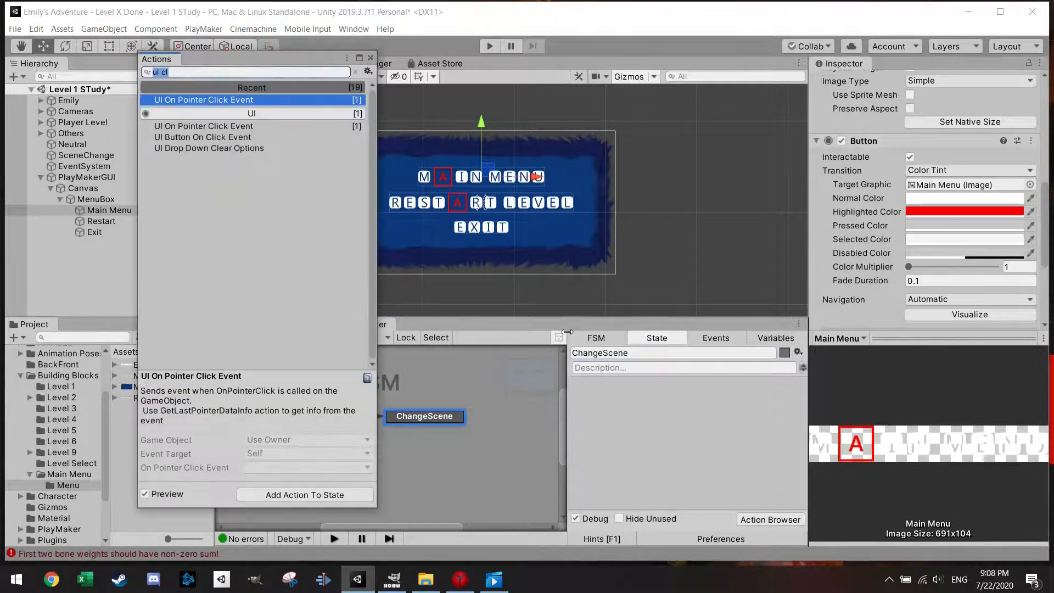
type("scene")
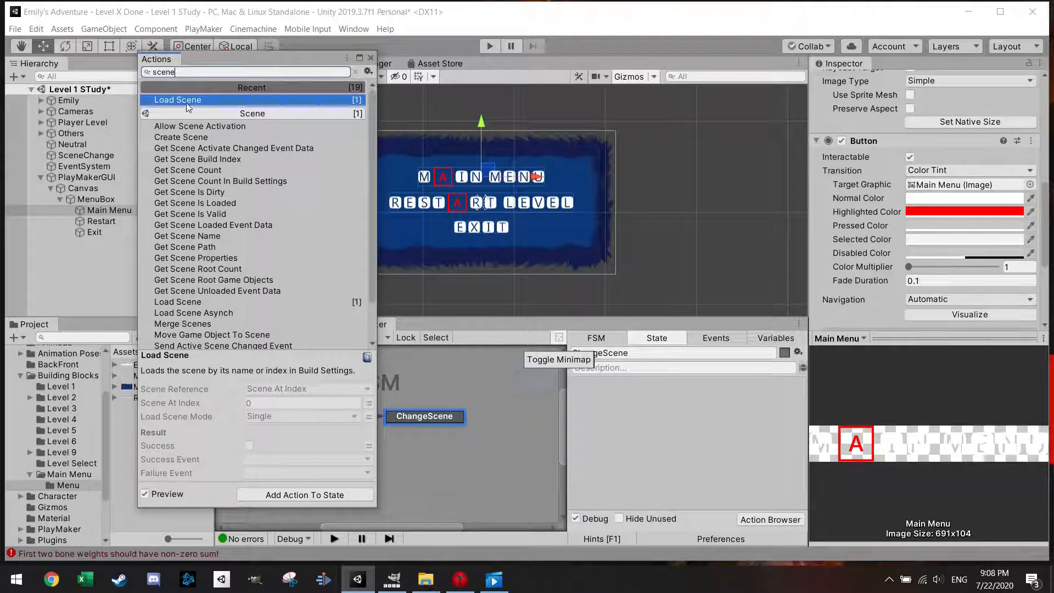
left_click(178, 100)
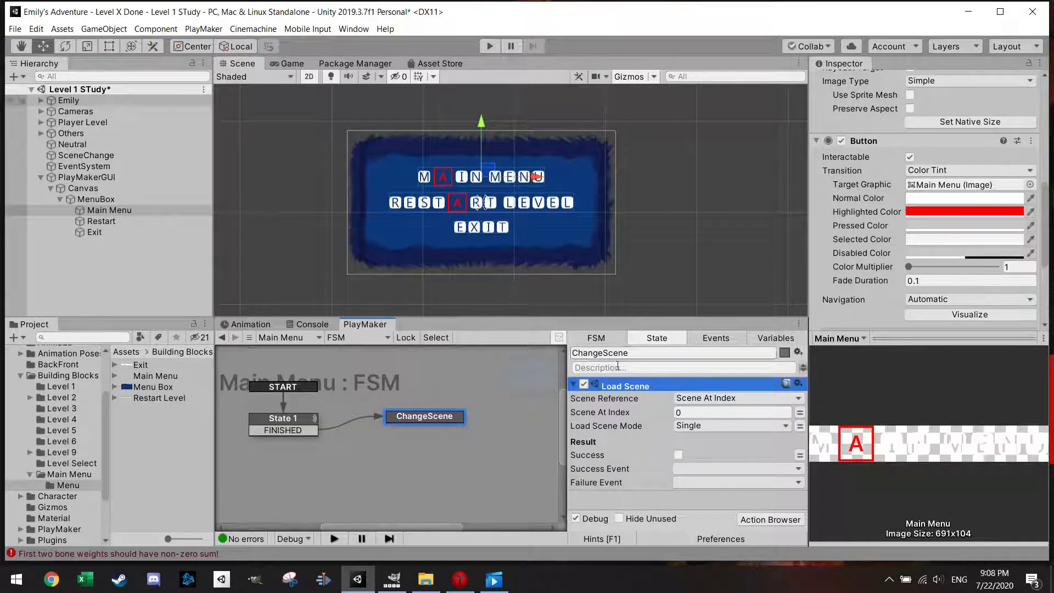
left_click(737, 397)
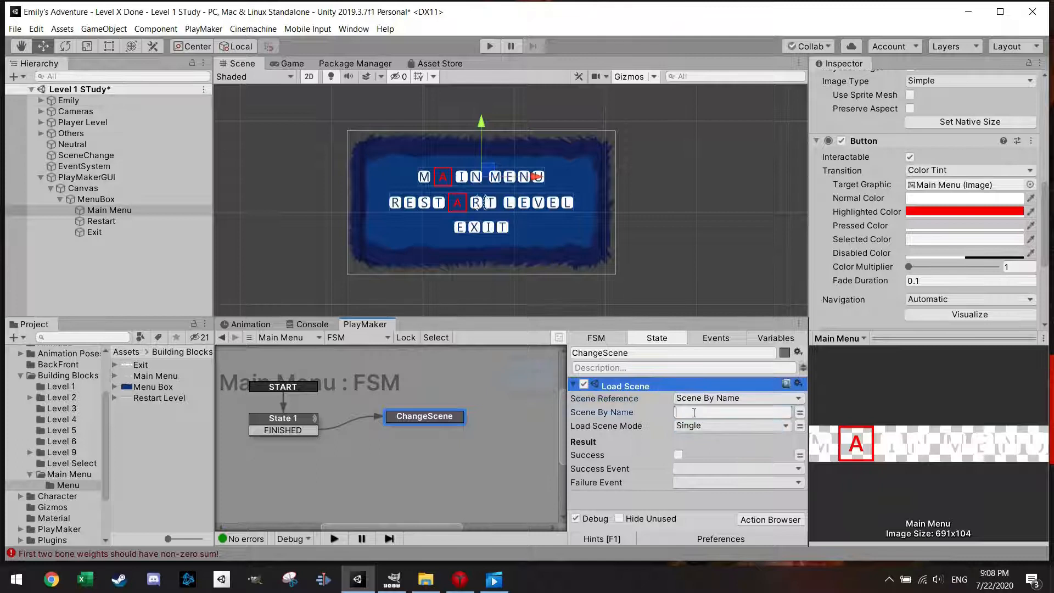
type("Main")
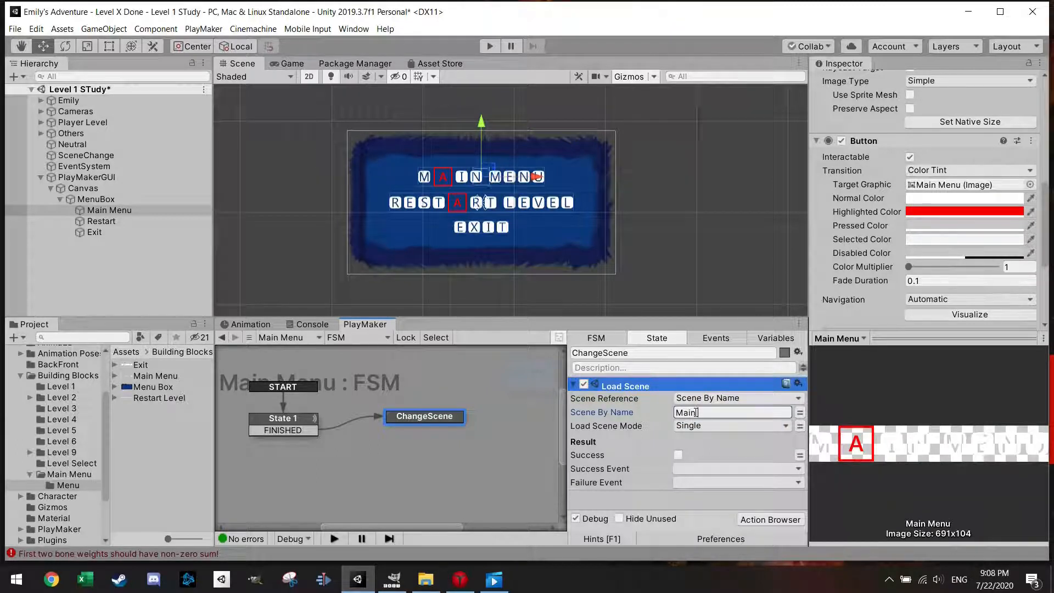
type("Menu")
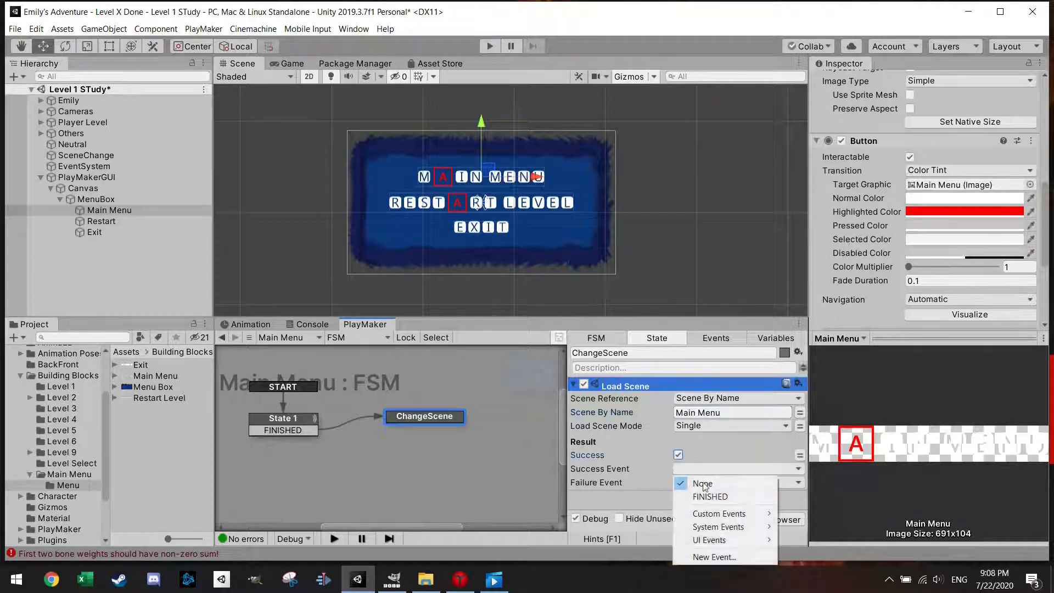
Step: Give ChangeScene a FINISHED transition and browse the project's Scenes folder
right_click(424, 415)
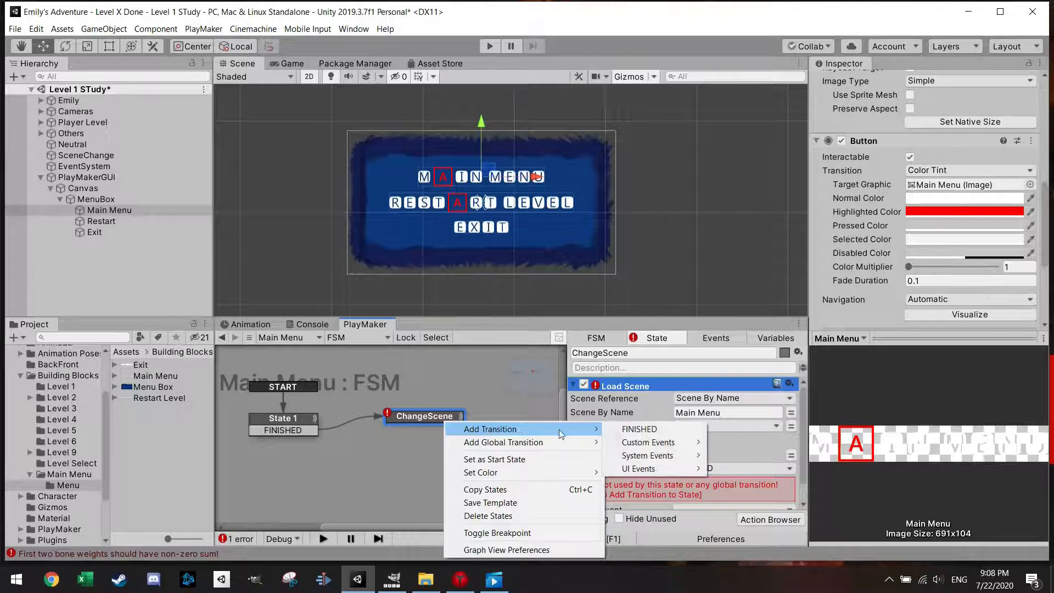
left_click(640, 430)
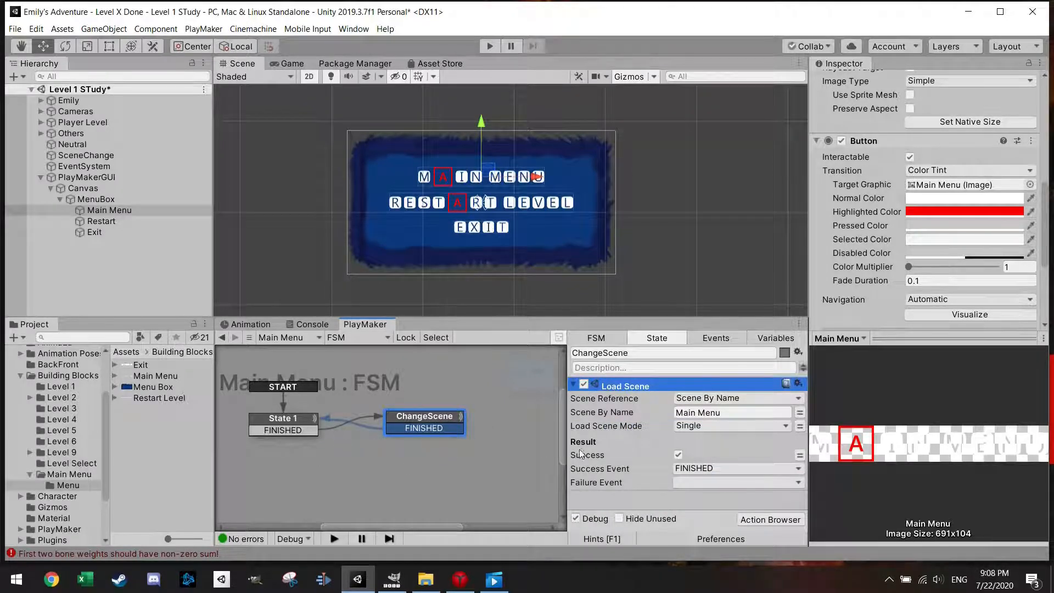
mouse_move(380, 380)
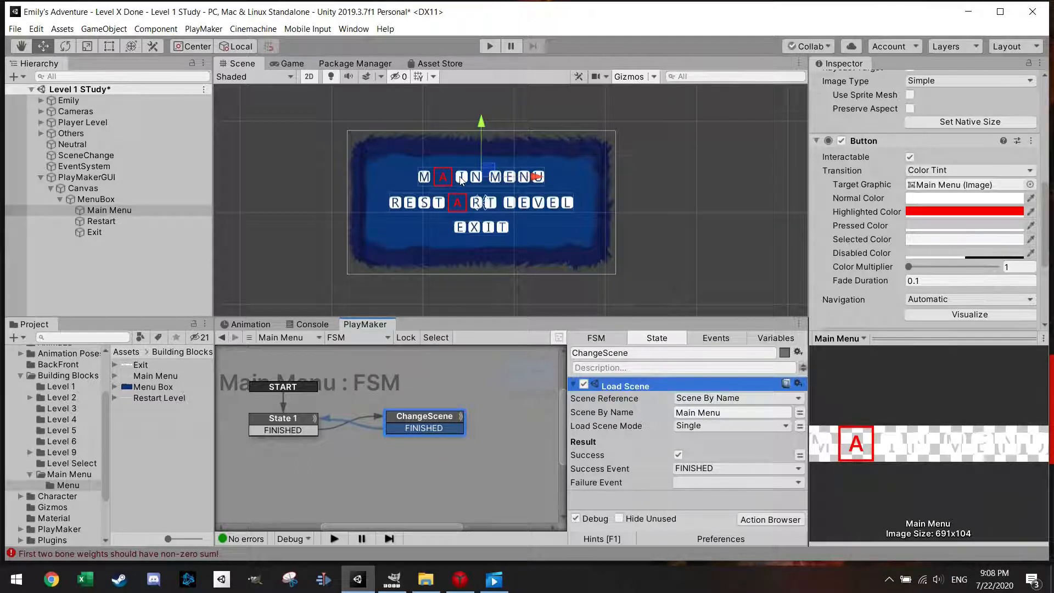
scroll("down", 3)
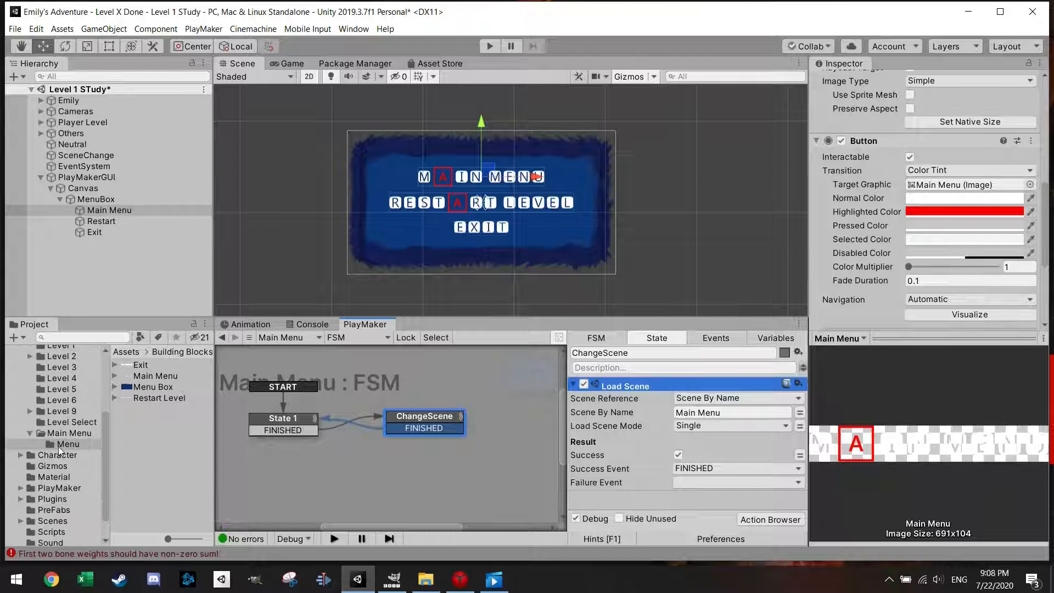
left_click(51, 493)
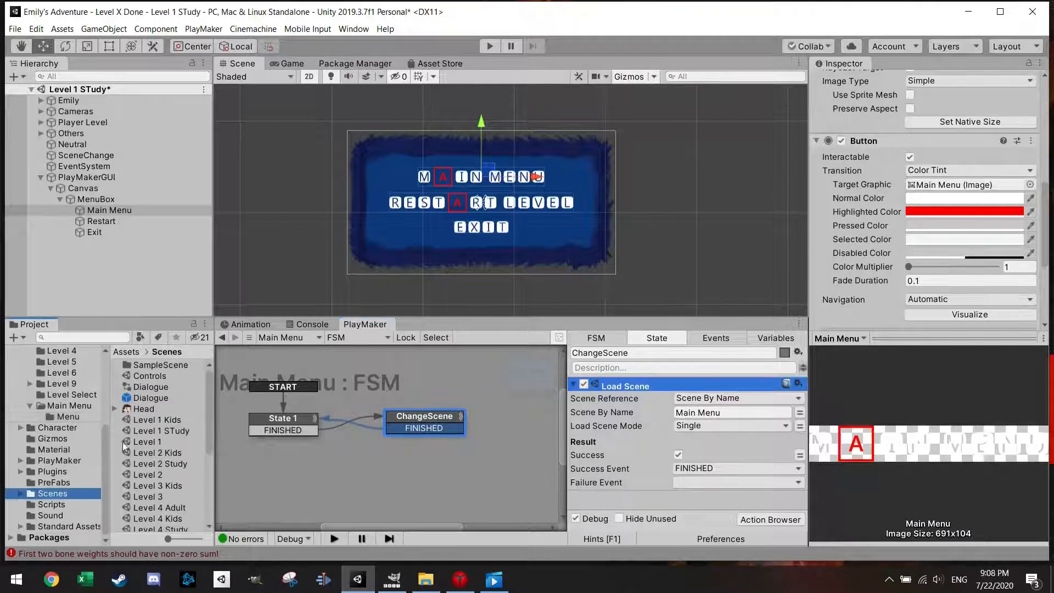
scroll("down", 3)
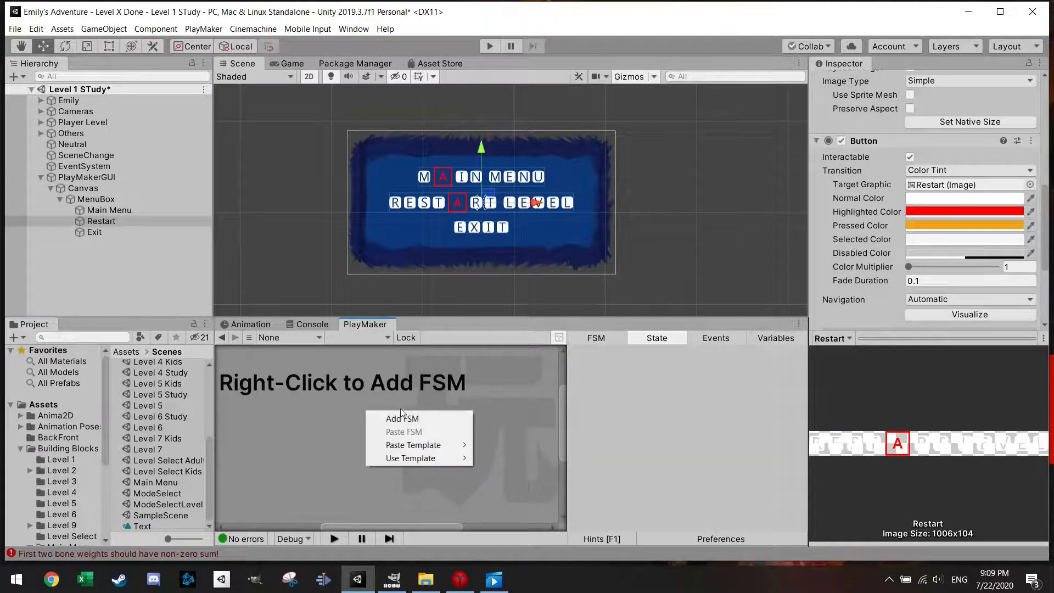
Step: Give Restart an FSM going from a UI Button On Click state to a Restart Level state
left_click(402, 419)
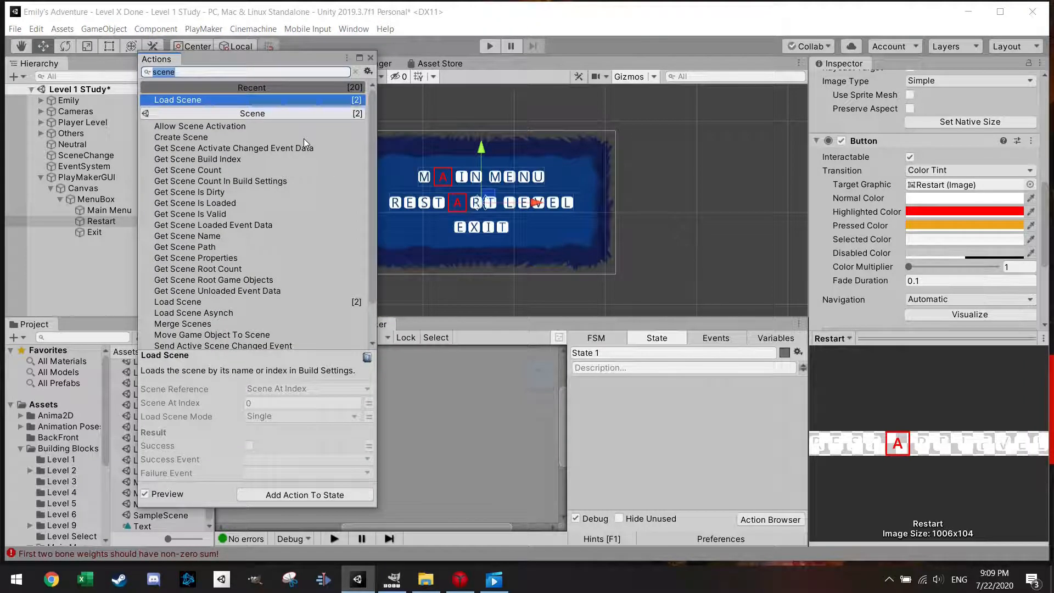
type("oncl")
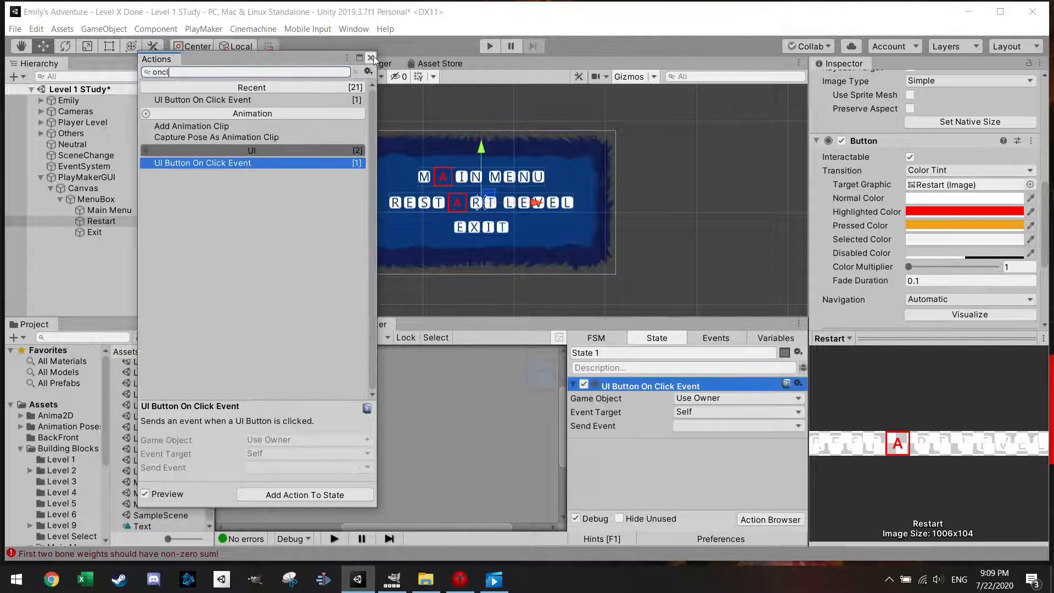
right_click(282, 419)
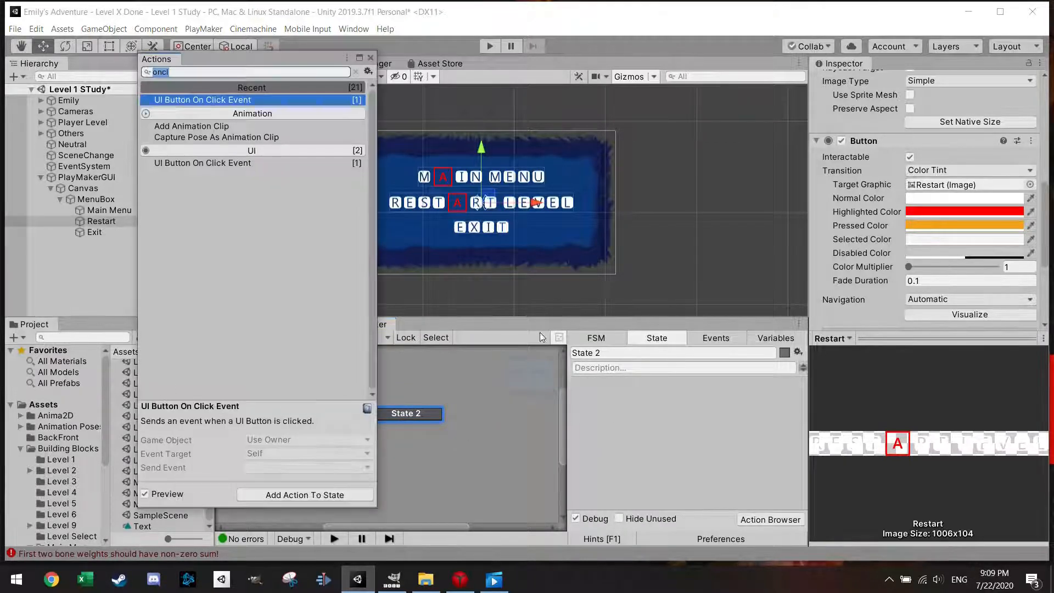
type("rest")
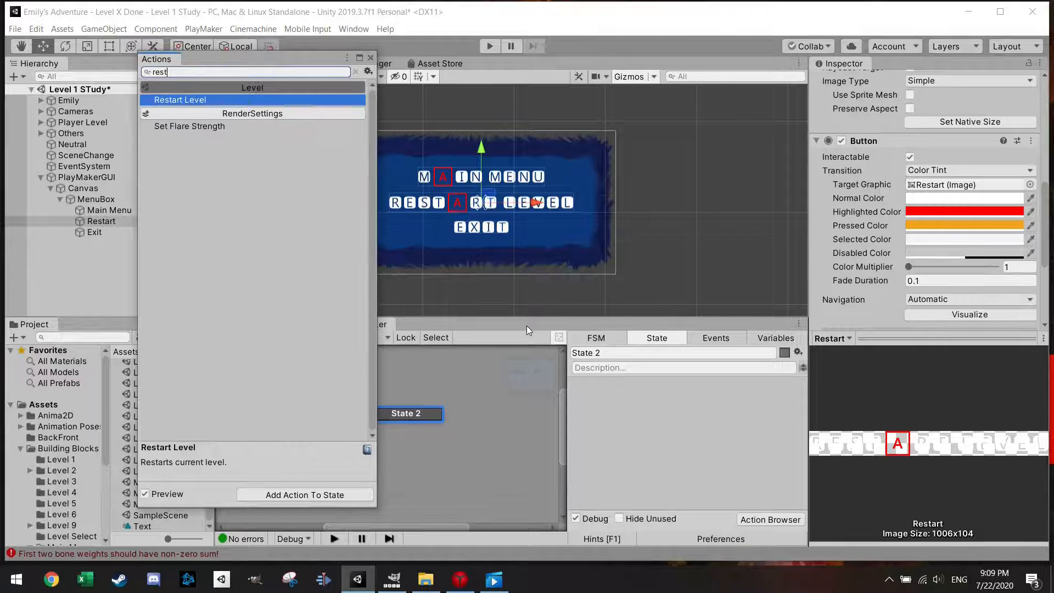
double_click(180, 100)
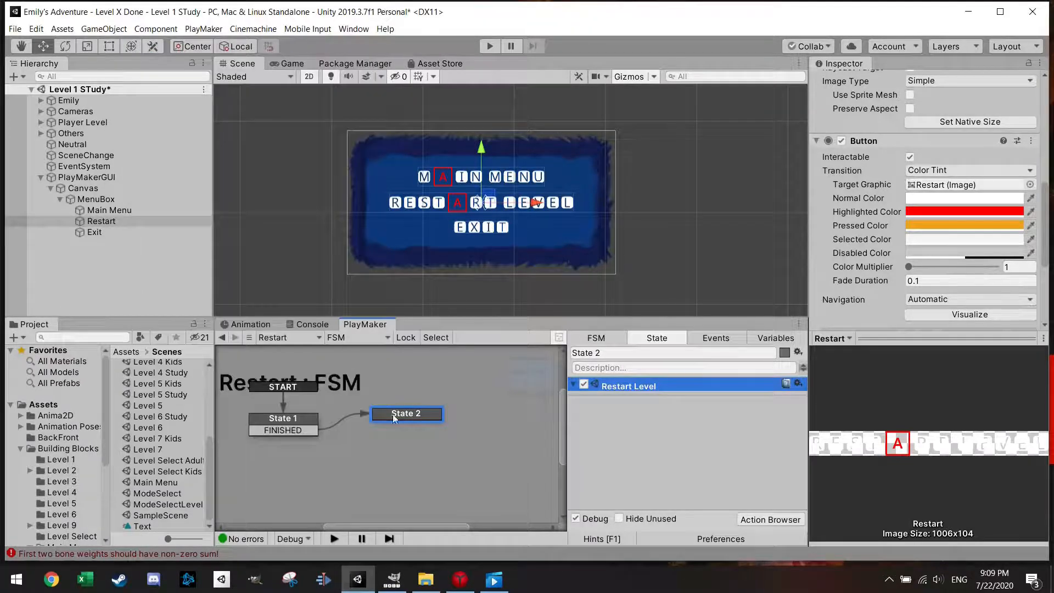
right_click(406, 414)
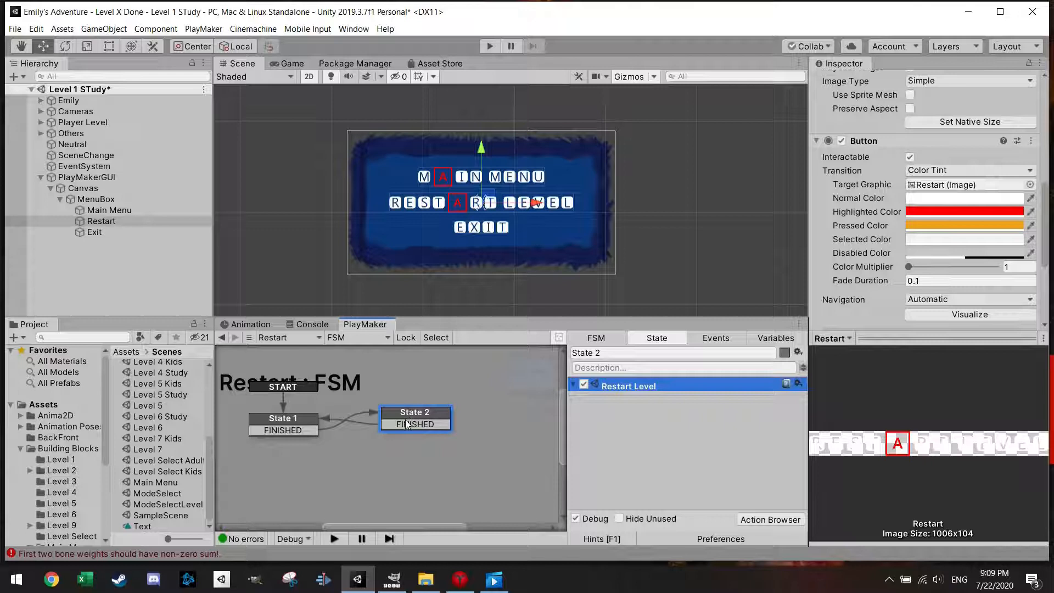
left_click(94, 232)
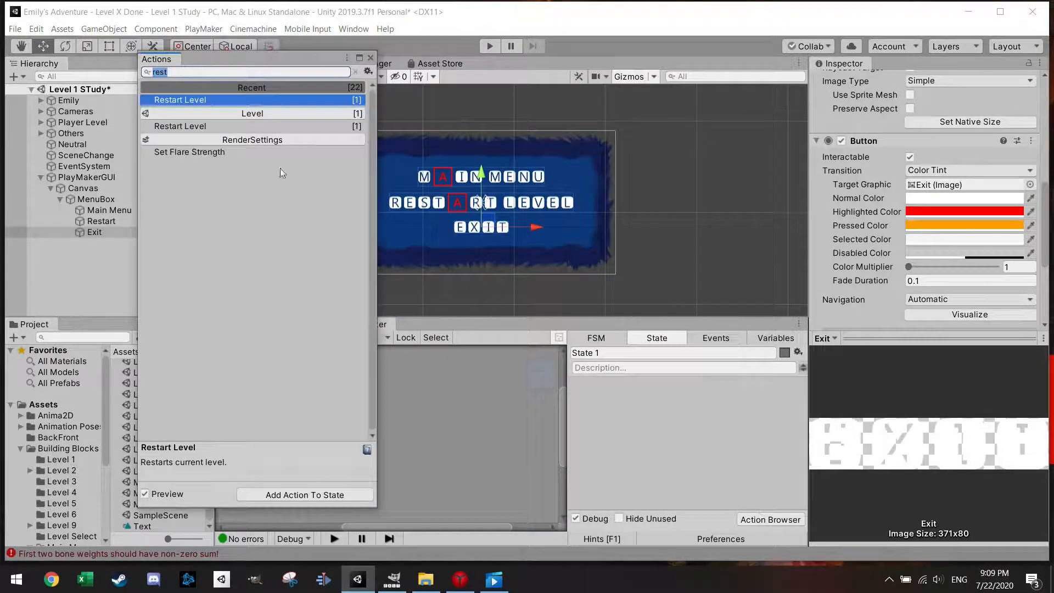
Step: Add a new state named Exit to the Exit button's FSM after its Click state
type("ui")
left_click(674, 352)
type("Click")
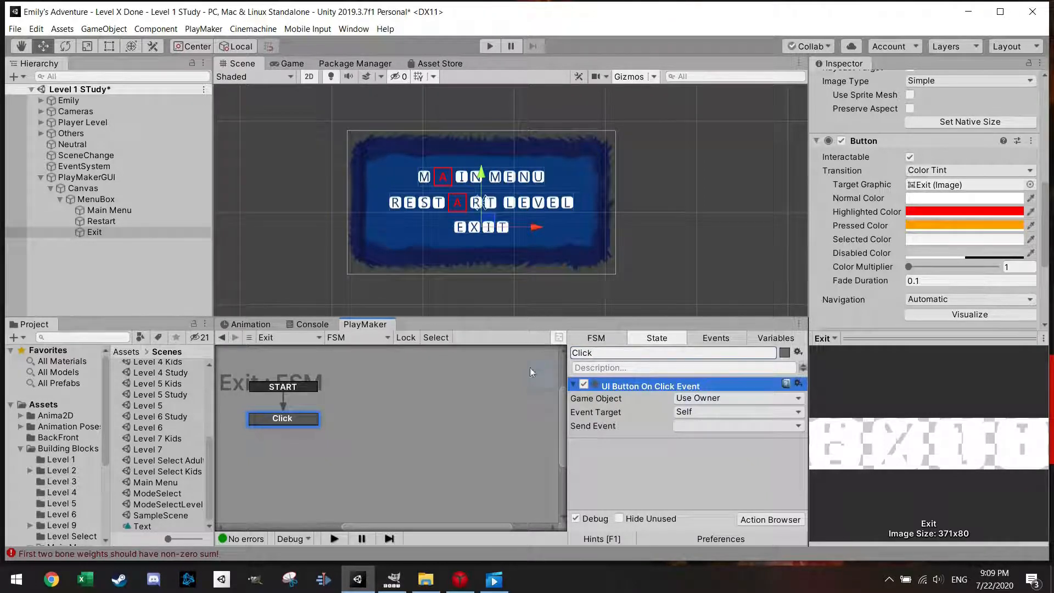
right_click(283, 418)
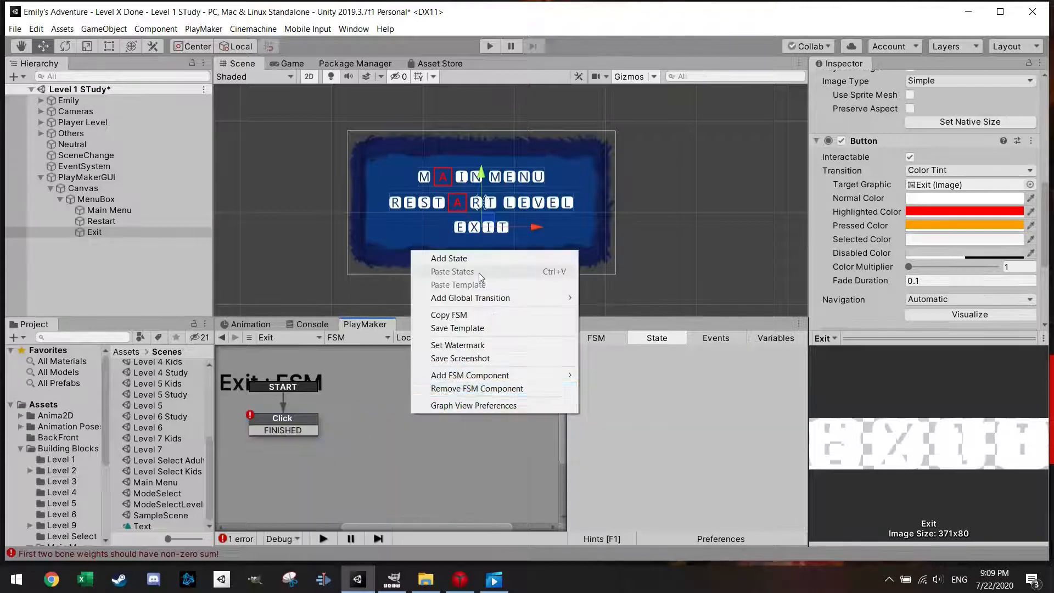
left_click(448, 258)
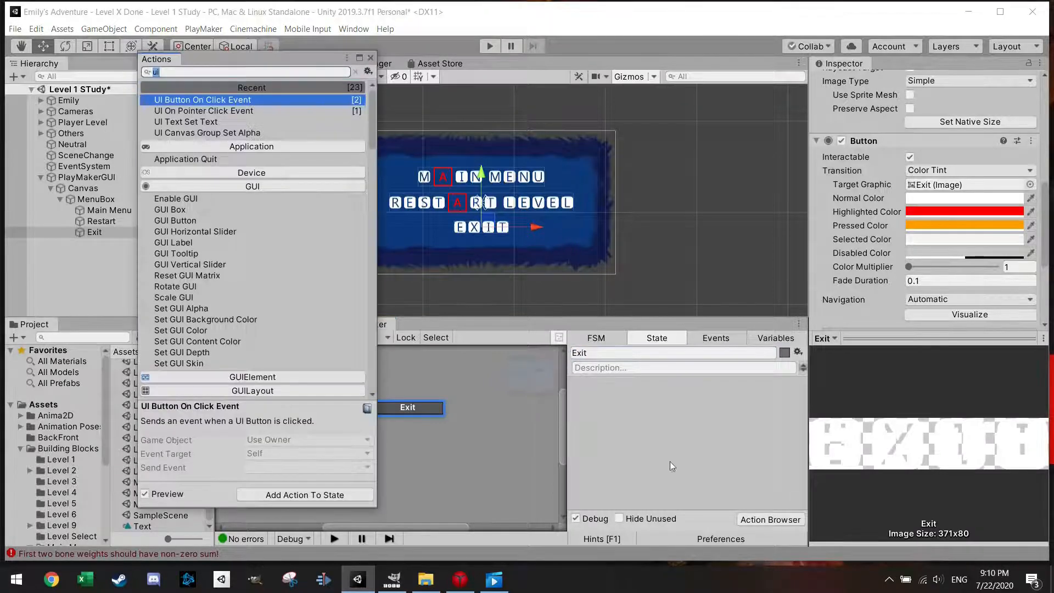
type("e")
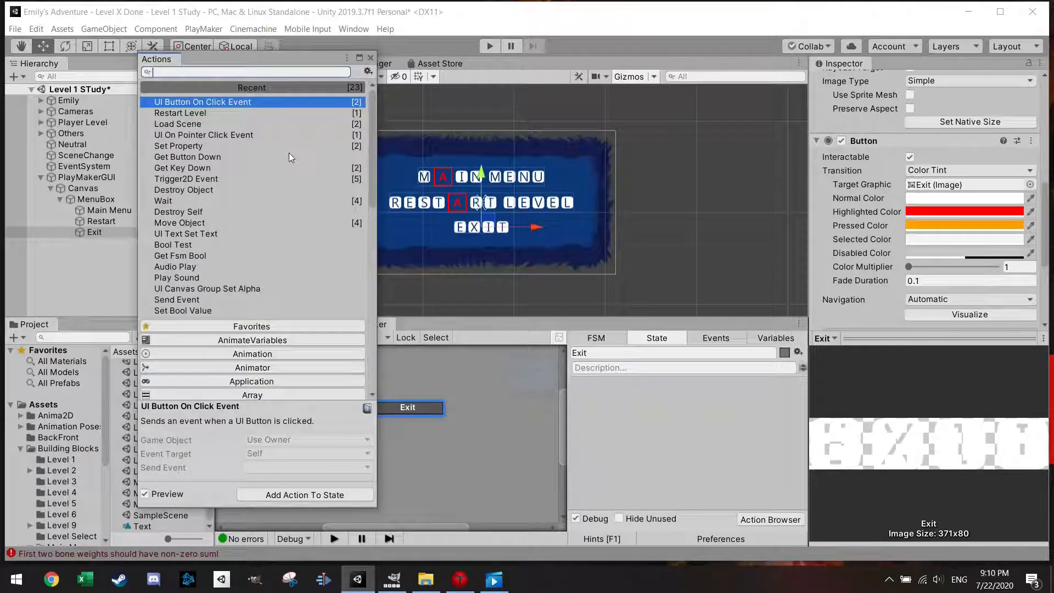
Step: Give the Exit state an Application Quit action found by searching 'qui' in the Action Browser
type("qui")
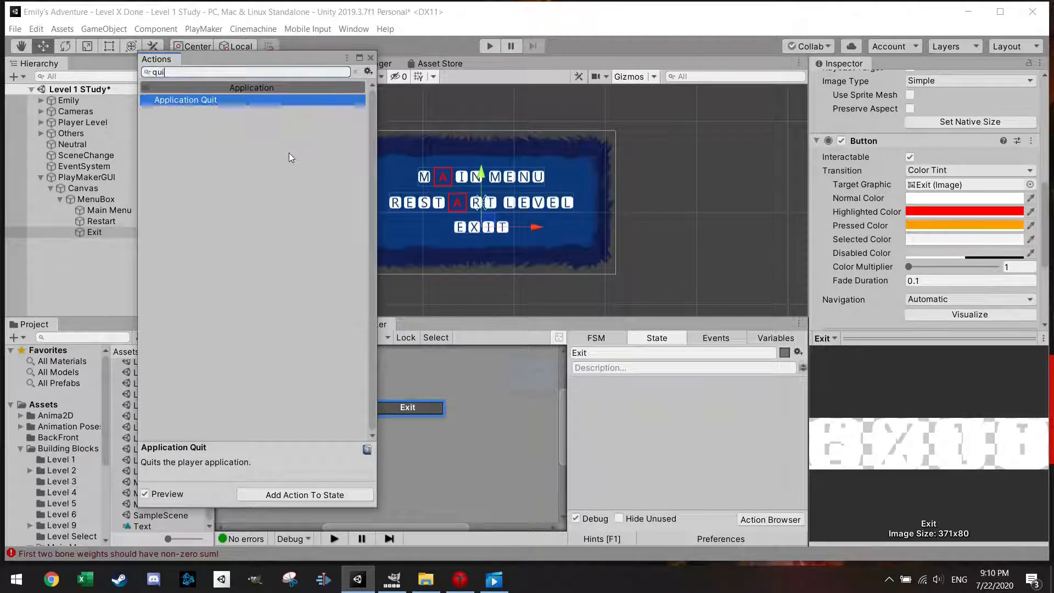
double_click(185, 100)
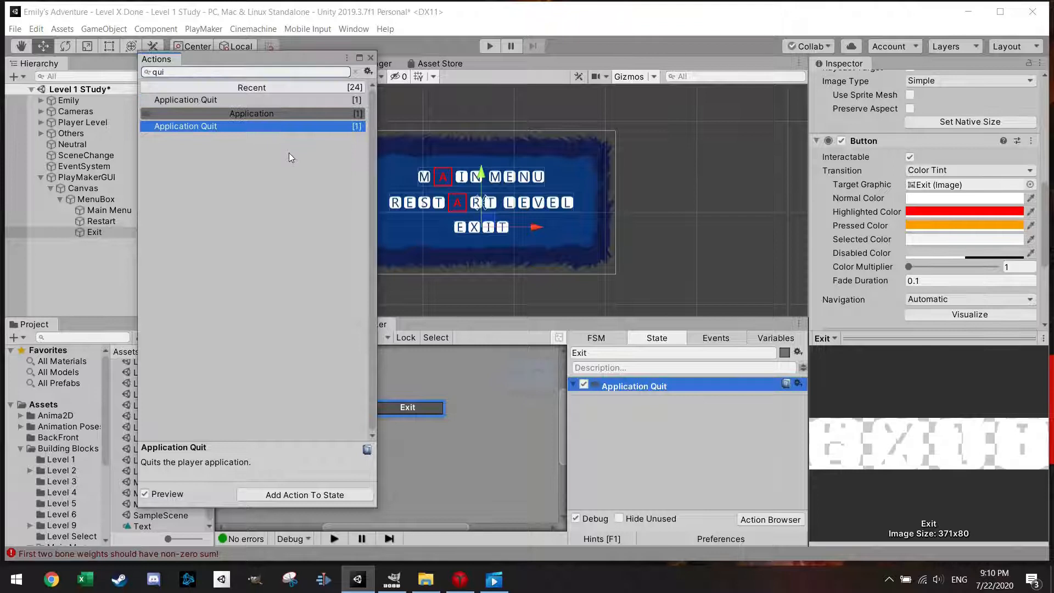
left_click(370, 57)
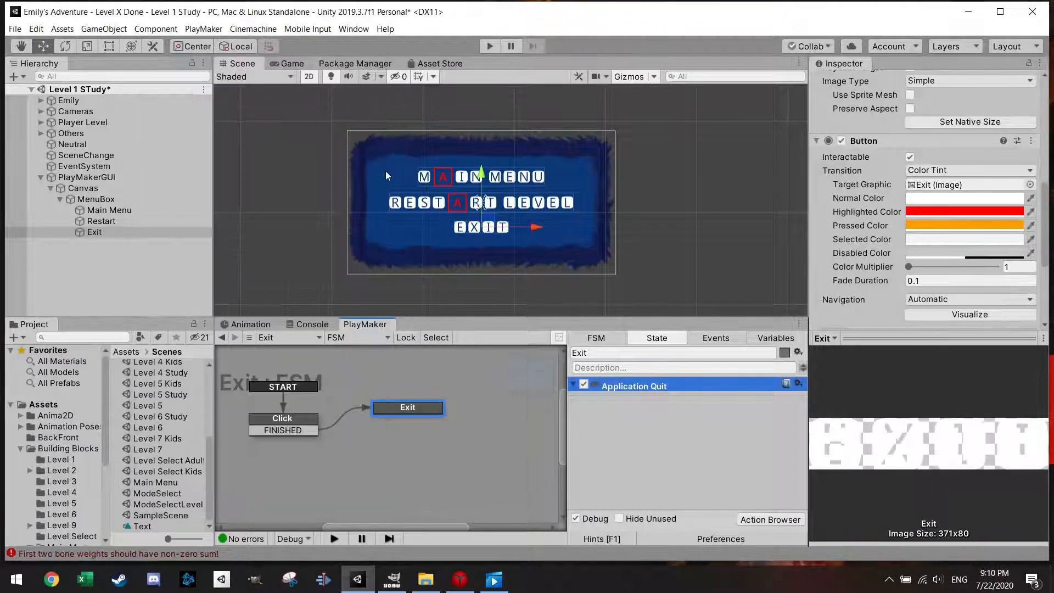
right_click(408, 407)
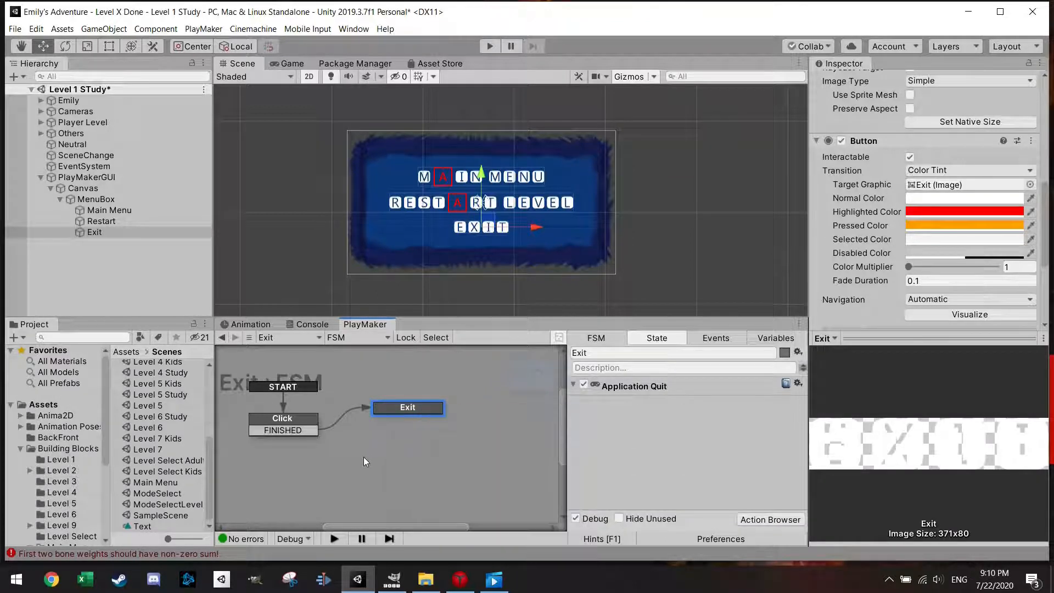
mouse_move(362, 405)
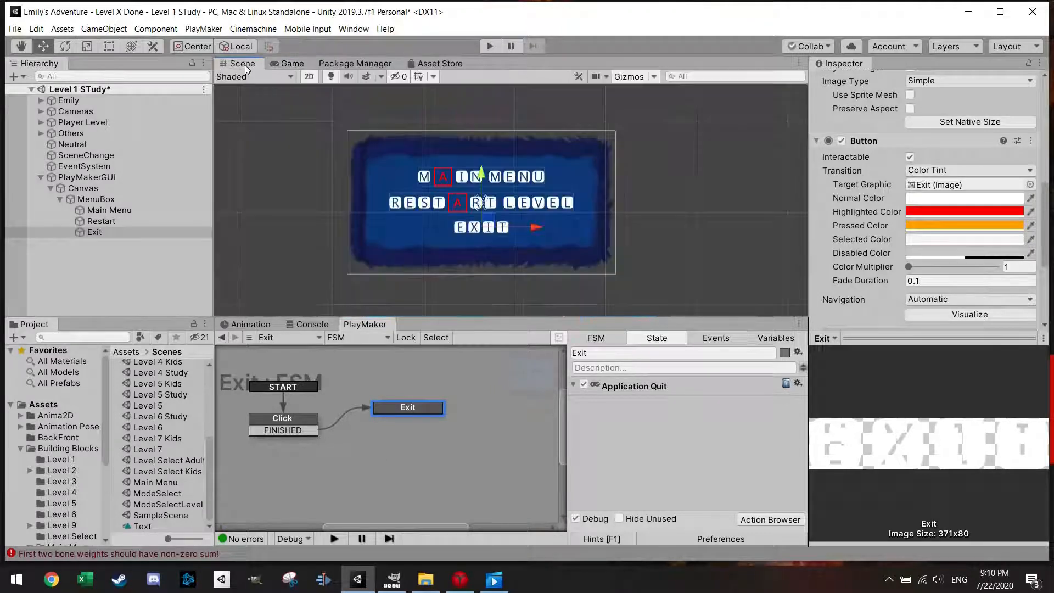
Step: After a test run, set the Restart button's Click state to send the FINISHED event
left_click(489, 46)
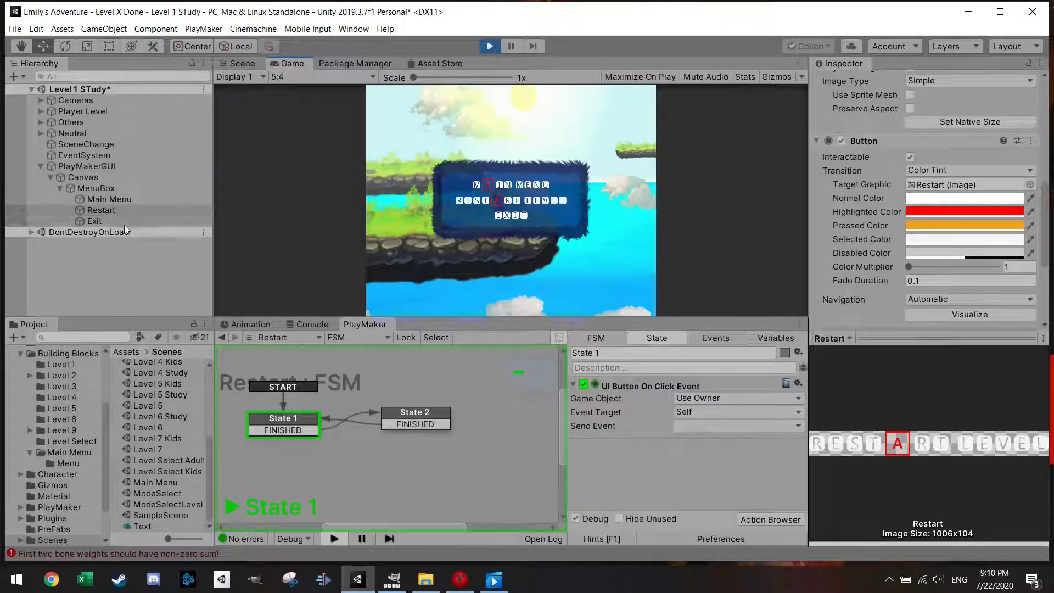
left_click(100, 210)
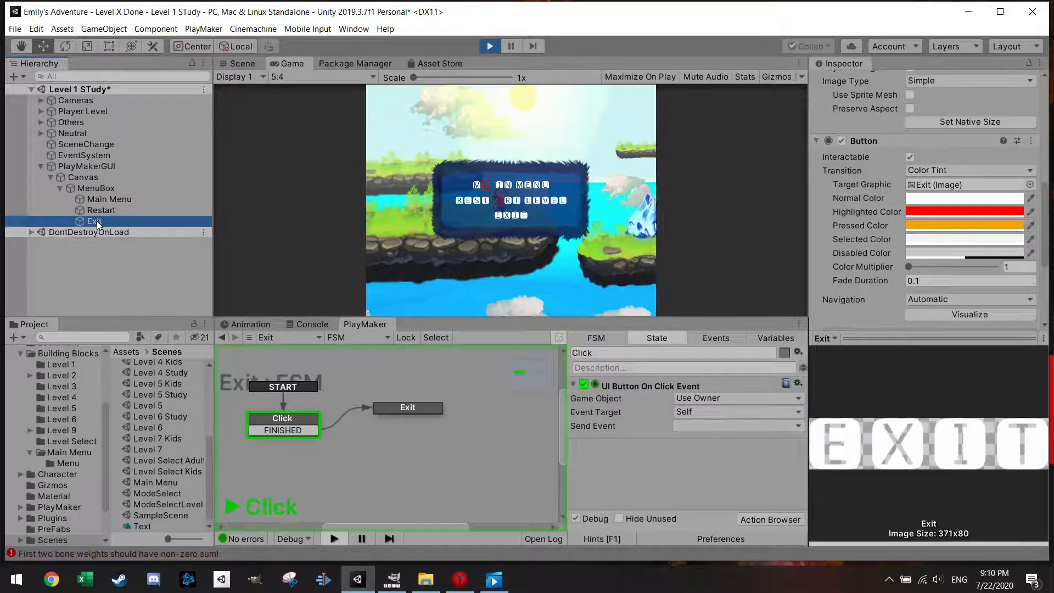
left_click(101, 209)
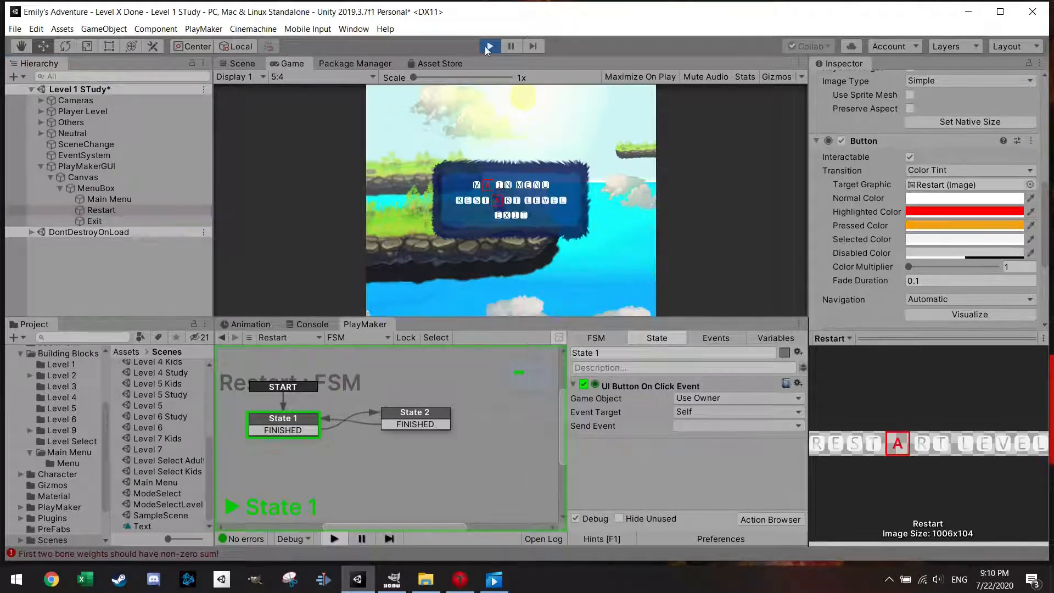
left_click(488, 46)
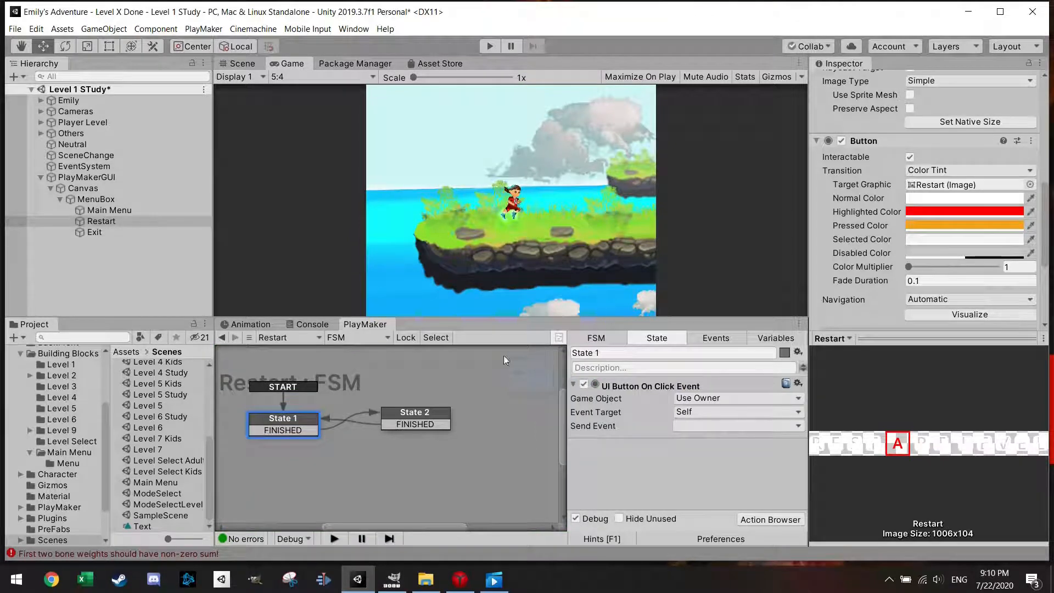
left_click(738, 426)
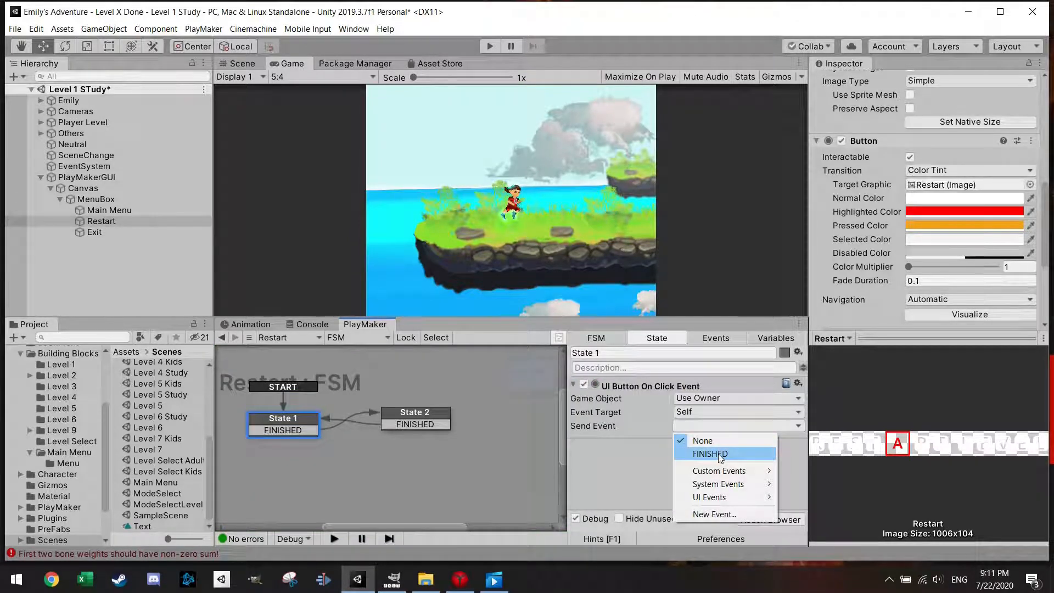
left_click(710, 453)
type("Click")
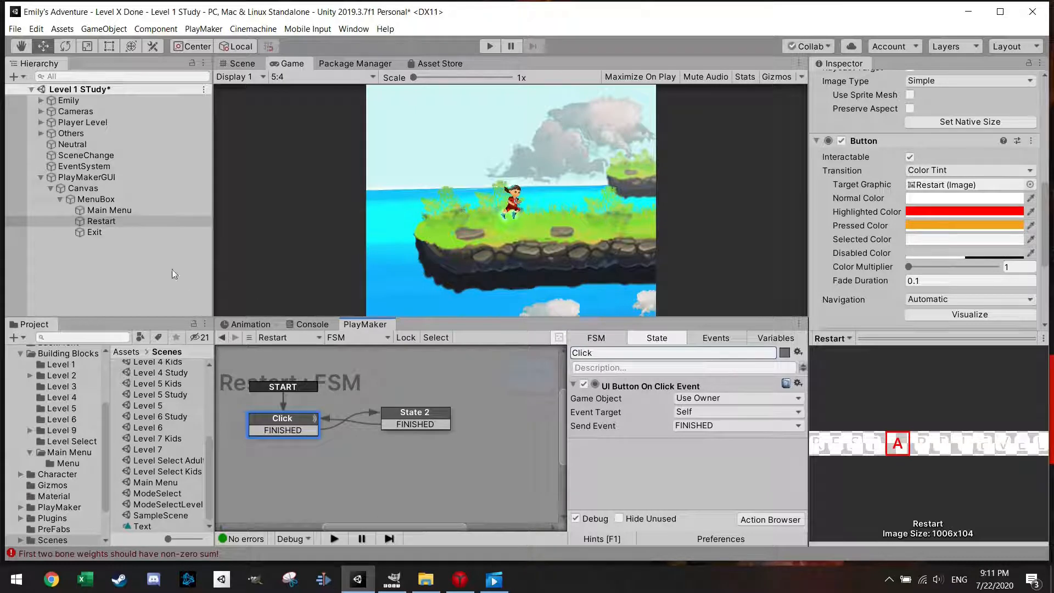
Step: Compare the Main Menu, Restart and Exit FSMs, confirm Restart's Restart Level action, and run the game
left_click(109, 210)
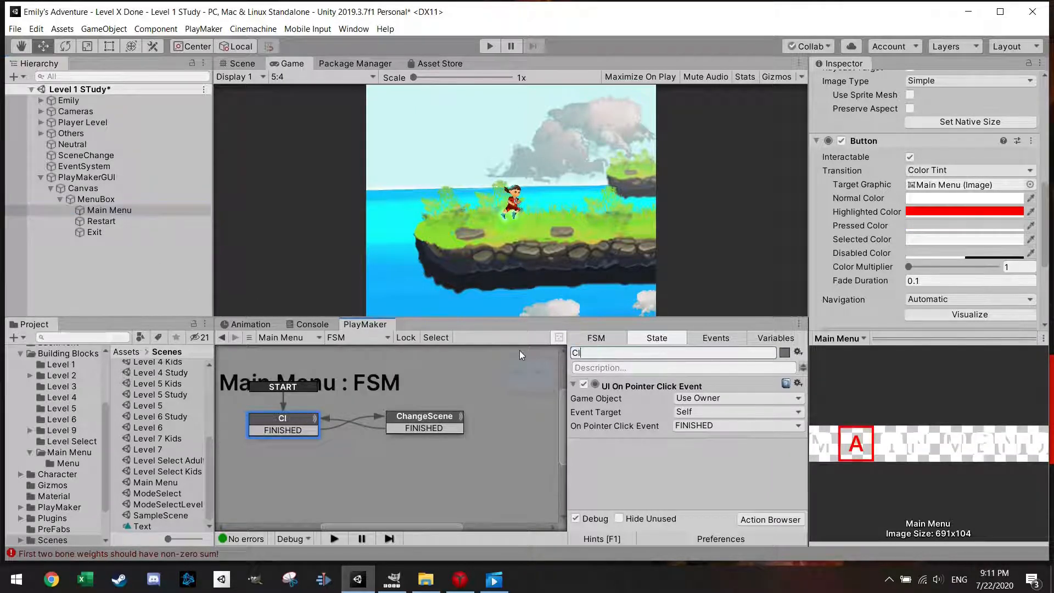
left_click(101, 221)
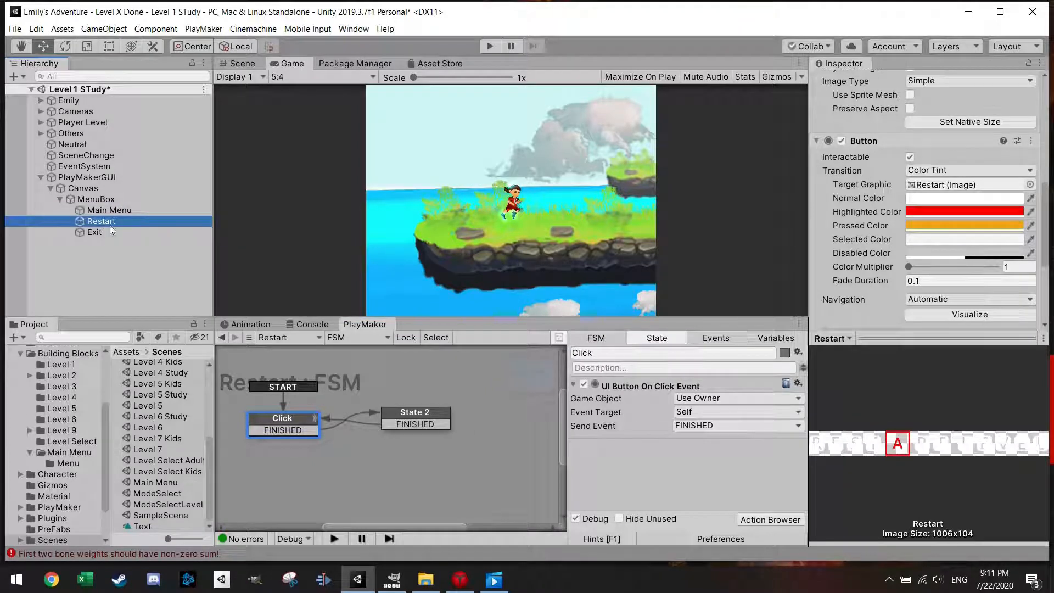
left_click(415, 412)
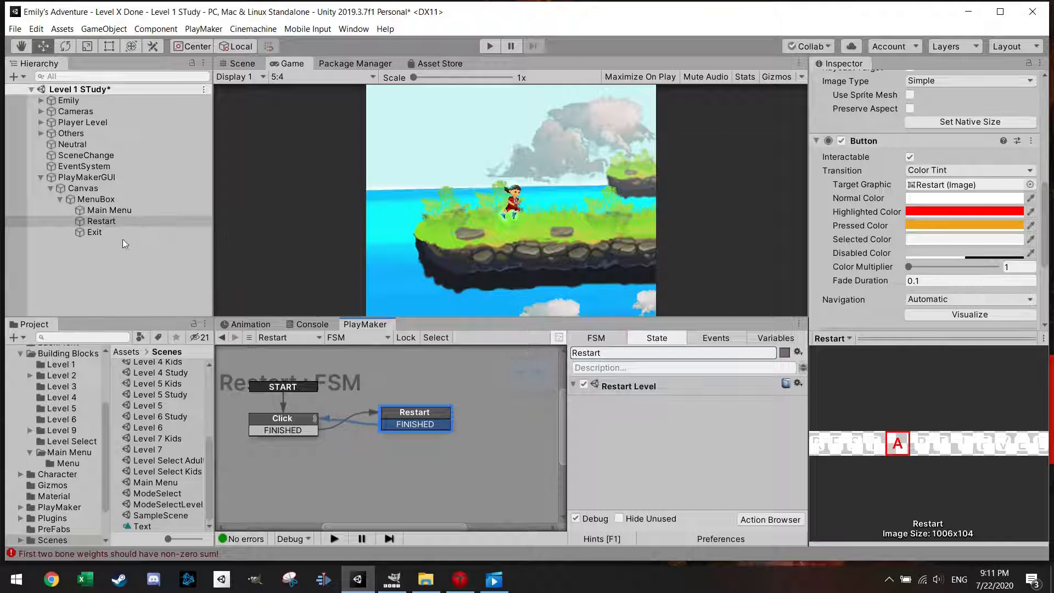
left_click(95, 232)
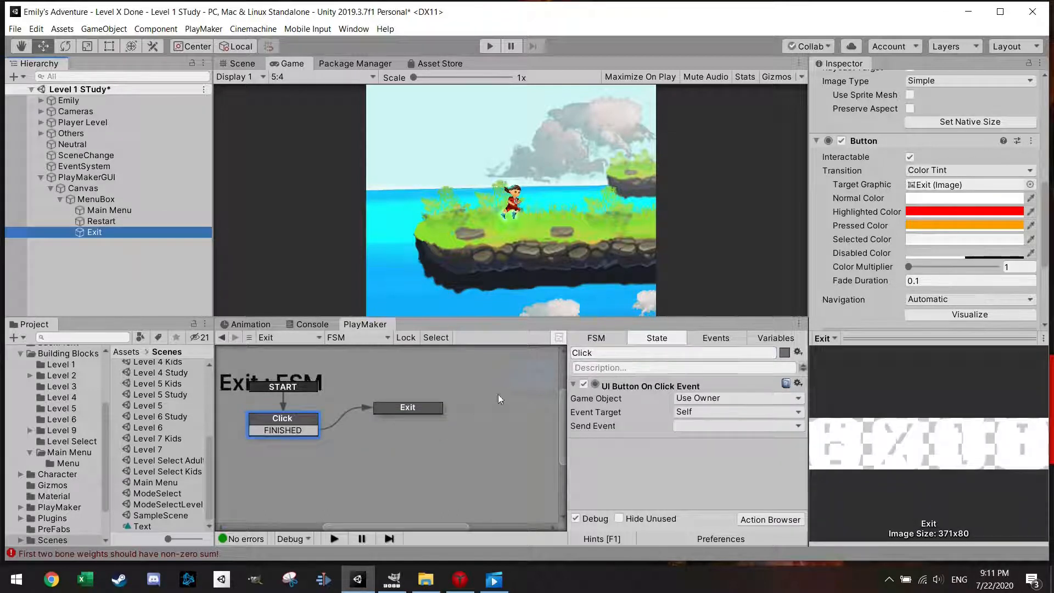
left_click(101, 221)
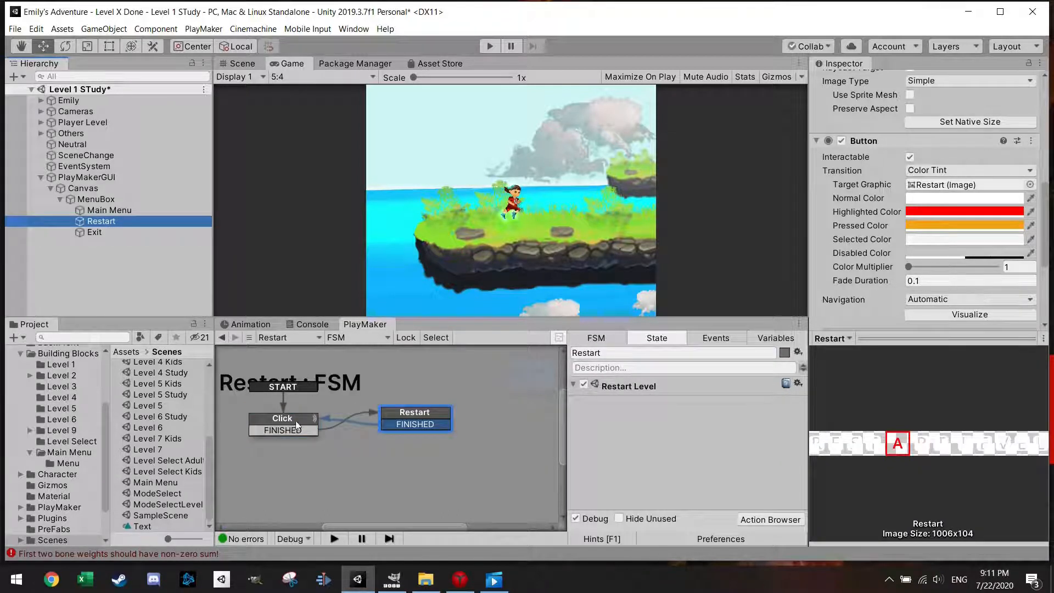
left_click(282, 418)
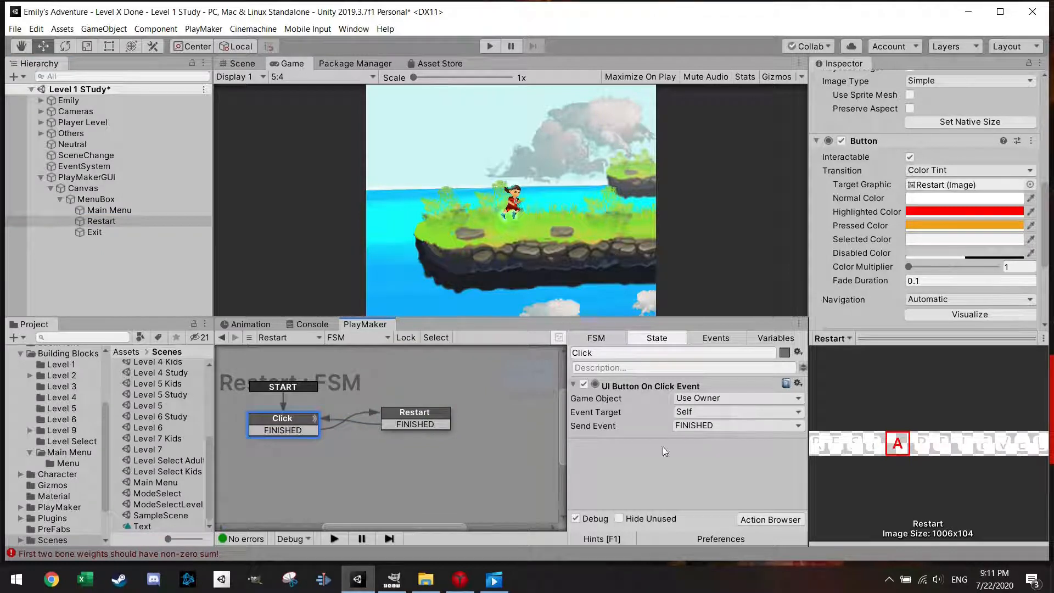
left_click(489, 45)
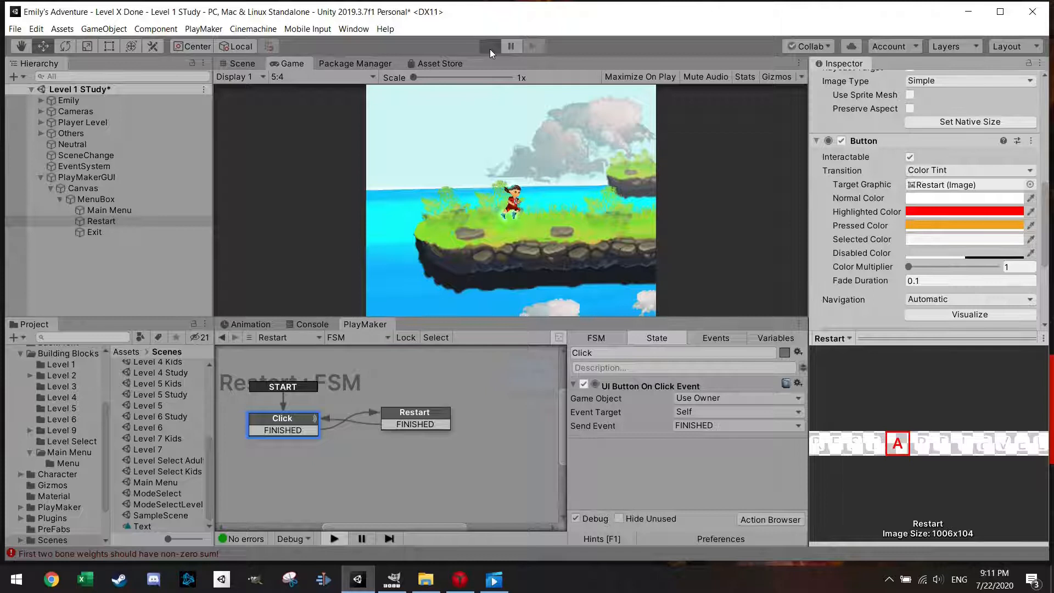
Step: Test the Main Menu button in play mode, then set the Exit button's Click state to send FINISHED
left_click(489, 46)
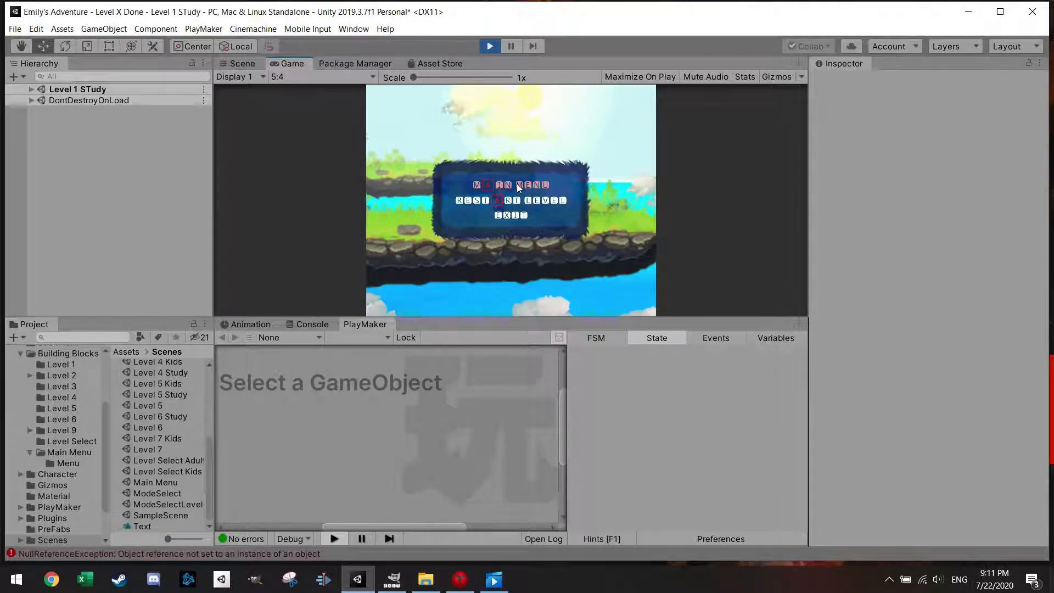
left_click(510, 185)
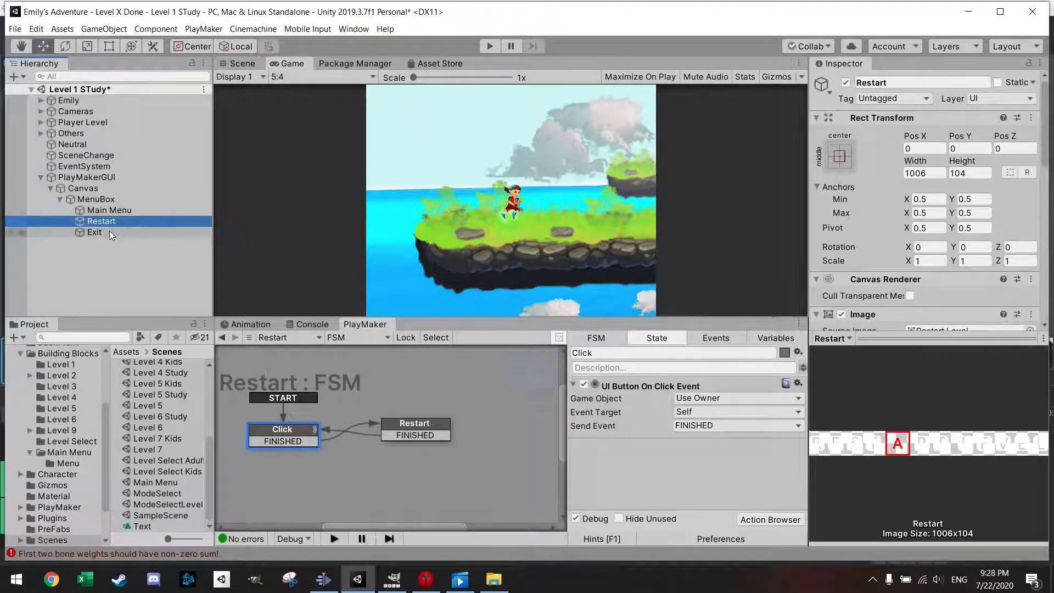
left_click(94, 231)
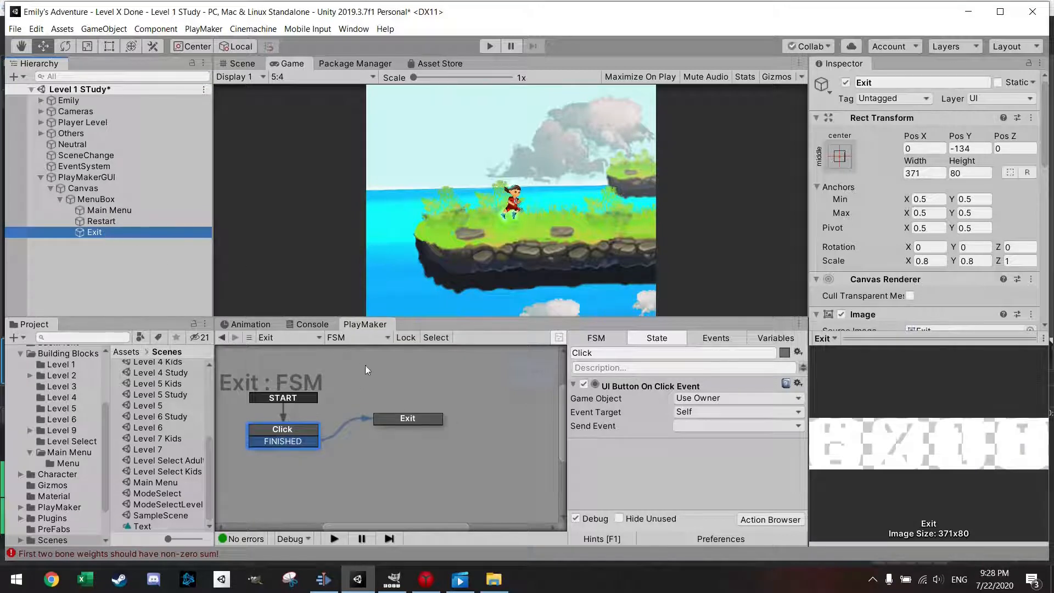
left_click(737, 427)
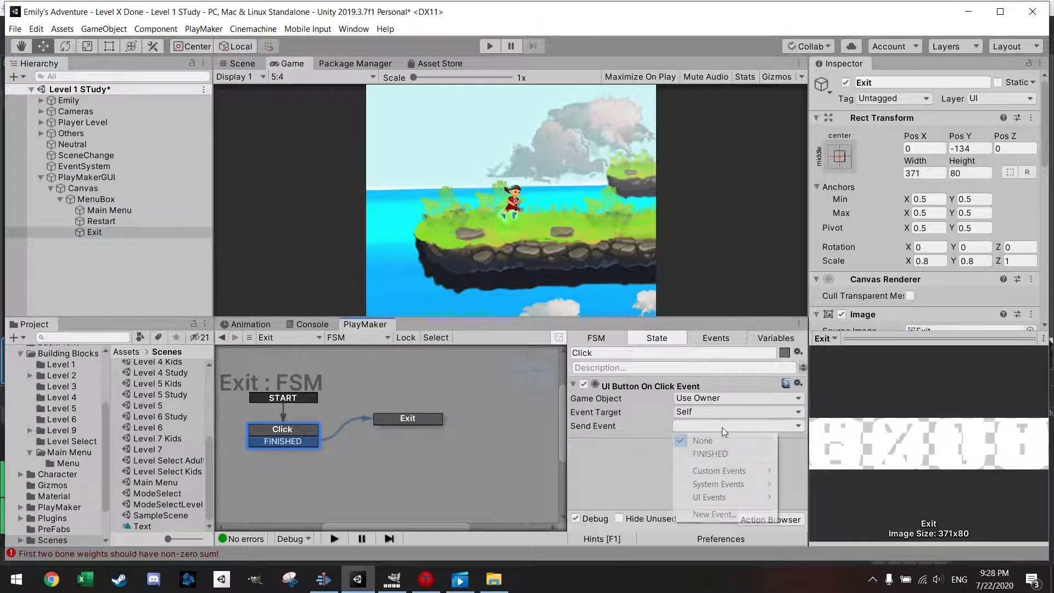
left_click(709, 453)
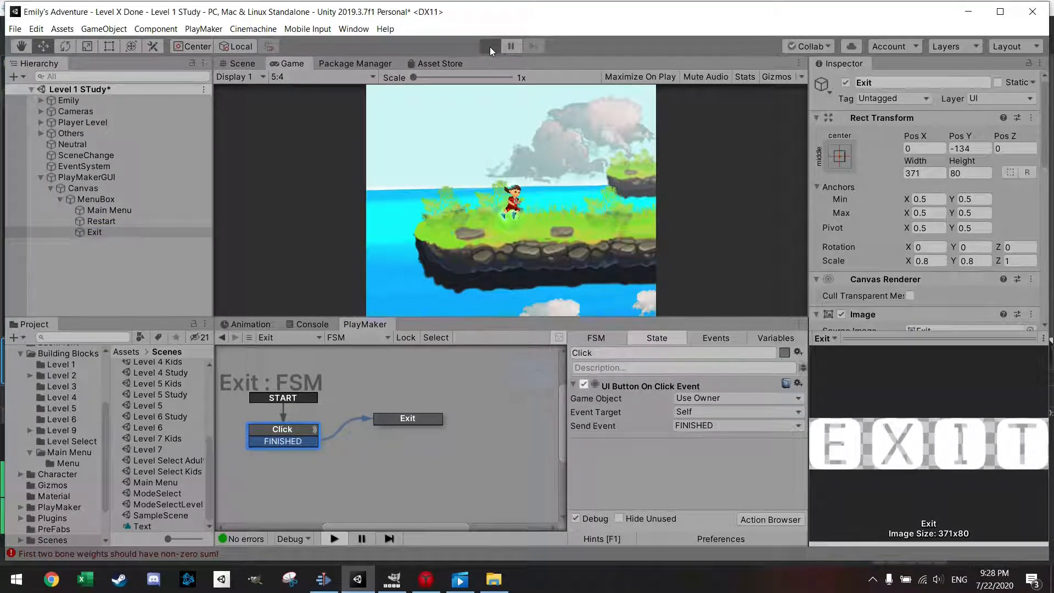
Step: Run the game to test Exit, then select the MenuBox object to show its FSM
left_click(490, 46)
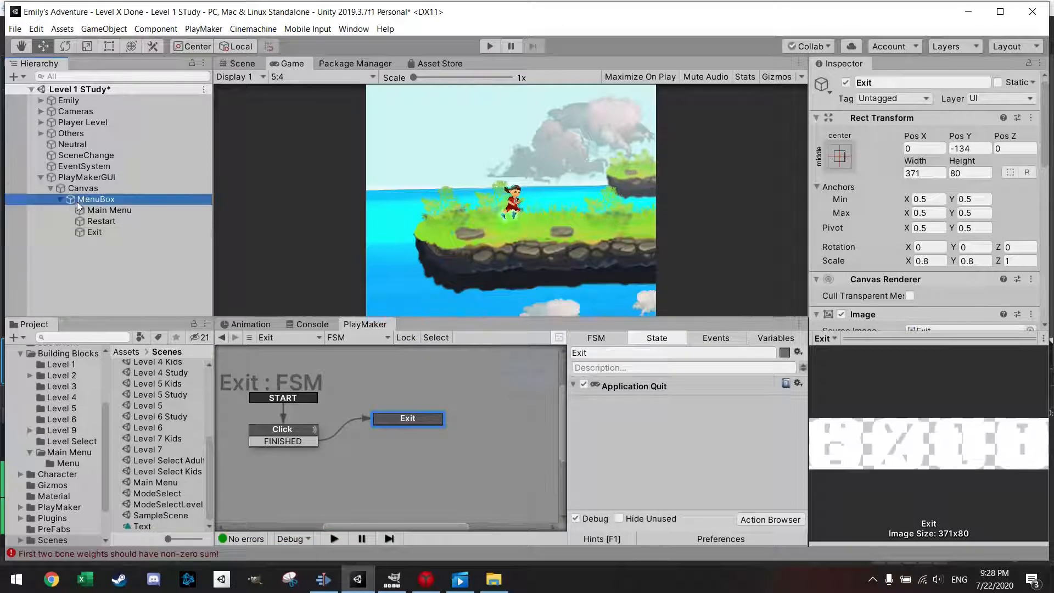
left_click(97, 199)
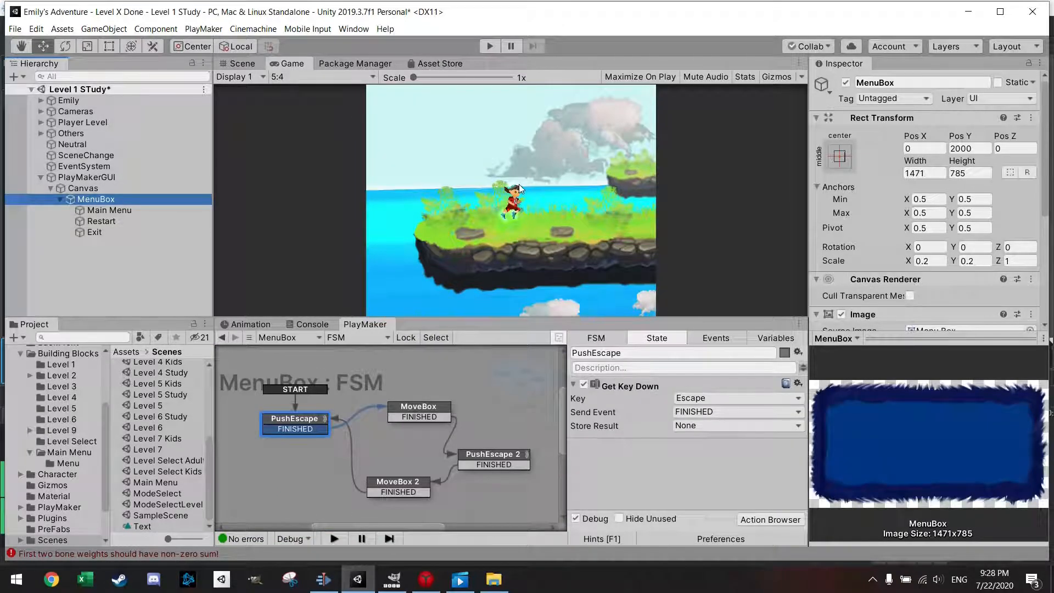